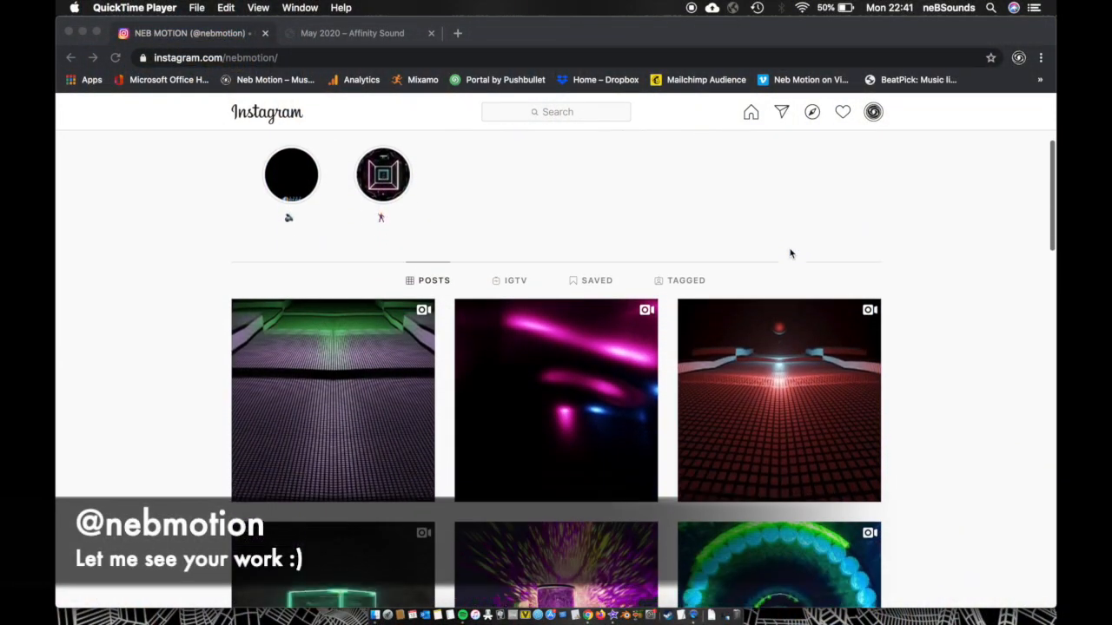
Step: Filter the Add-ons preferences by 'sapl' and verify Add Curve: Sapling Tree Gen is ticked
scroll("down", 3)
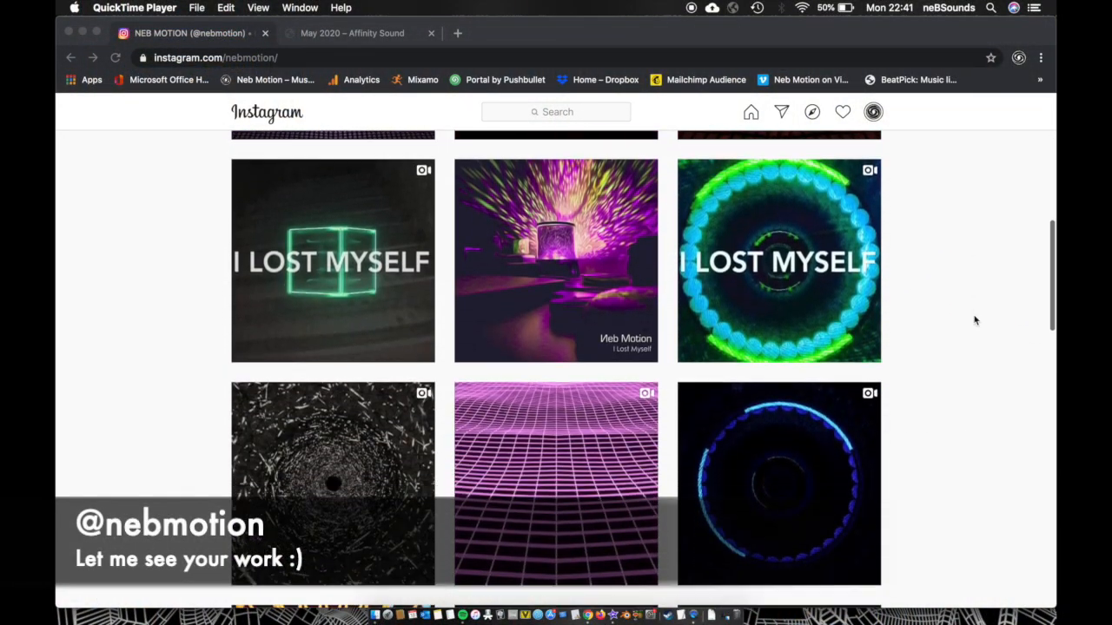
scroll("up", 3)
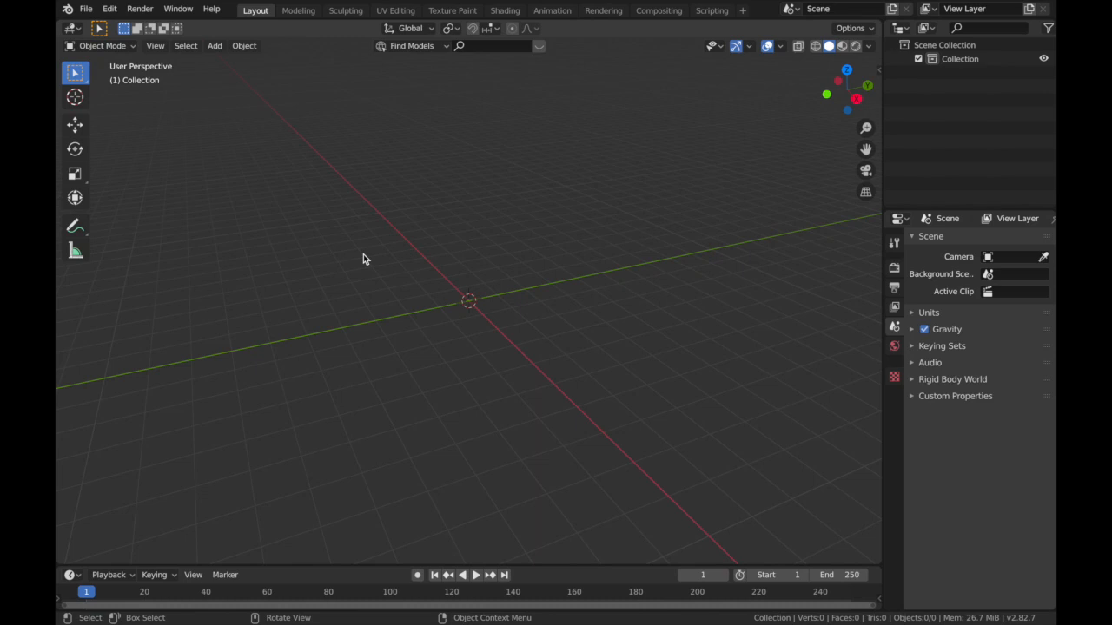
mouse_move(219, 271)
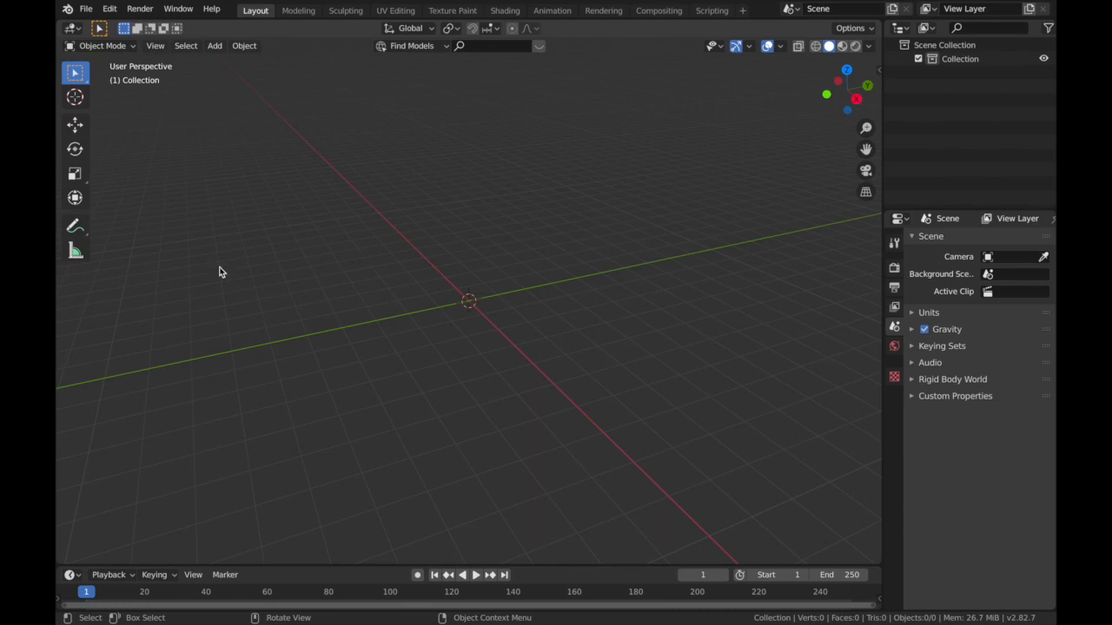
left_click(110, 9)
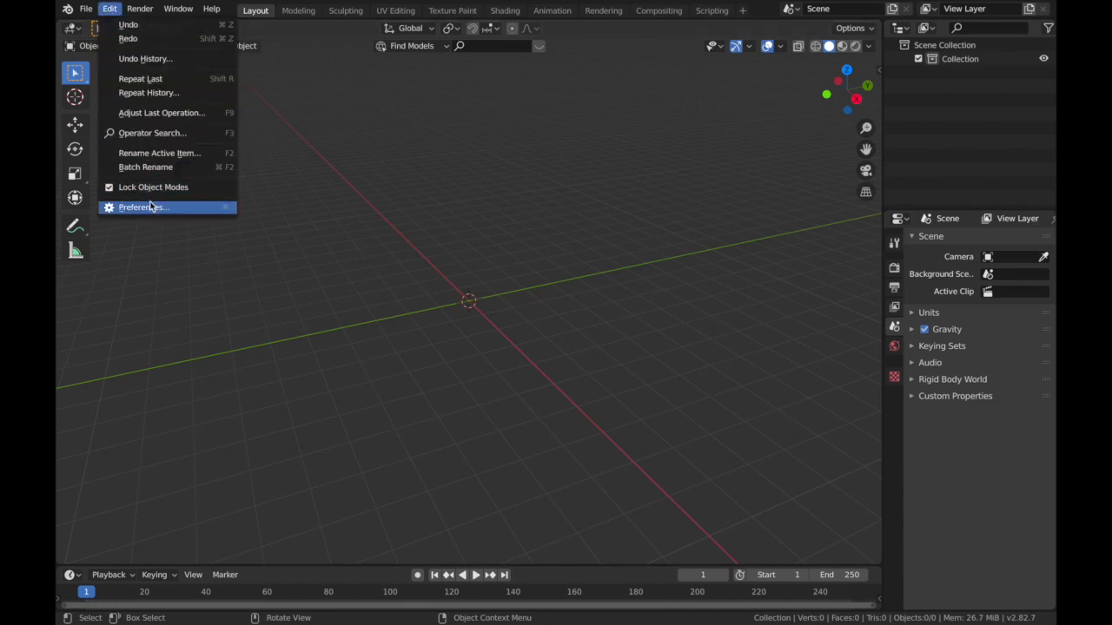
left_click(143, 207)
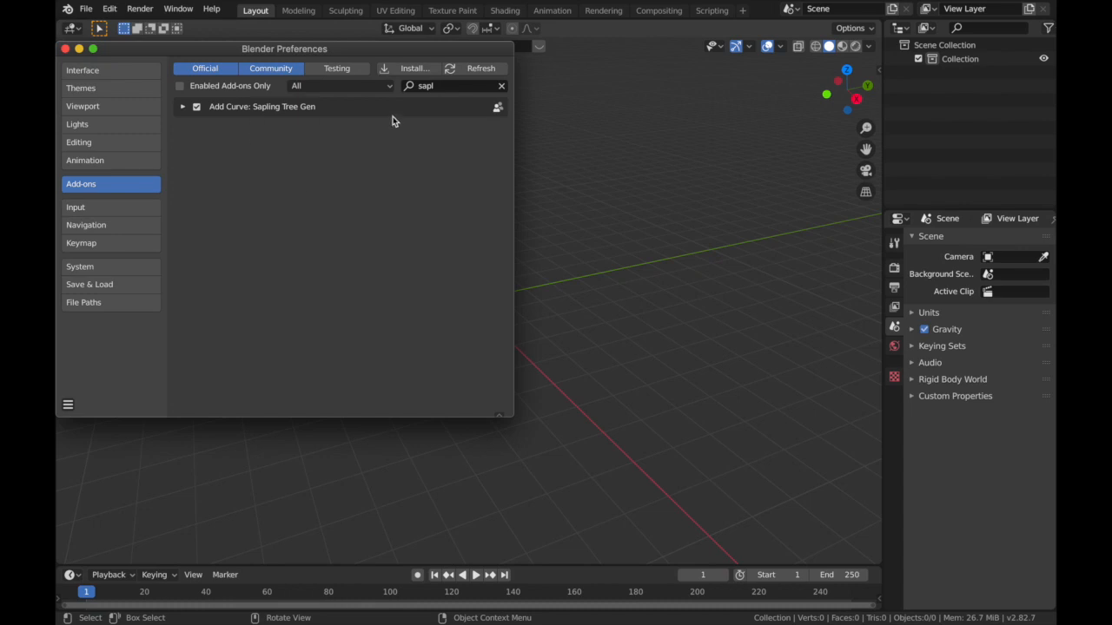
left_click(500, 85)
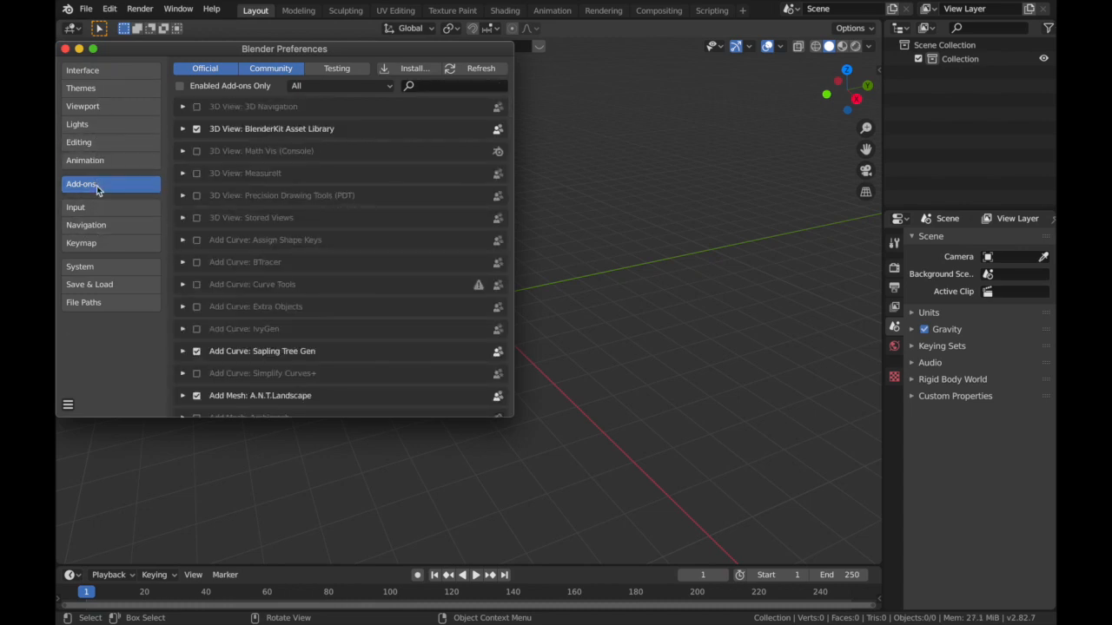
left_click(452, 85)
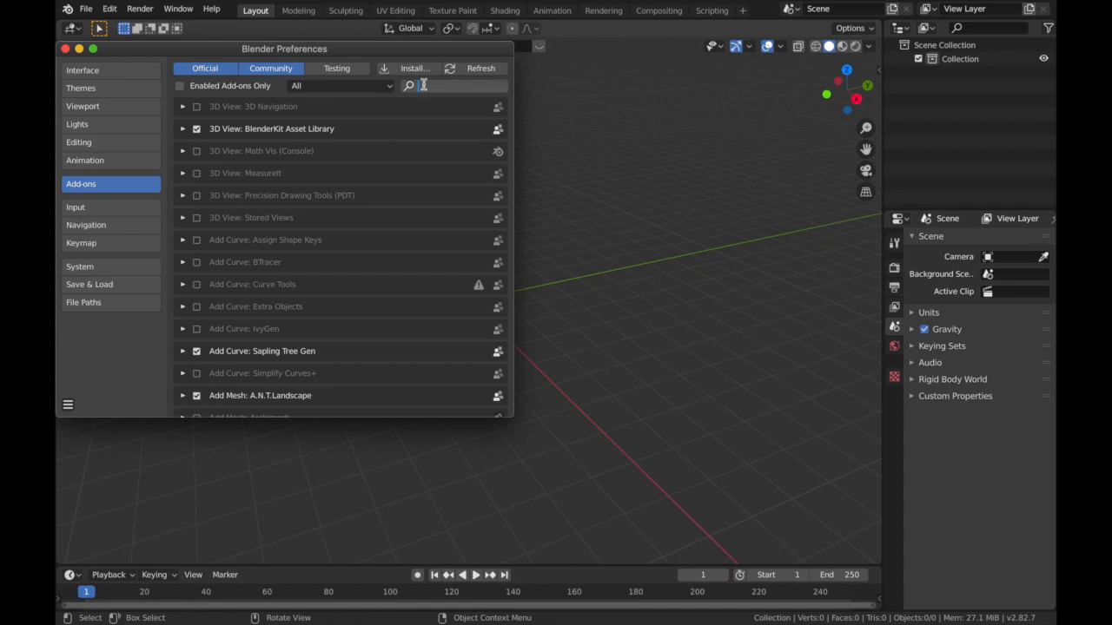
type("sapl")
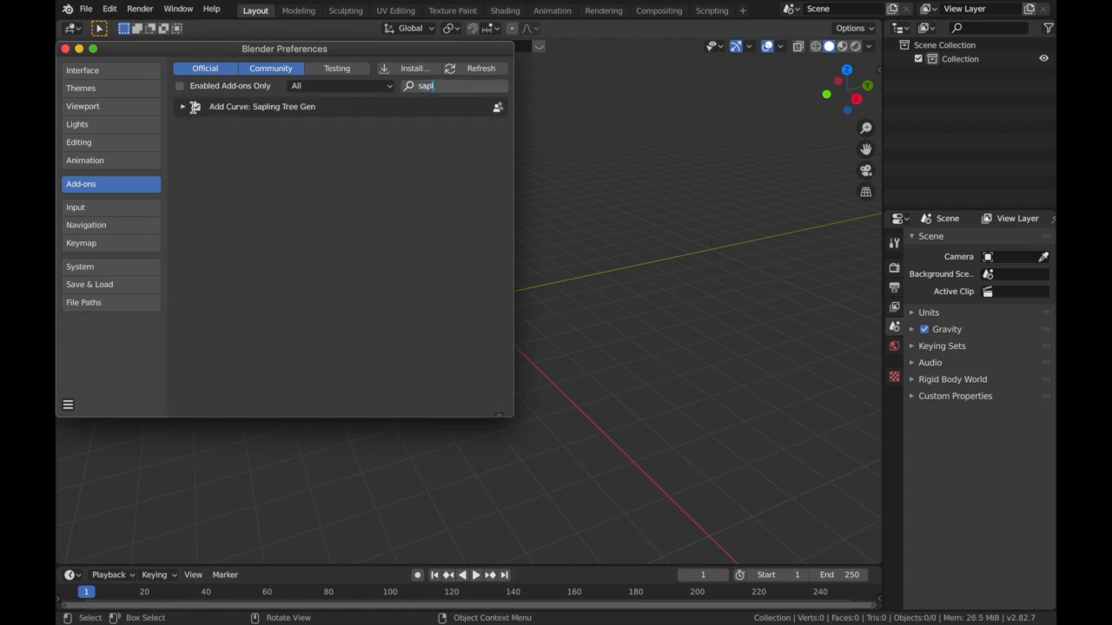
left_click(197, 106)
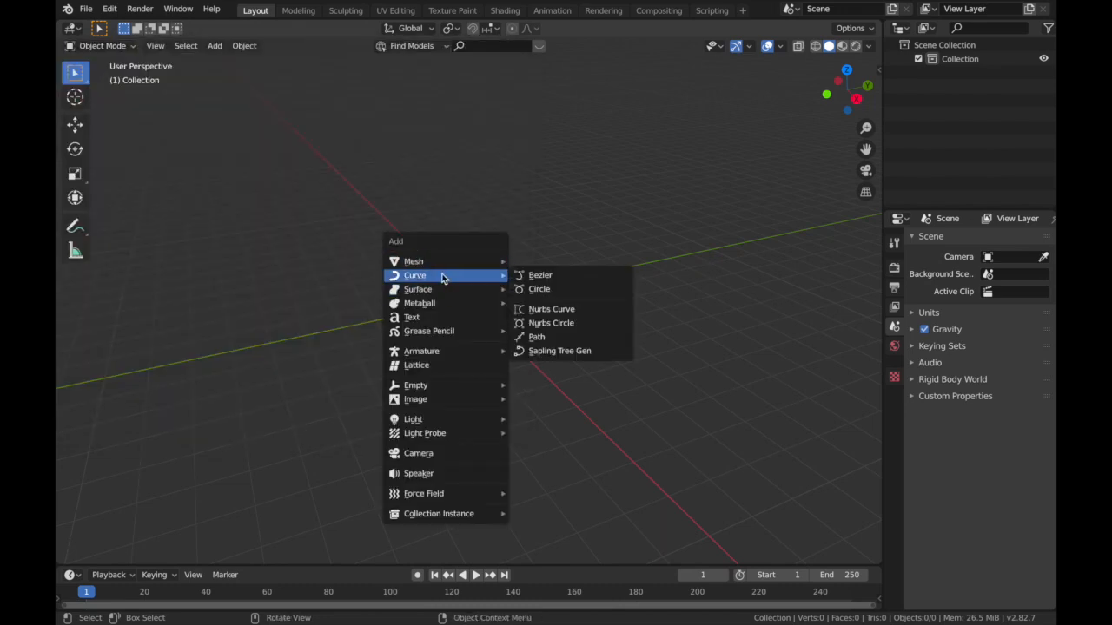
mouse_move(560, 351)
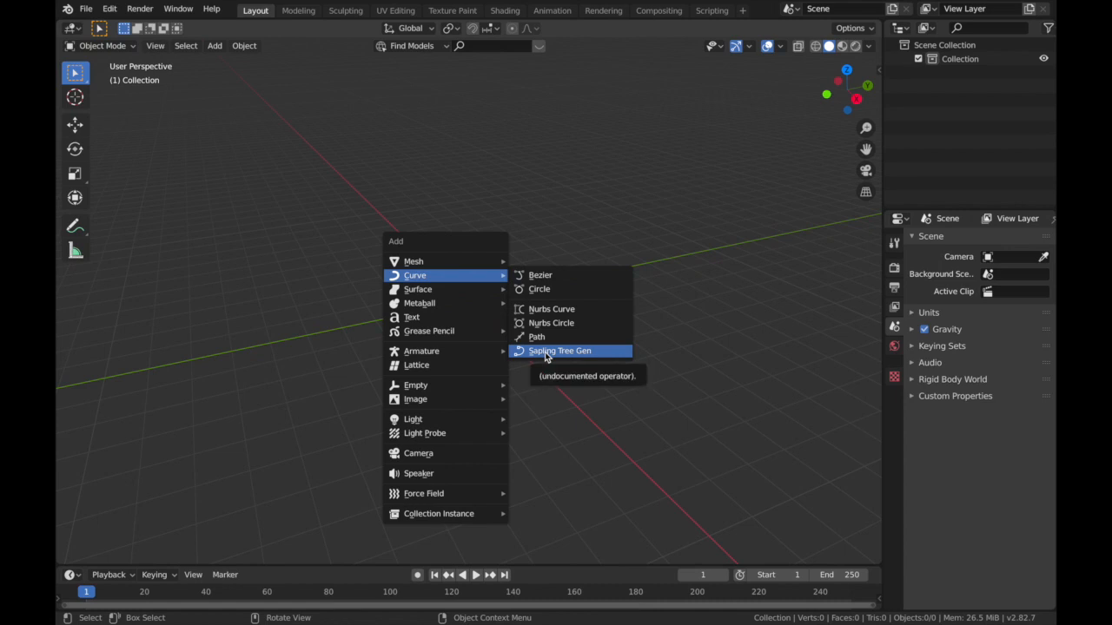
Step: Generate a Sapling tree curve and load a preset shape for it from the operator panel
left_click(560, 351)
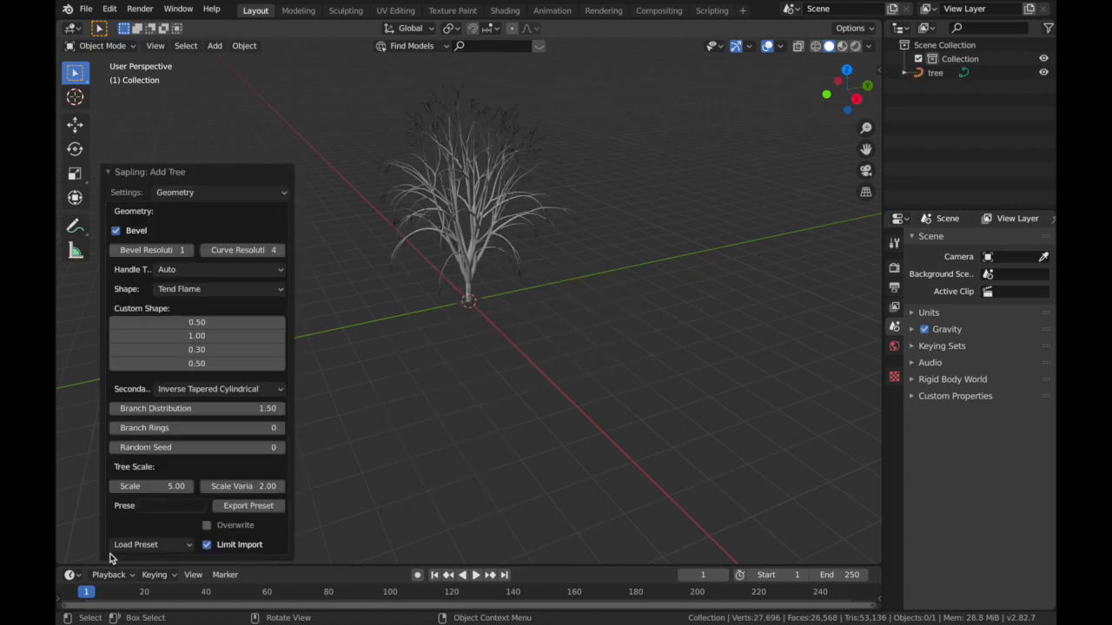
mouse_move(132, 205)
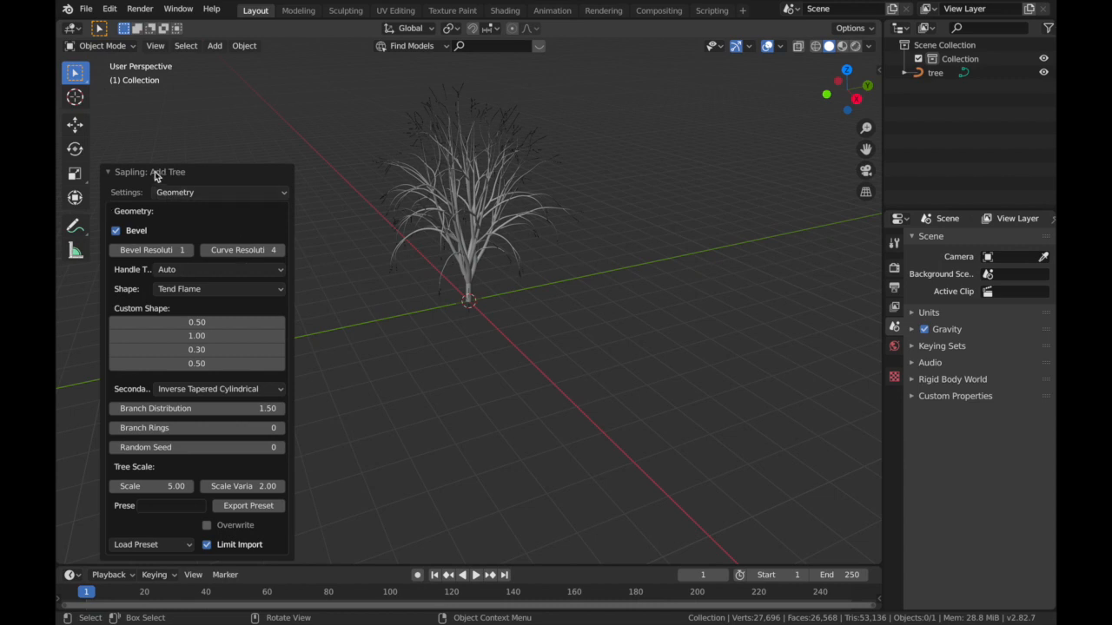
mouse_move(178, 191)
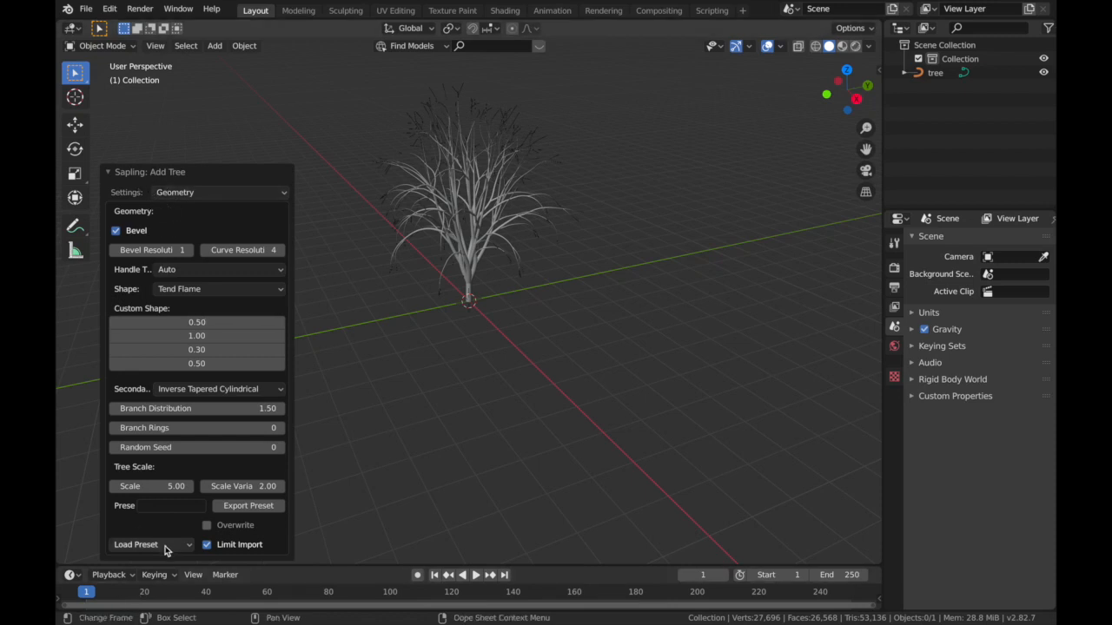
left_click(147, 546)
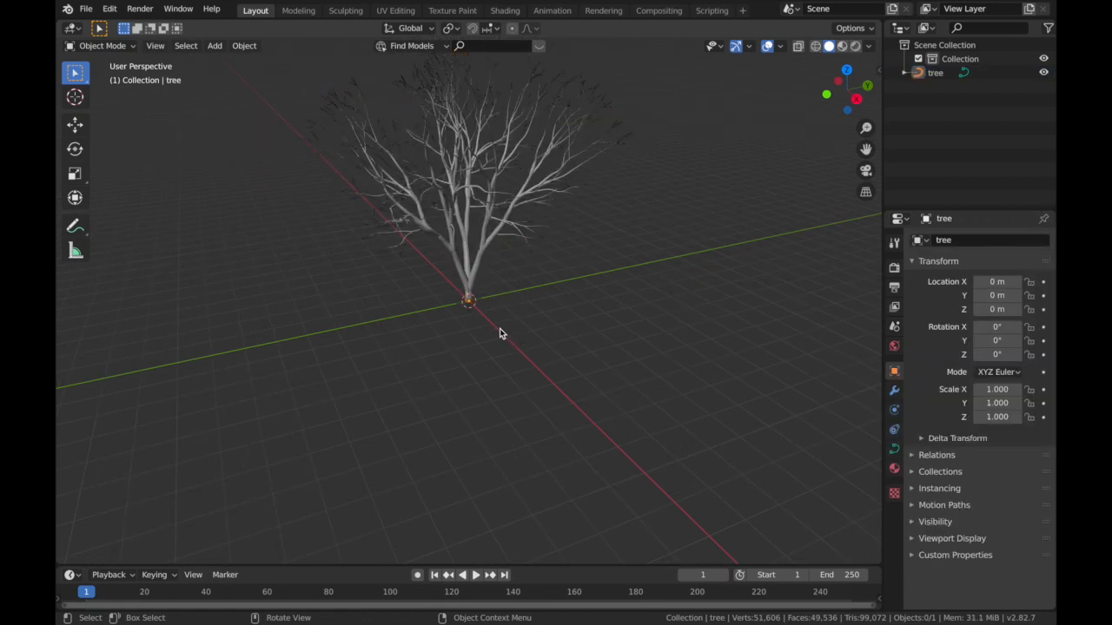
Step: Convert the tree curve to a mesh and check it in Edit Mode before returning to Object Mode
right_click(500, 334)
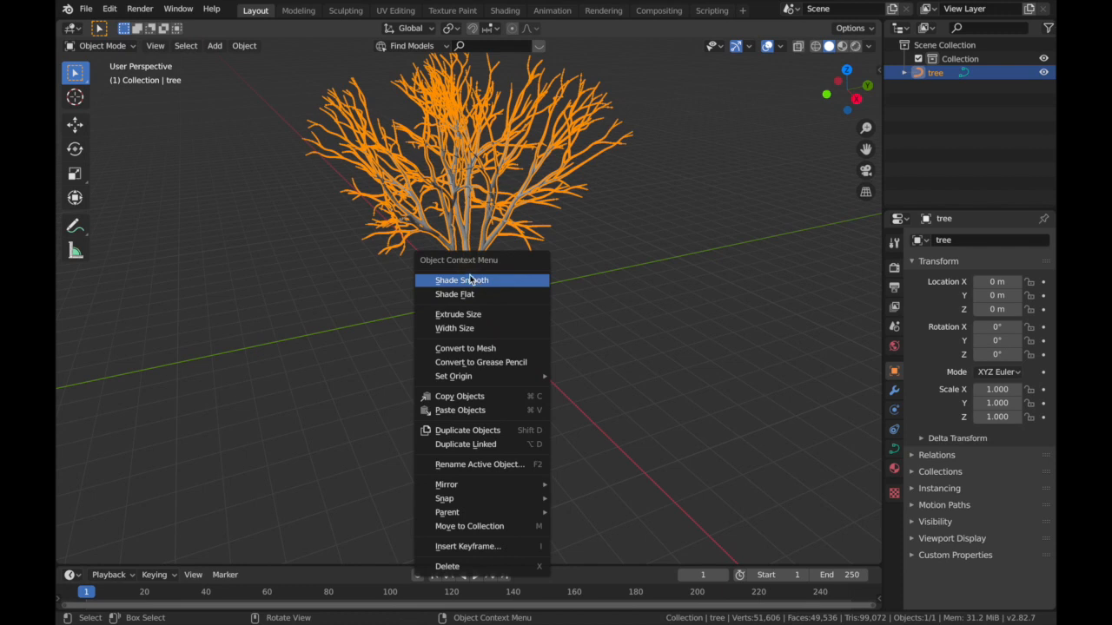
mouse_move(469, 346)
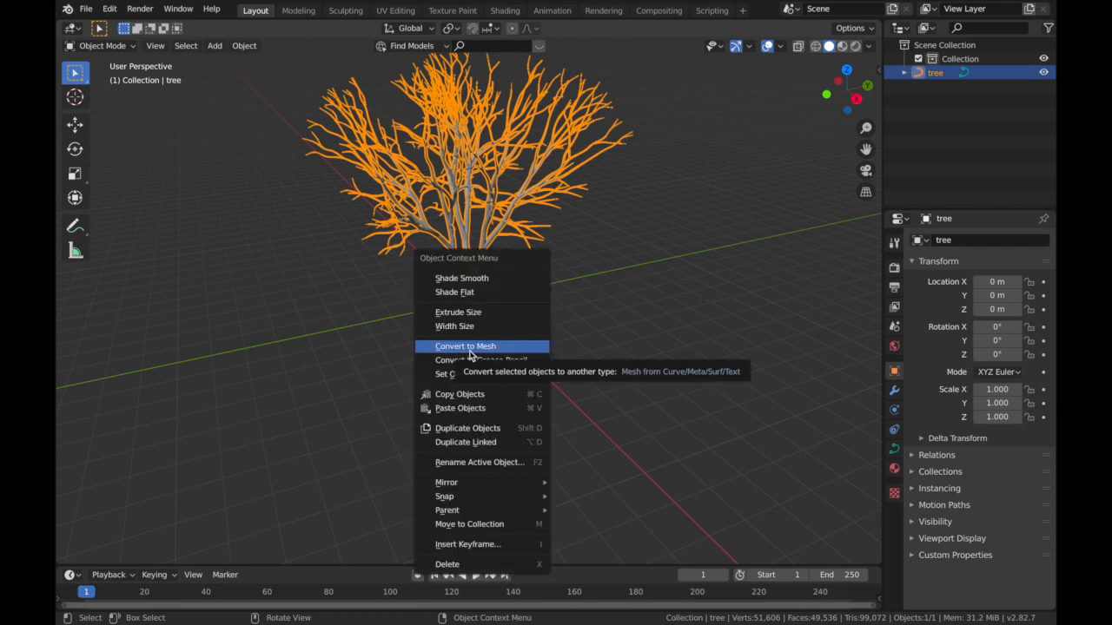
left_click(466, 346)
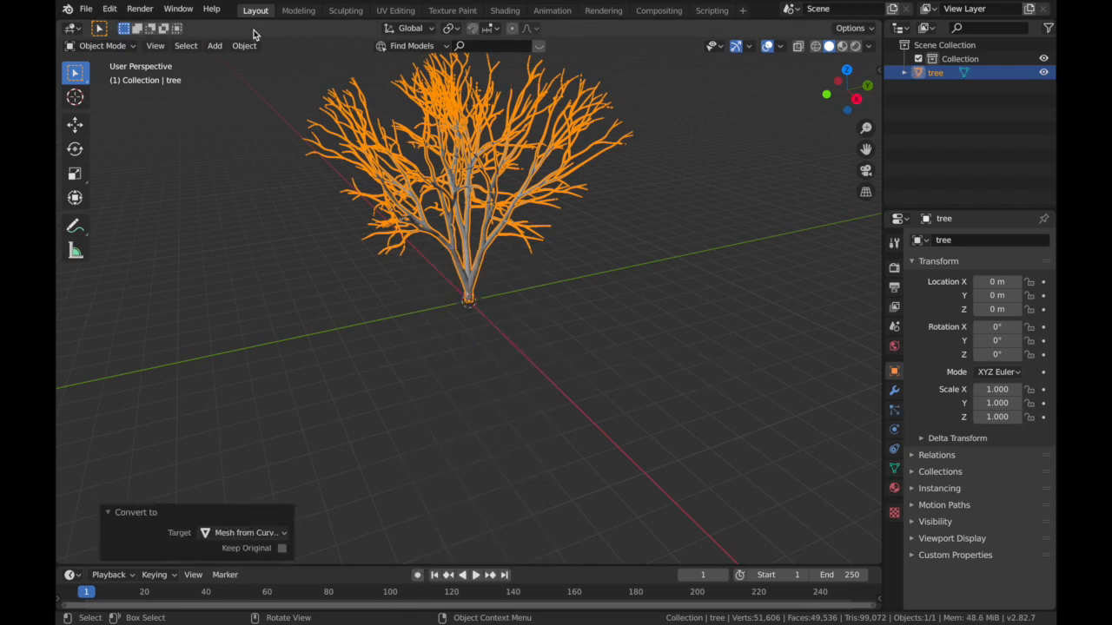
left_click(243, 45)
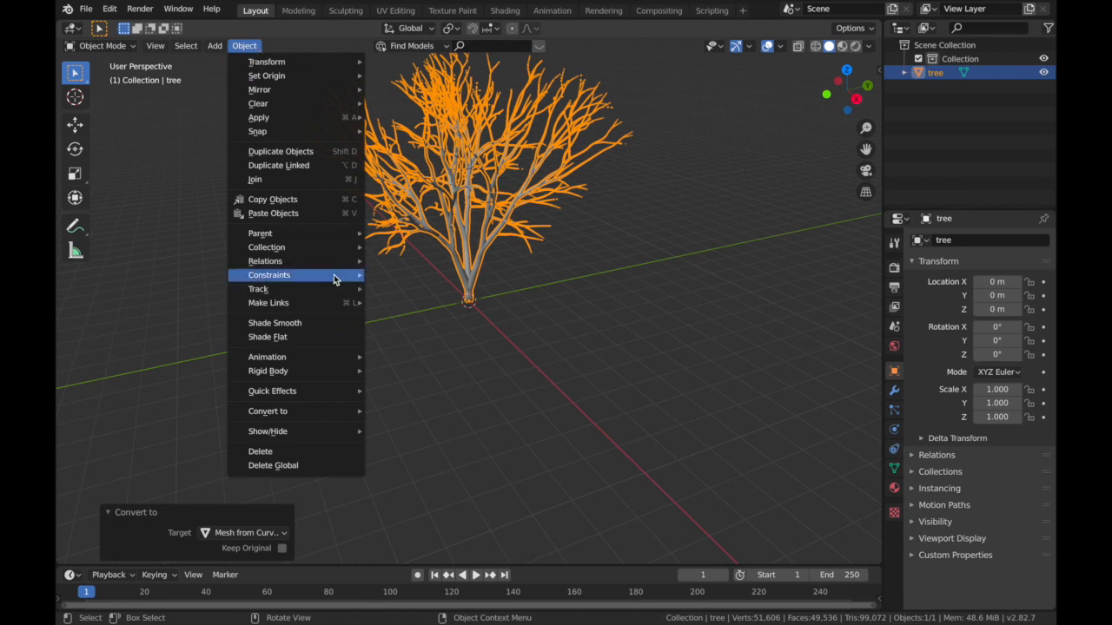
mouse_move(268, 410)
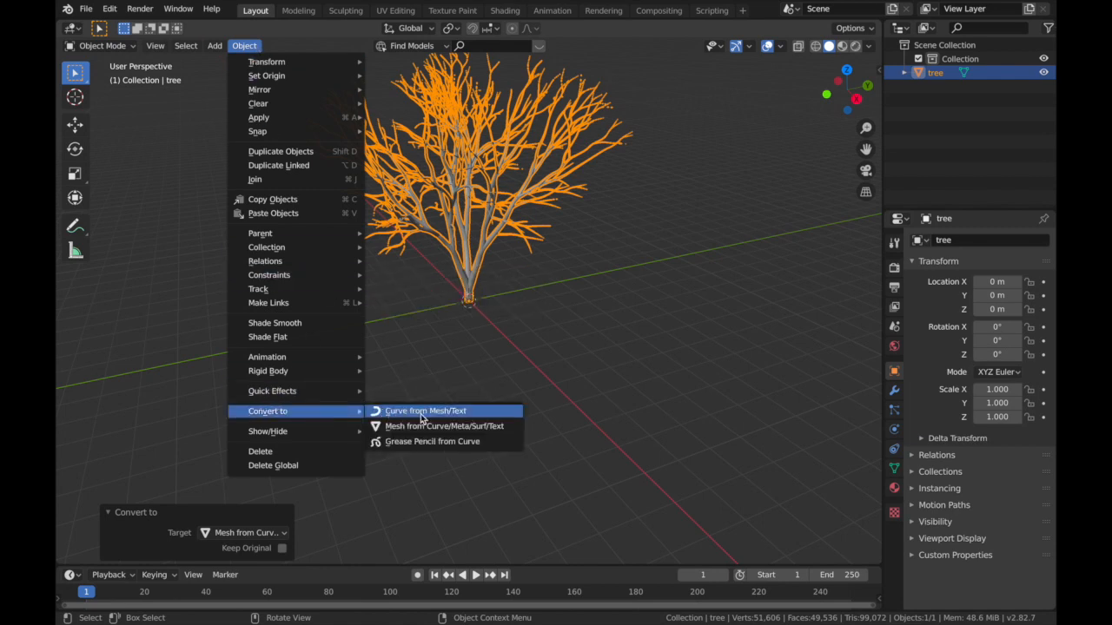
mouse_move(445, 426)
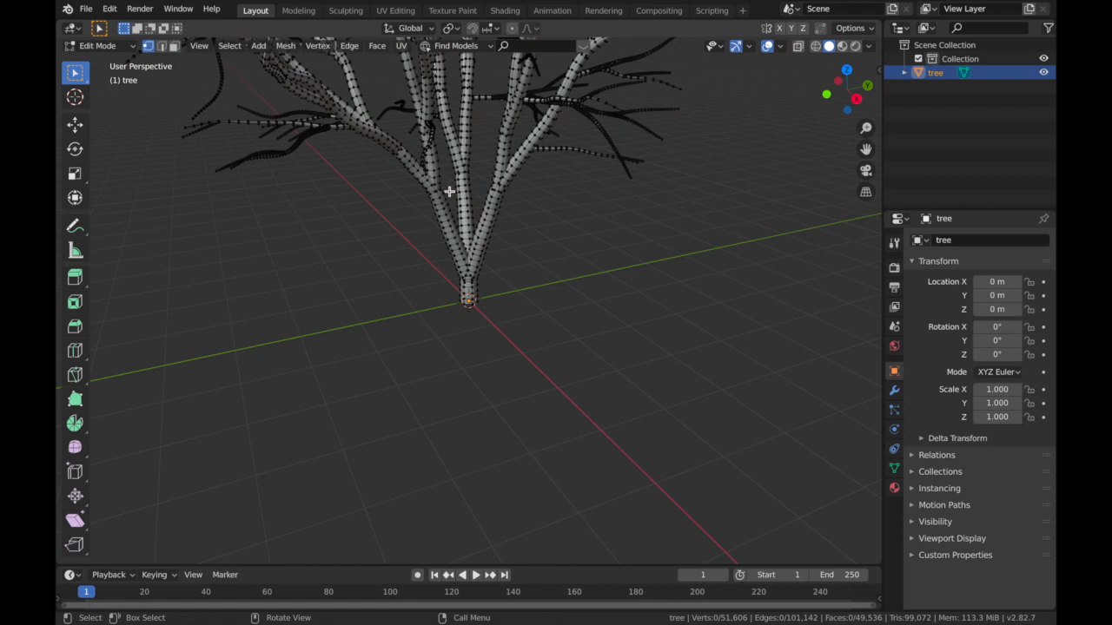
key("Tab")
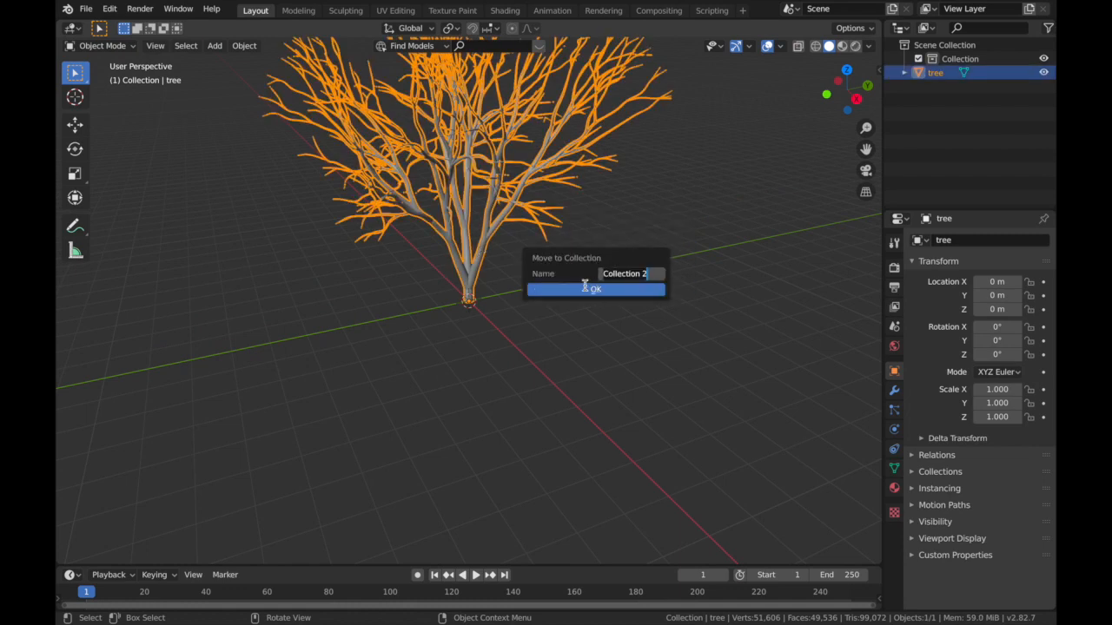
Step: Add instances of the 'tree' collection and rotate duplicates 90° about X toward a radial root ball
type("tree")
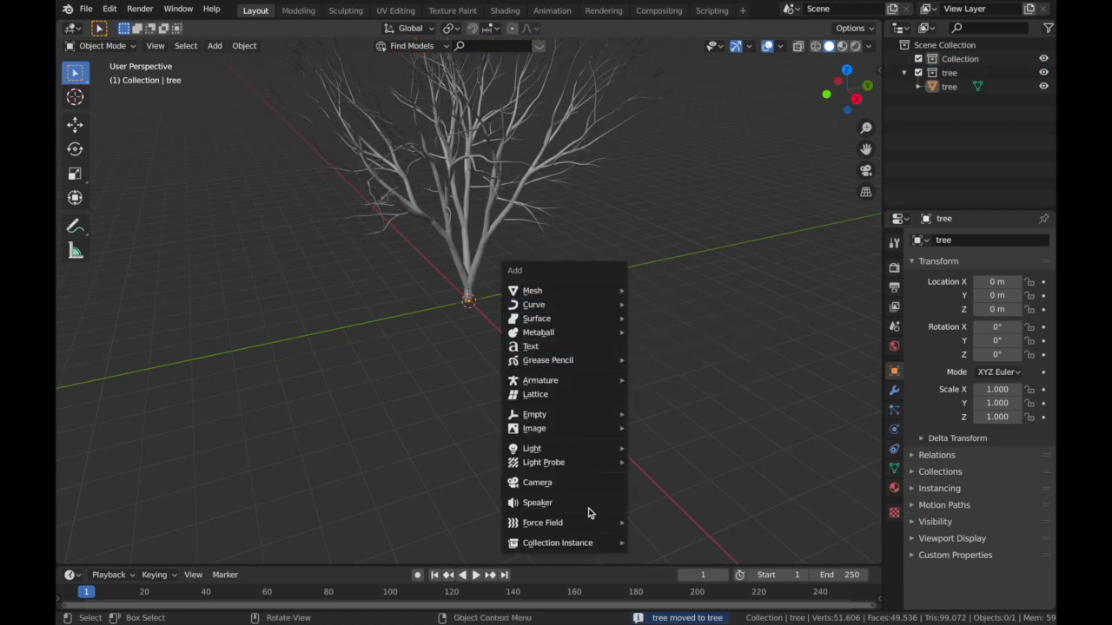
mouse_move(558, 542)
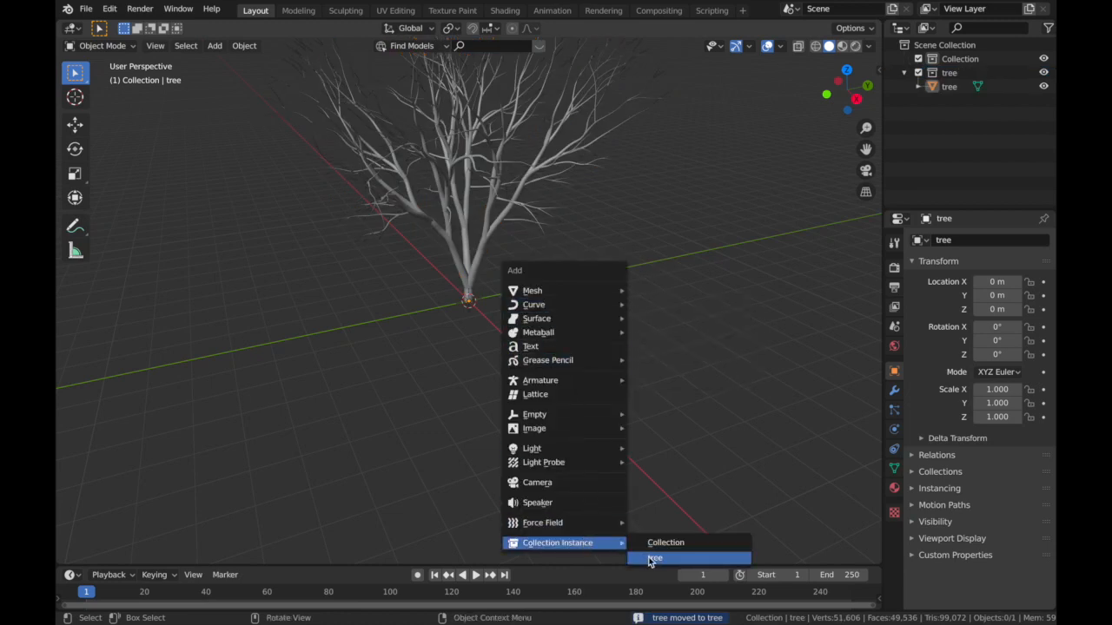
left_click(655, 558)
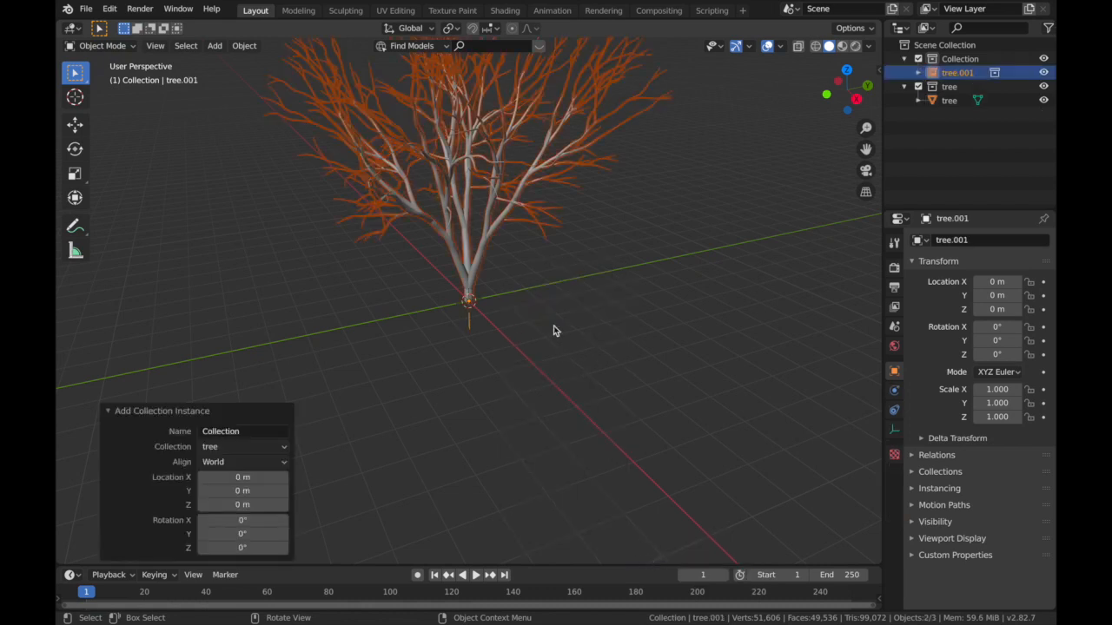
mouse_move(535, 215)
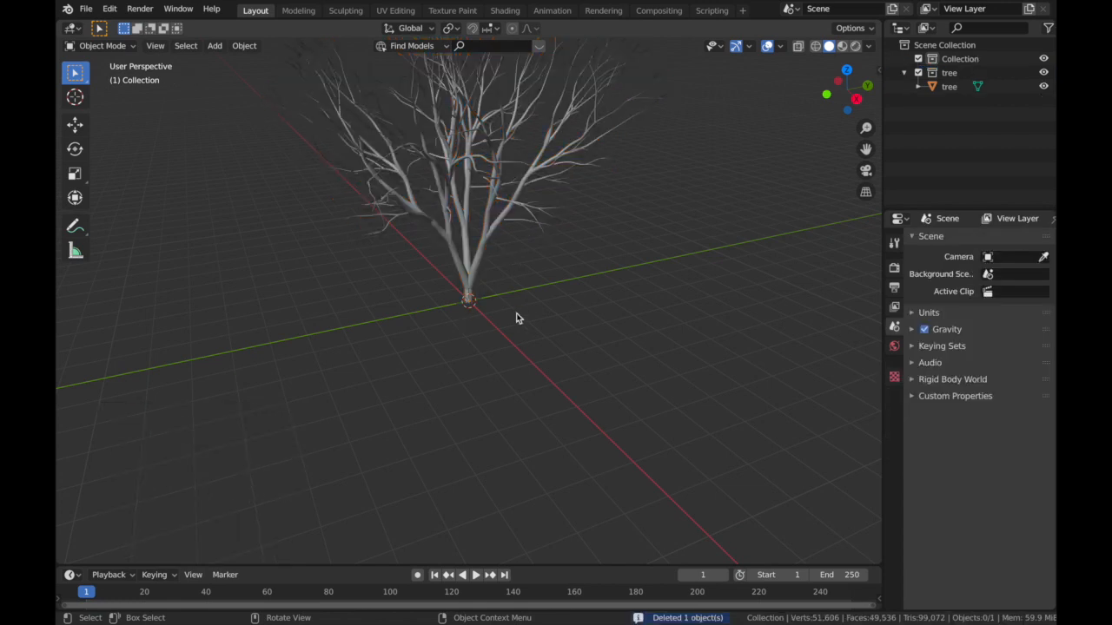
left_click(215, 45)
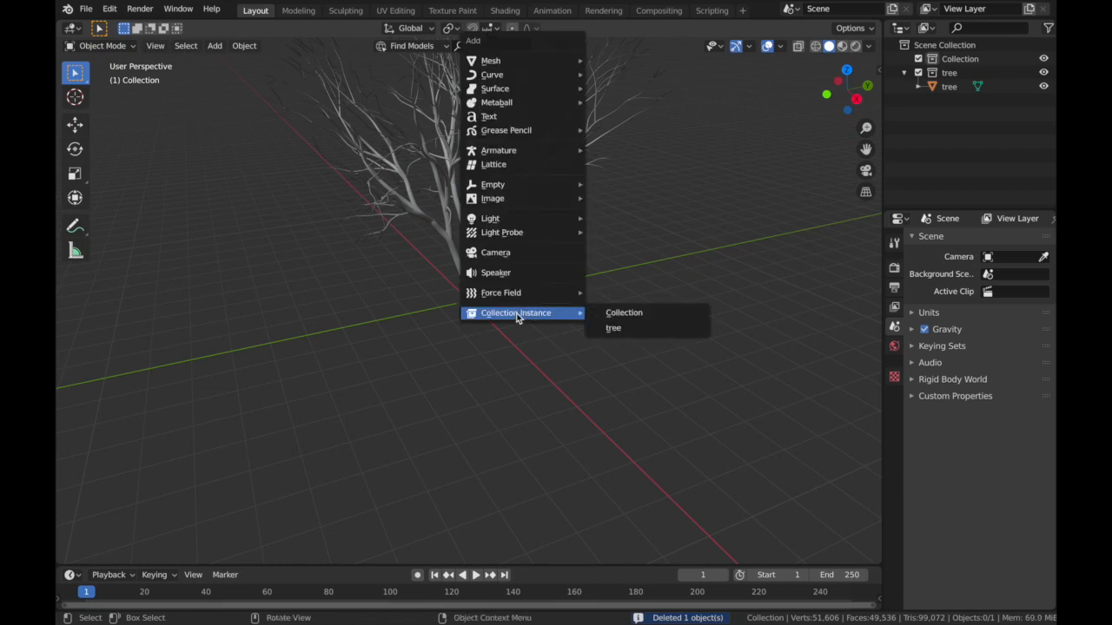
mouse_move(614, 326)
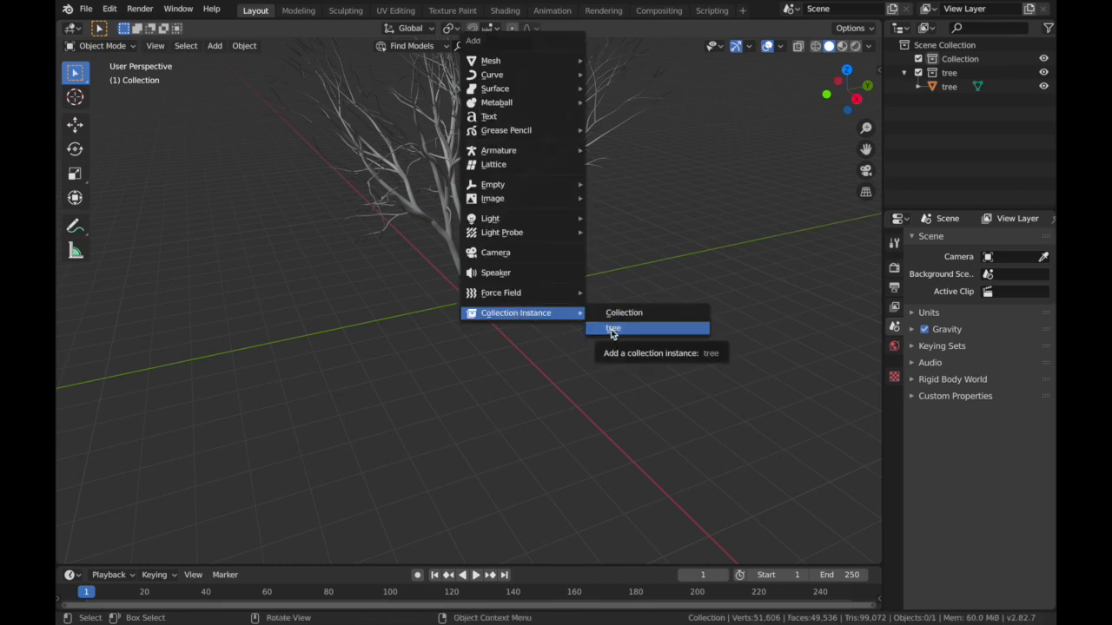
left_click(614, 328)
type("90")
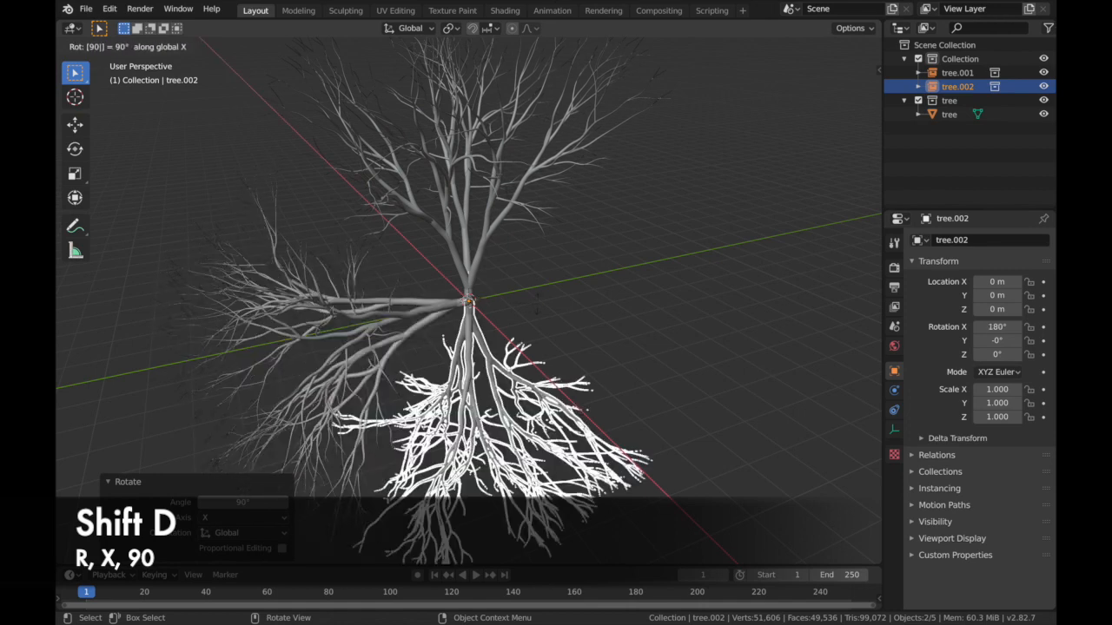
key("shift+d")
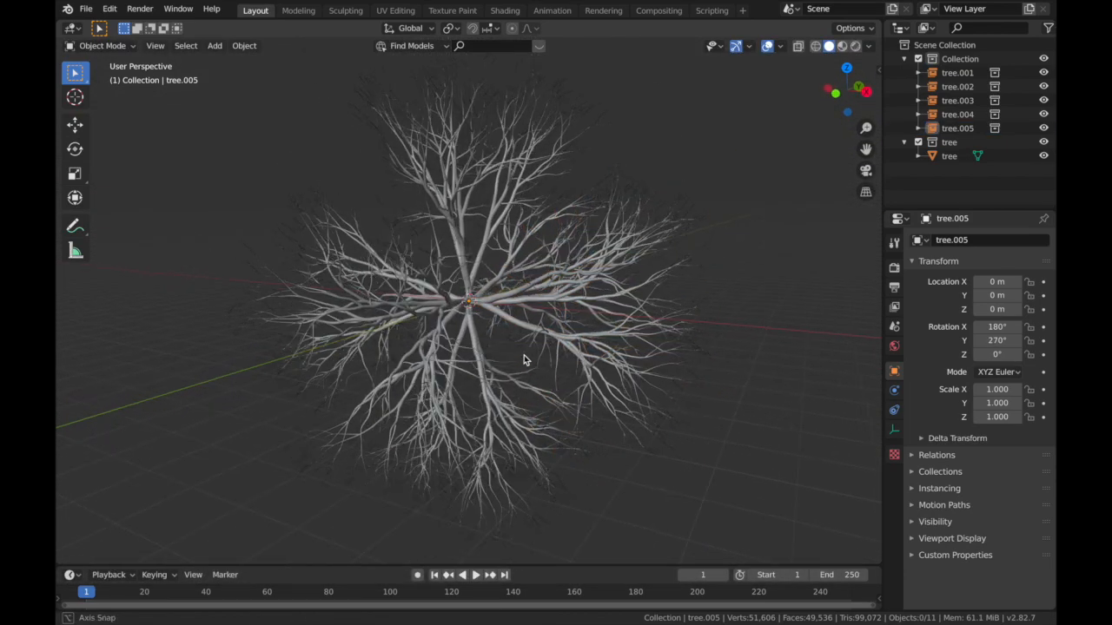
Step: Add a Displace modifier to the original tree with a new texture of type Clouds
left_click(948, 157)
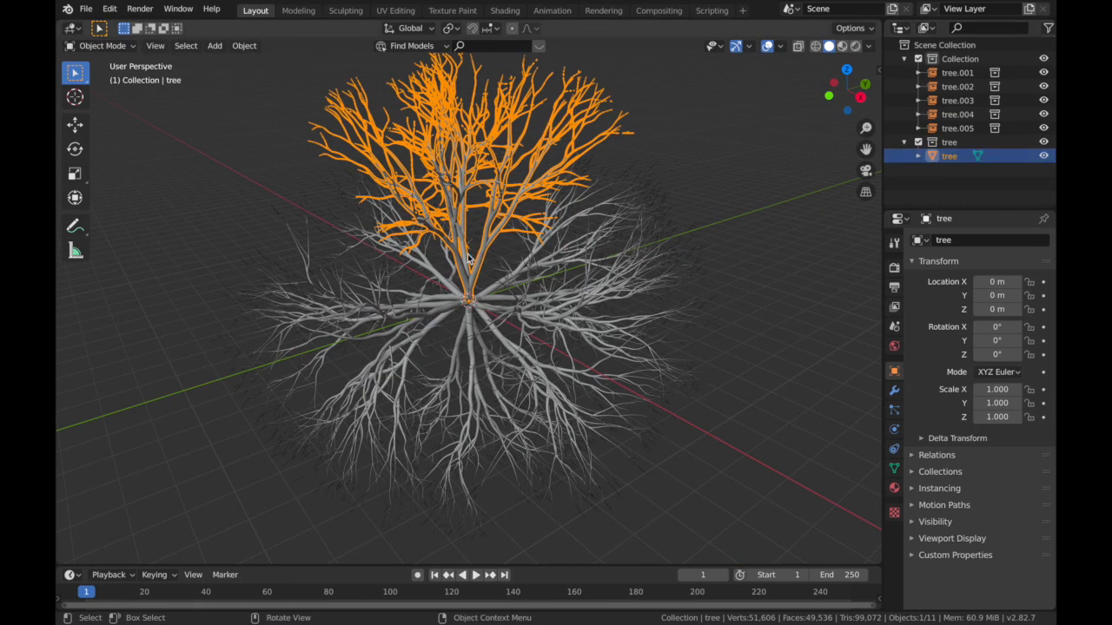
mouse_move(556, 158)
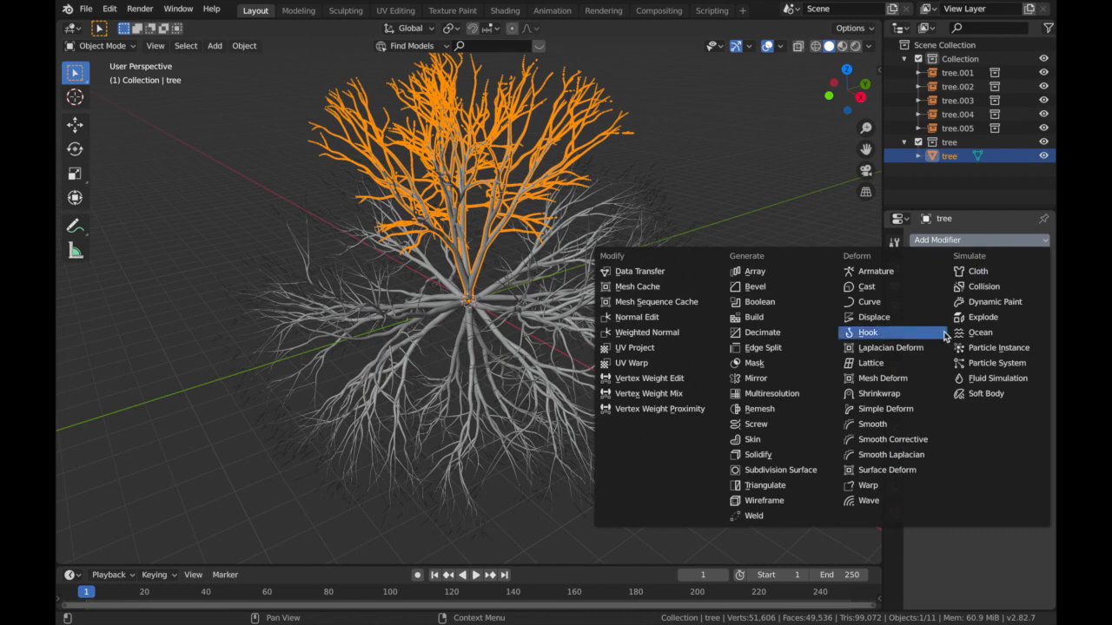
mouse_move(987, 250)
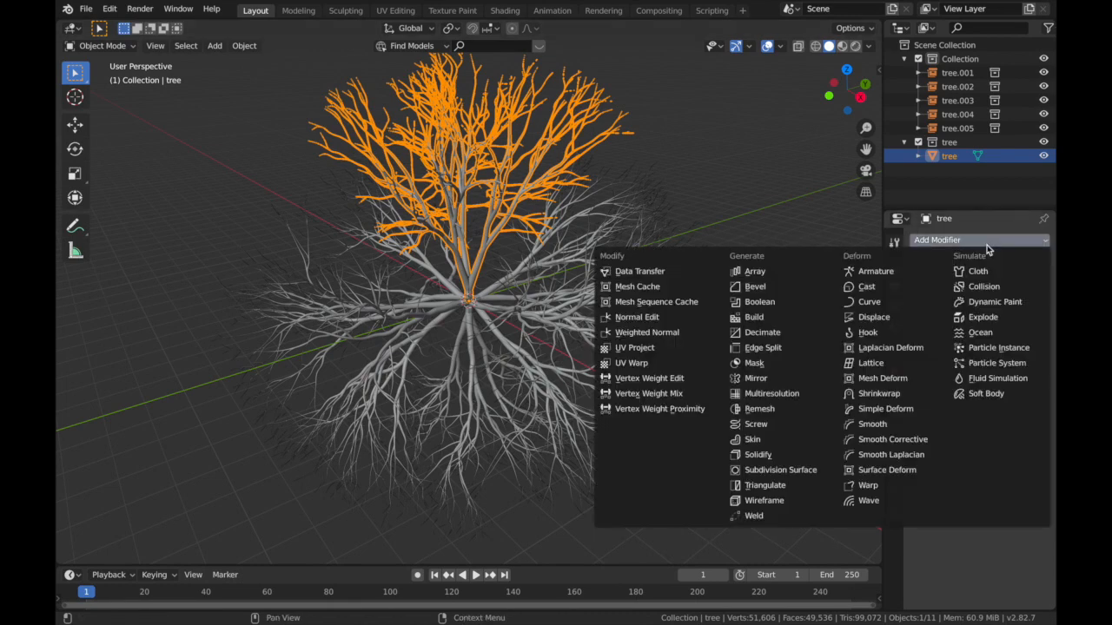
mouse_move(872, 316)
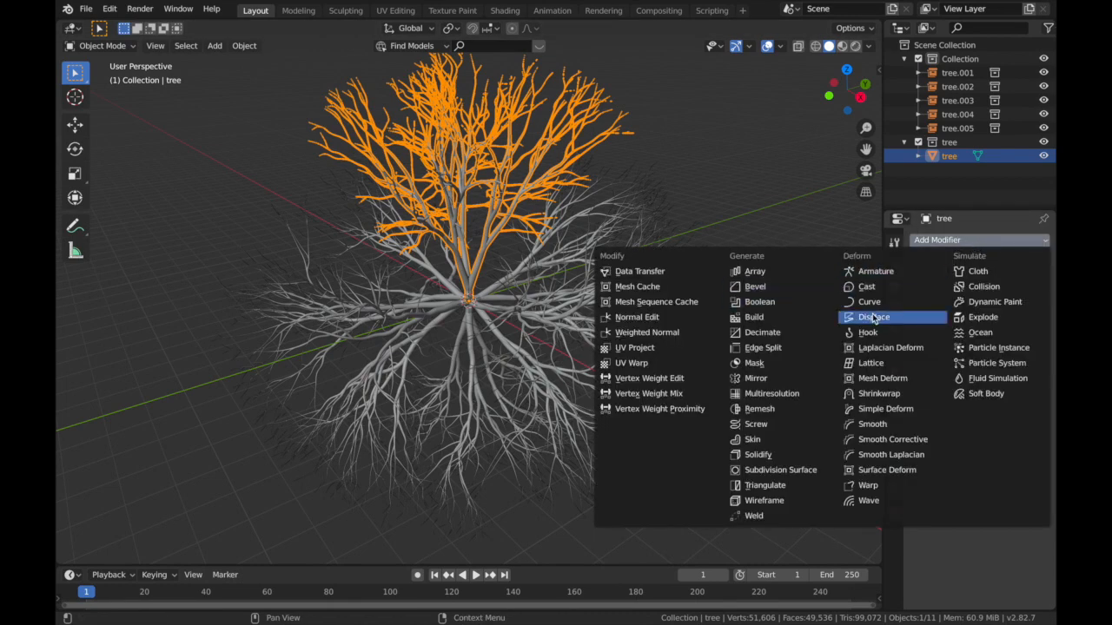
left_click(872, 316)
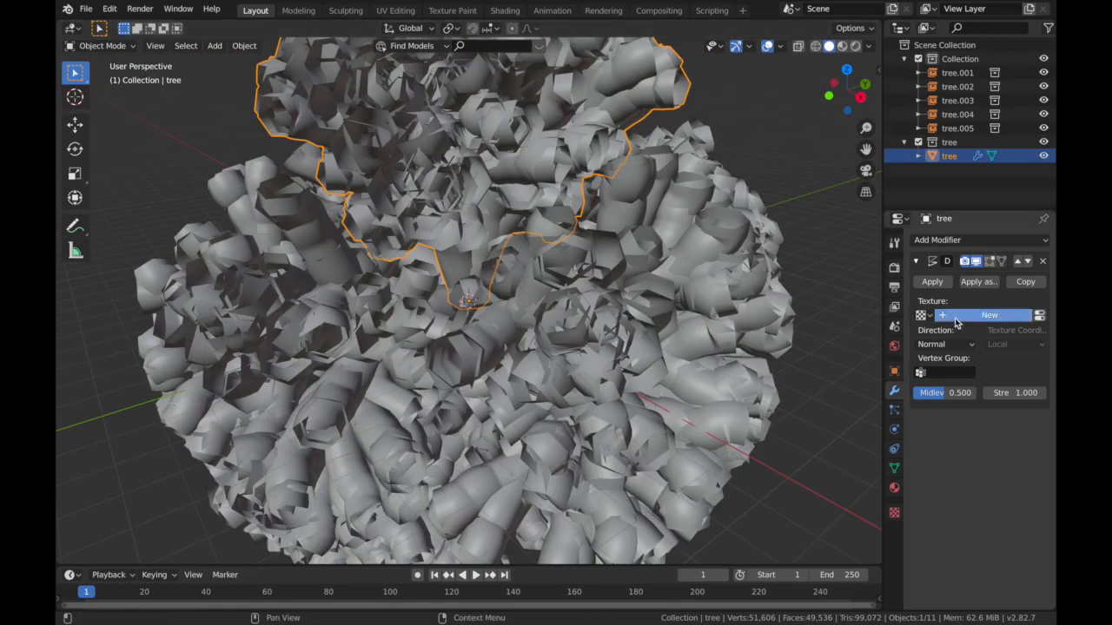
left_click(989, 314)
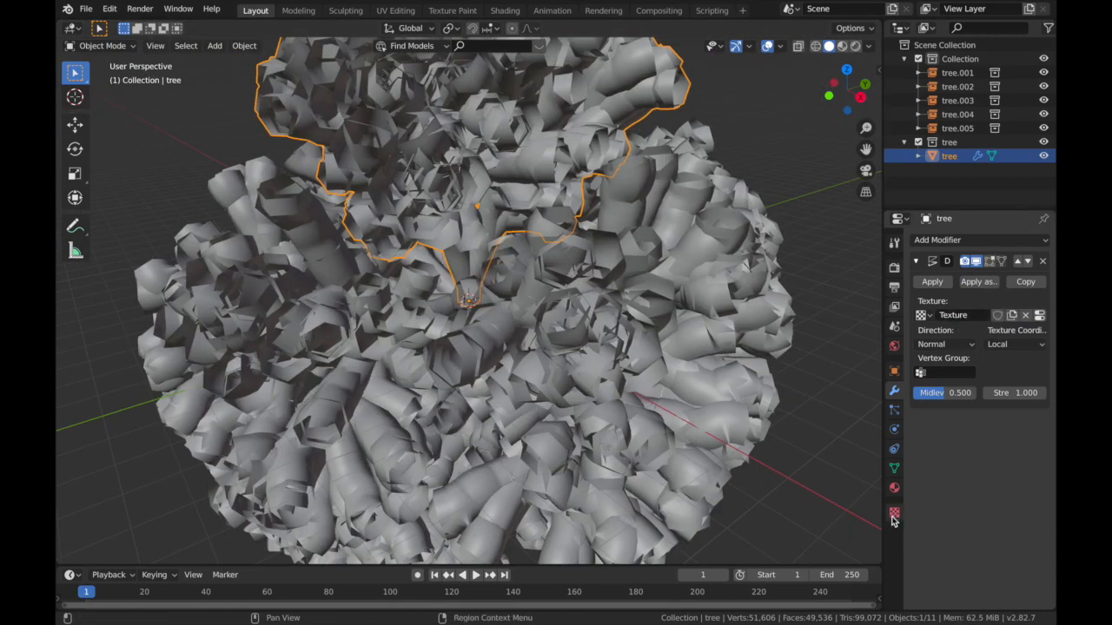
left_click(893, 510)
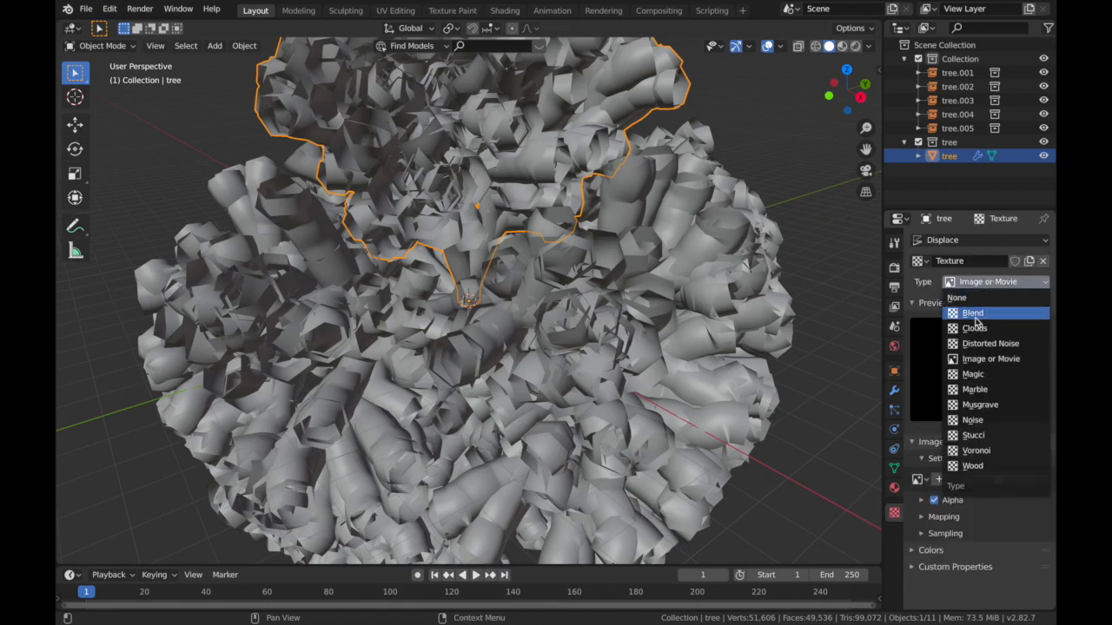
mouse_move(975, 327)
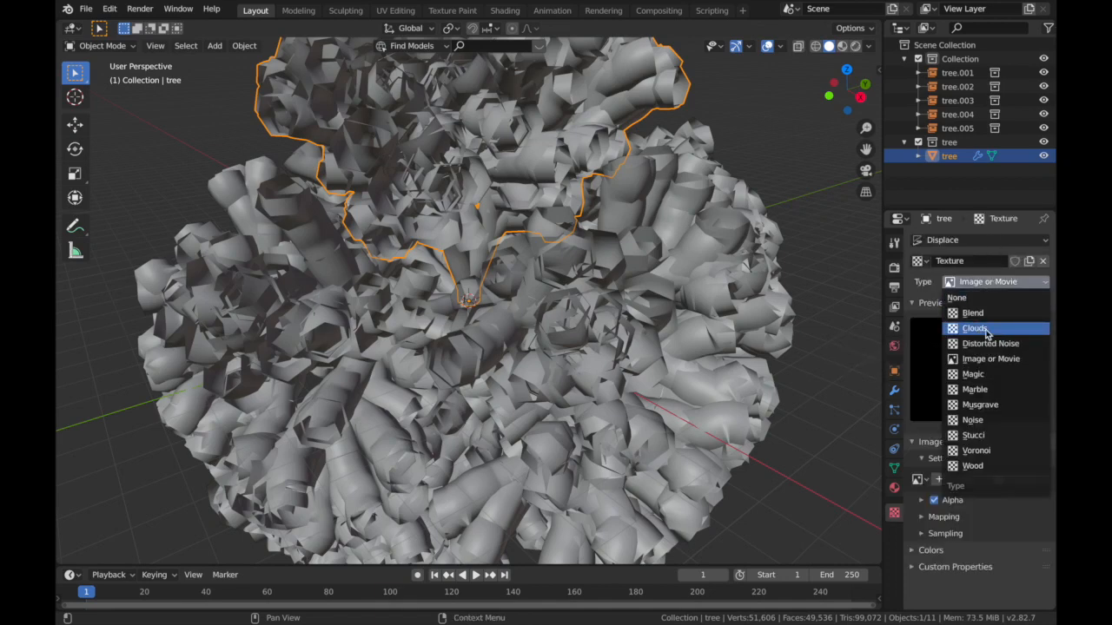
left_click(975, 328)
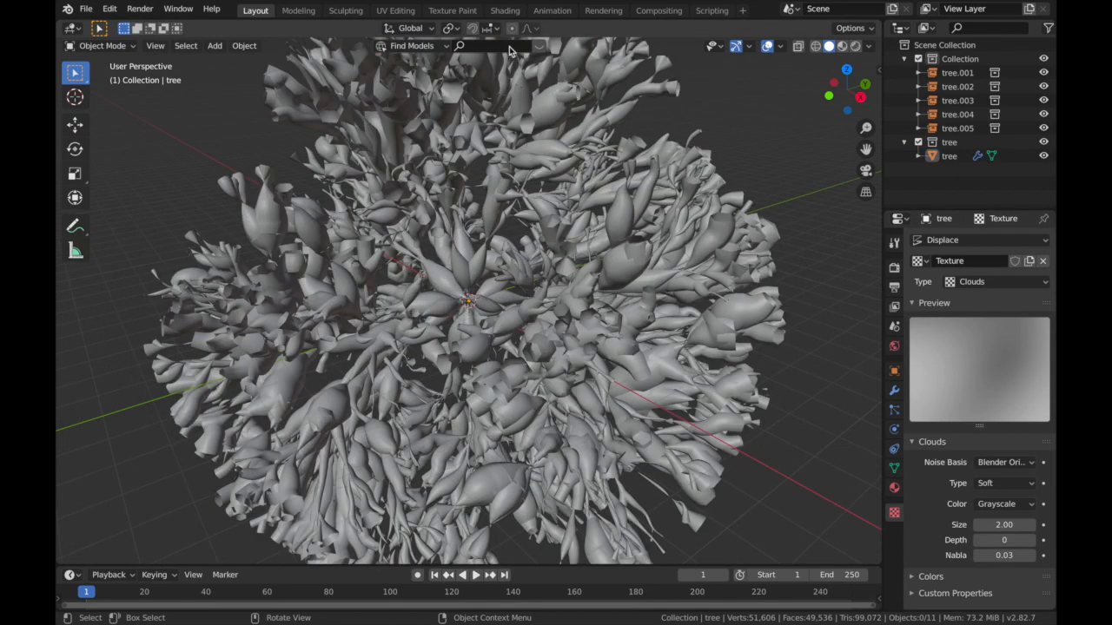
mouse_move(716, 309)
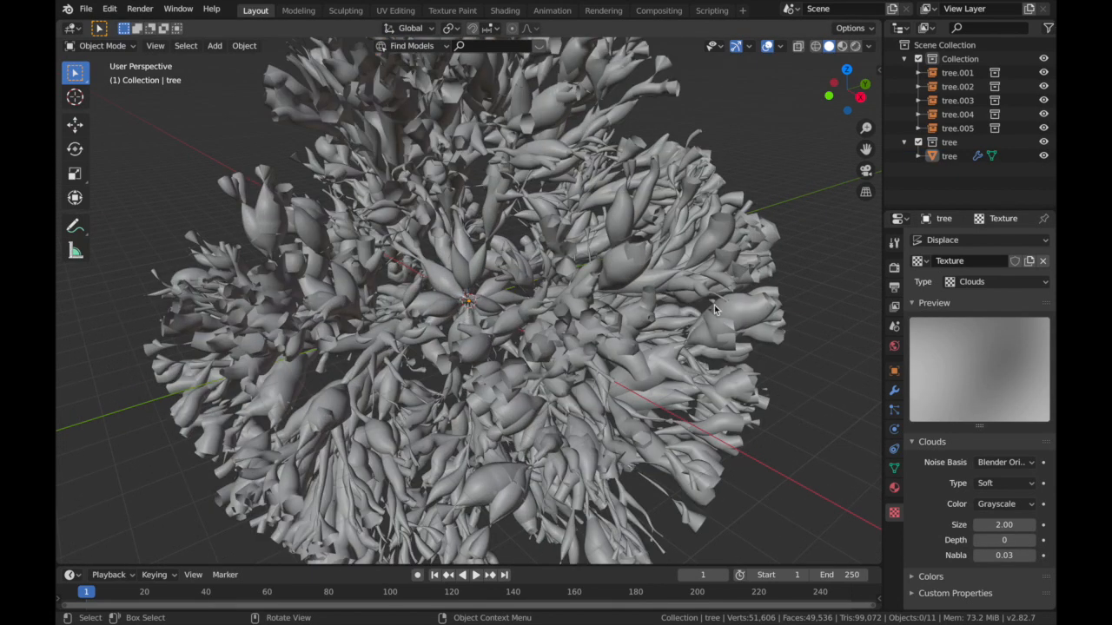
Step: Add a cube-shaped empty at the origin and reselect the original tree's modifiers
left_click(215, 46)
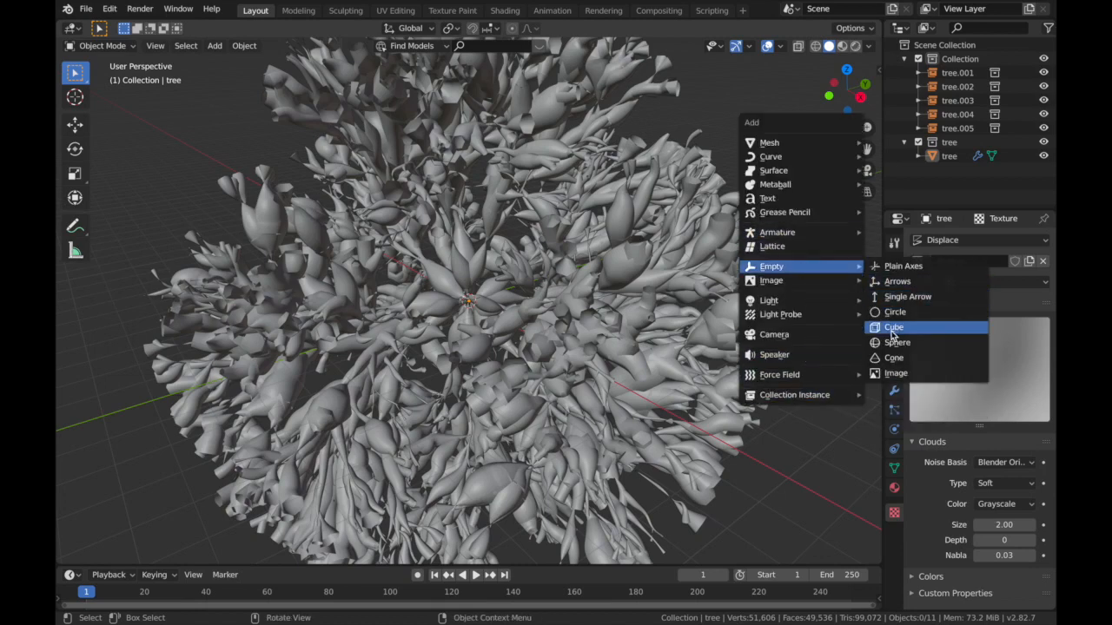
left_click(893, 327)
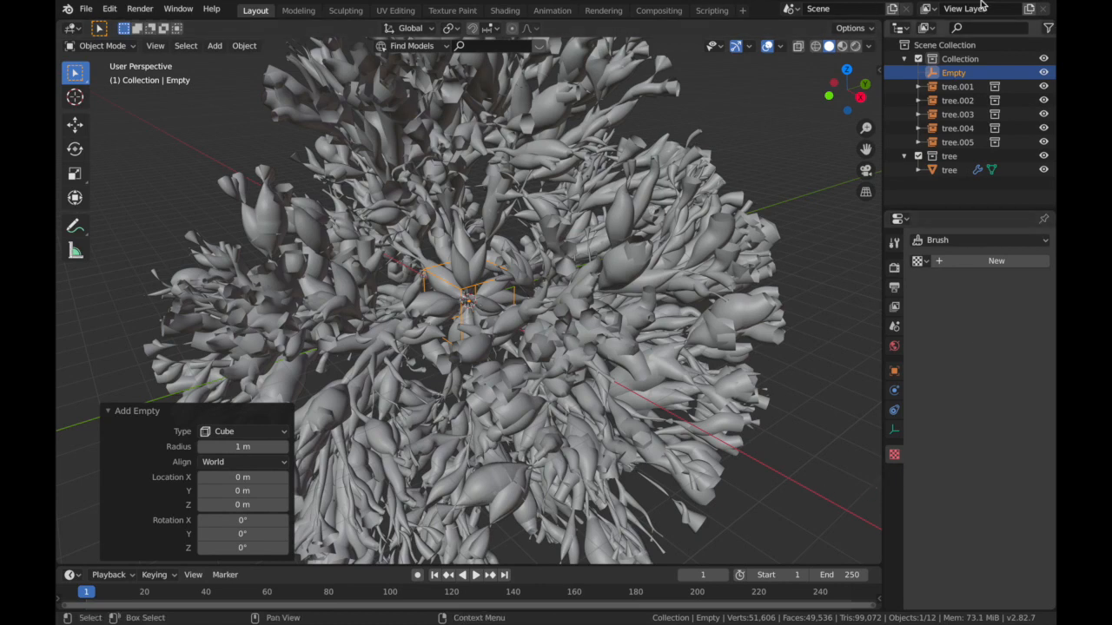
left_click(948, 170)
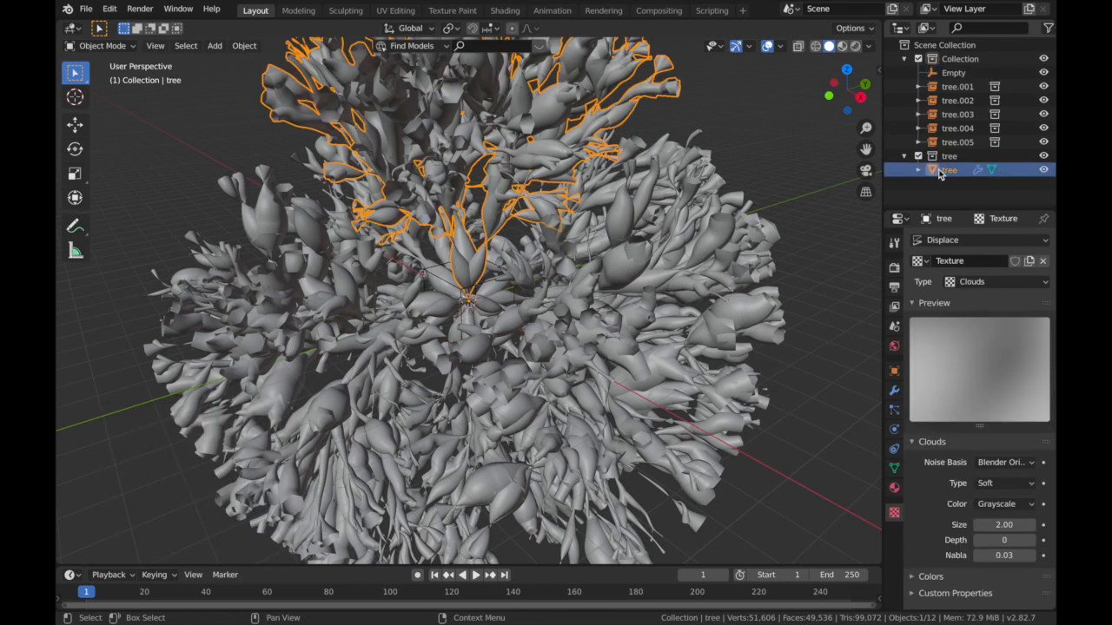
left_click(948, 170)
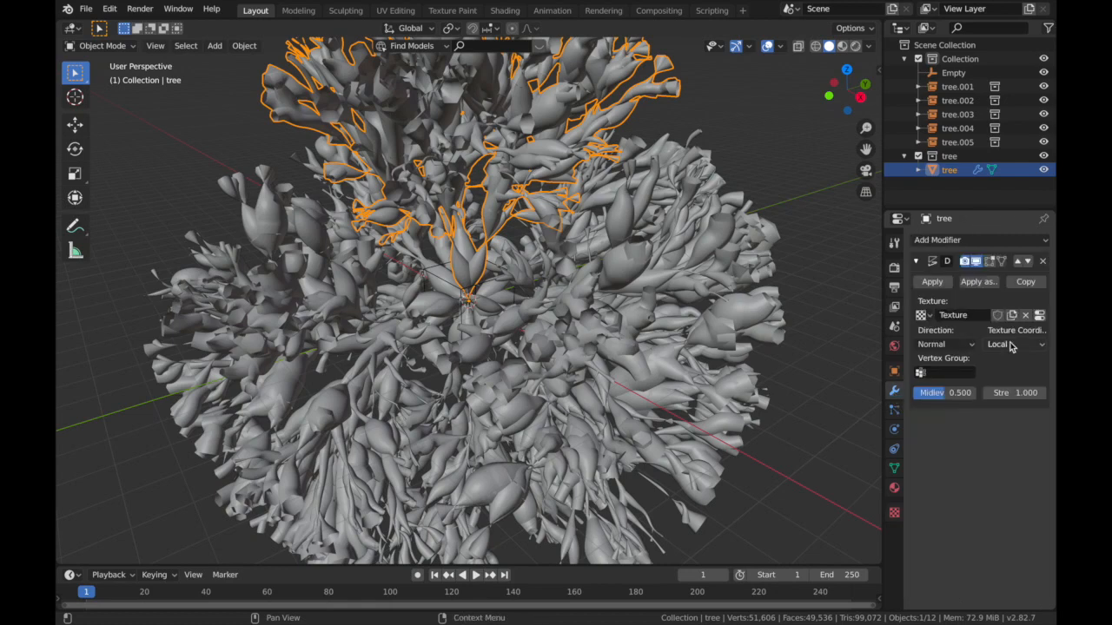
mouse_move(1015, 344)
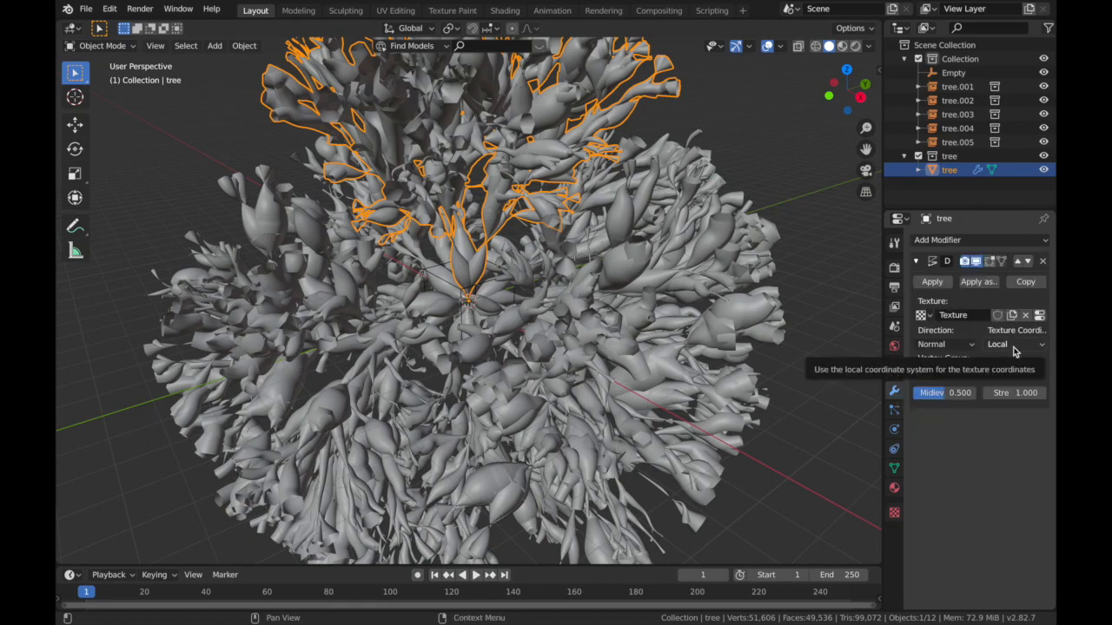
Step: Set the Displace texture coordinates to Object and pick Empty as the driving object
left_click(1014, 344)
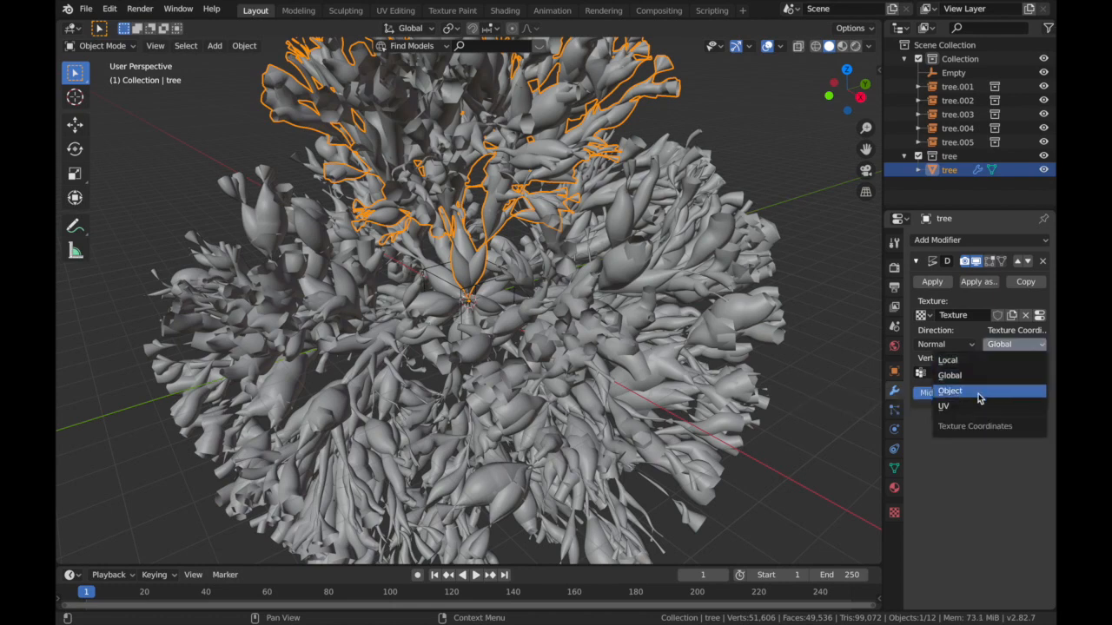
left_click(950, 391)
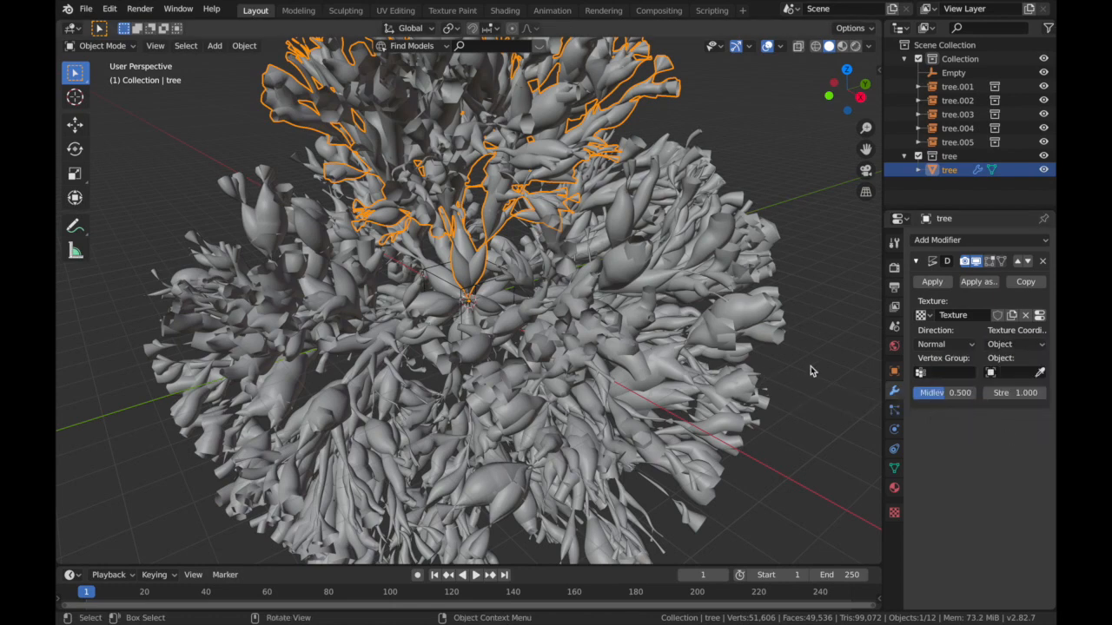
left_click(1014, 344)
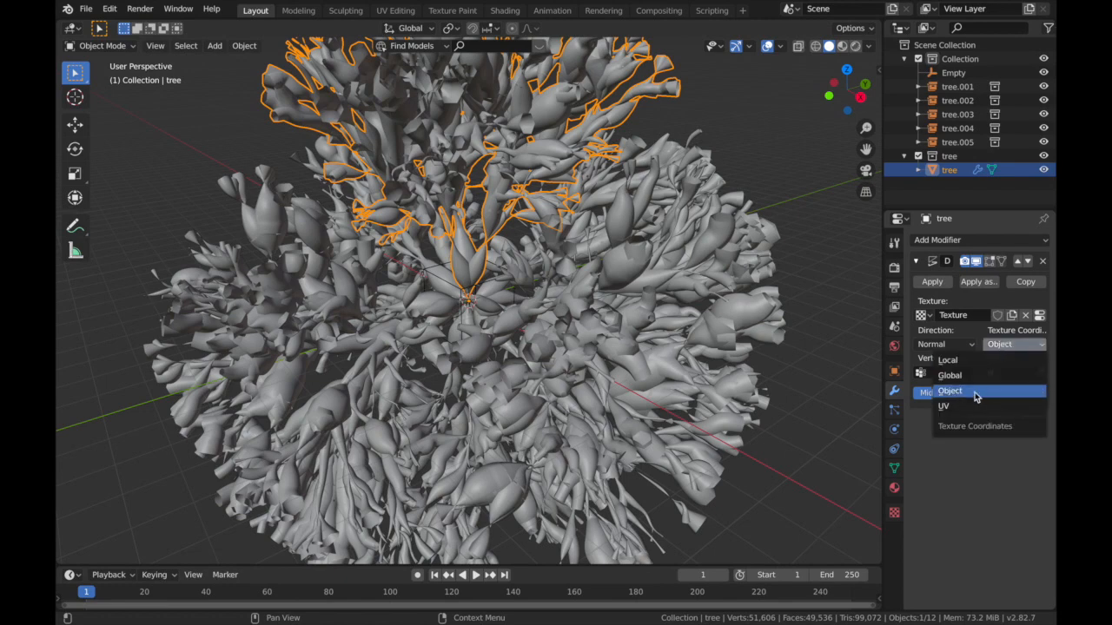
left_click(948, 391)
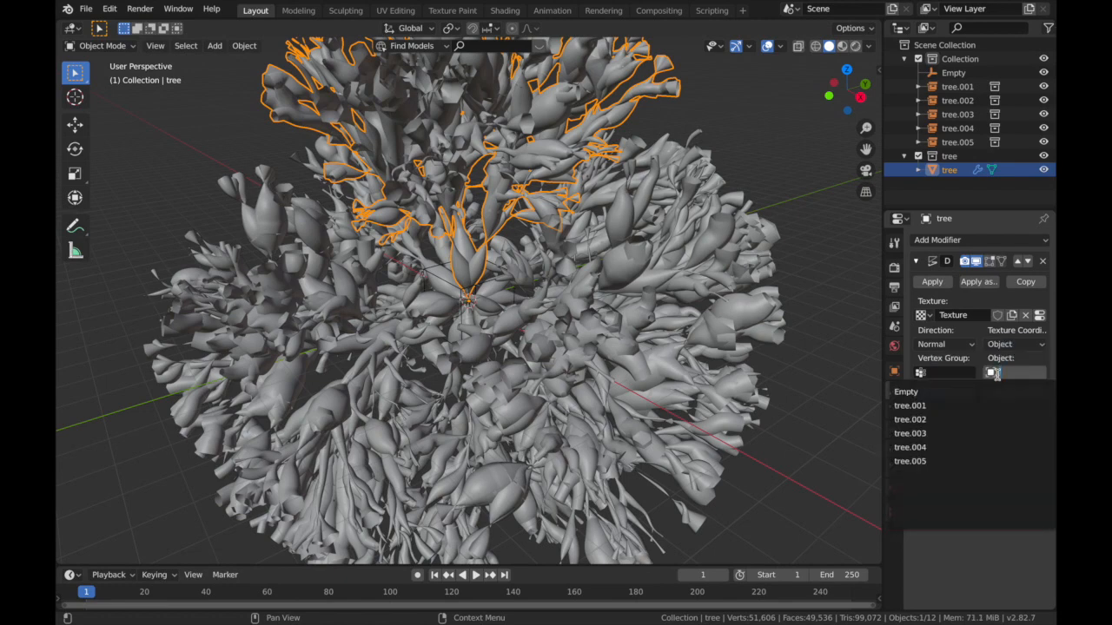
left_click(907, 390)
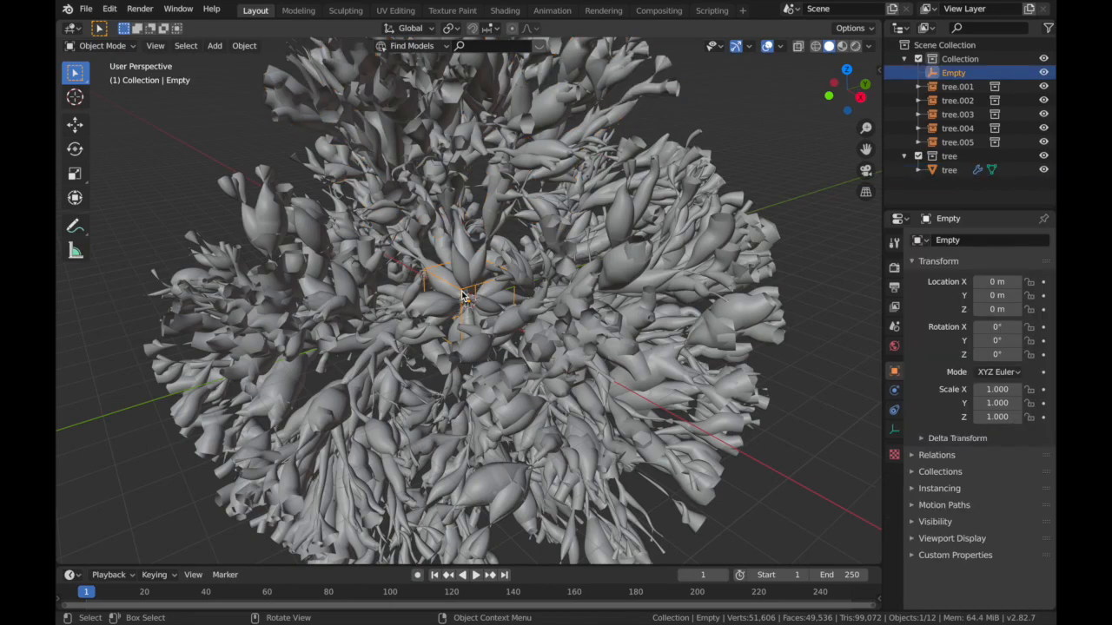
Step: Scale Empty ~10x, set End 240, keyframe Z rotation 0 at frame 1 and 360 at 241, Linear interpolation
key("g")
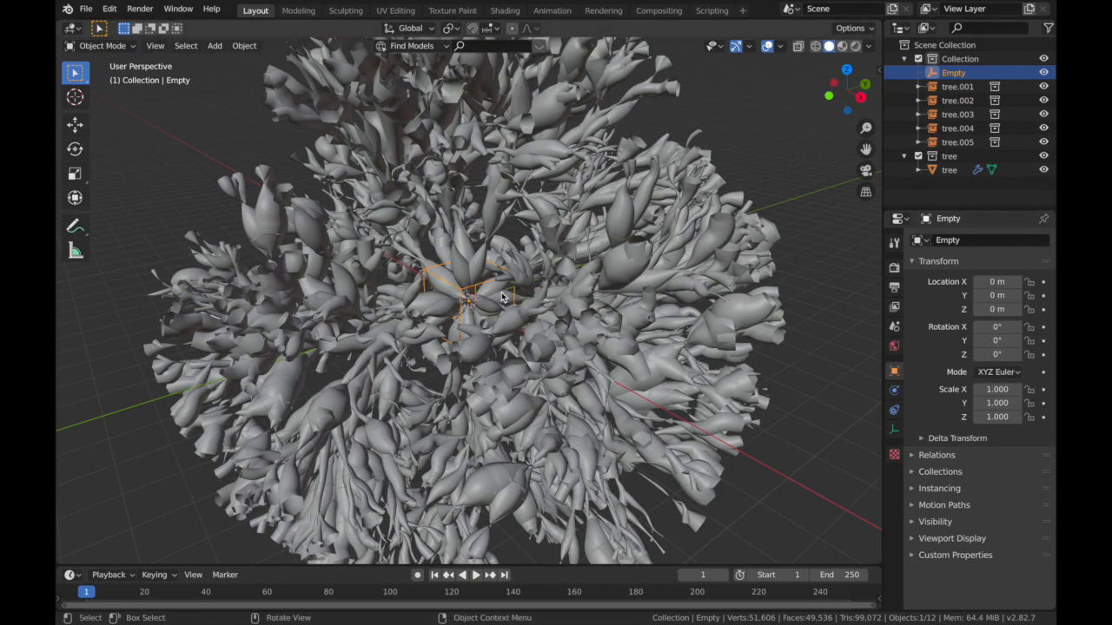
mouse_move(502, 240)
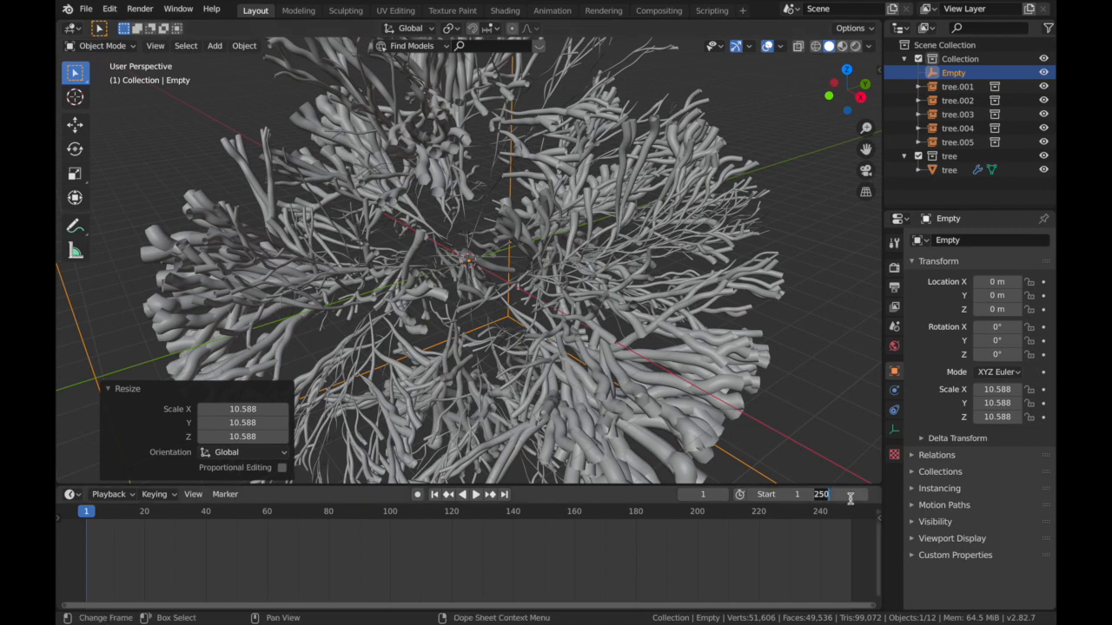
left_click(820, 494)
type("240")
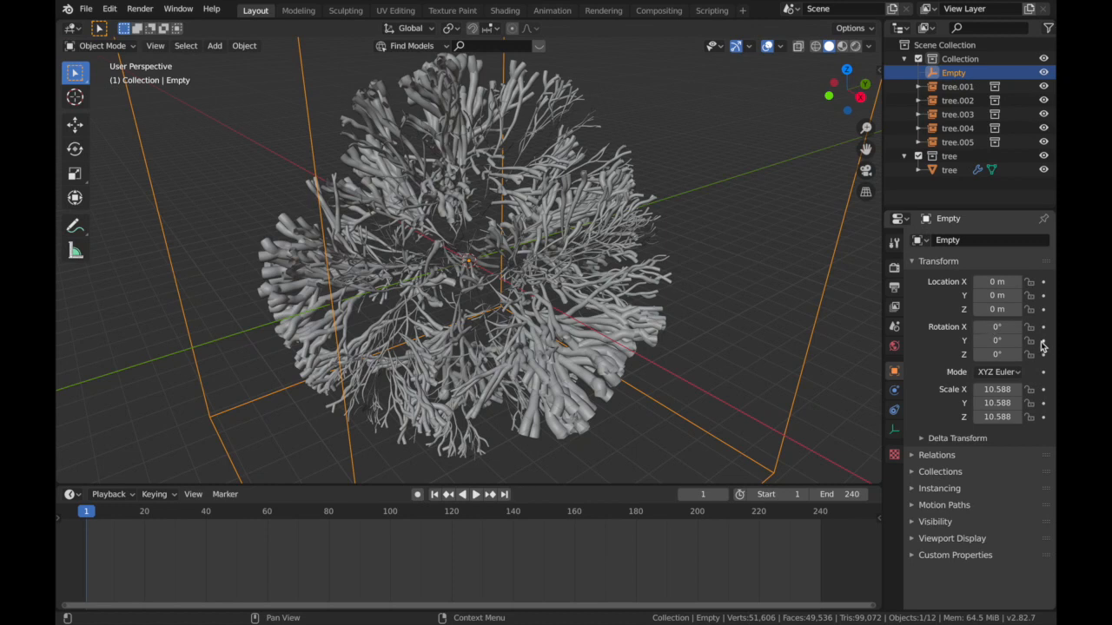
left_click(998, 339)
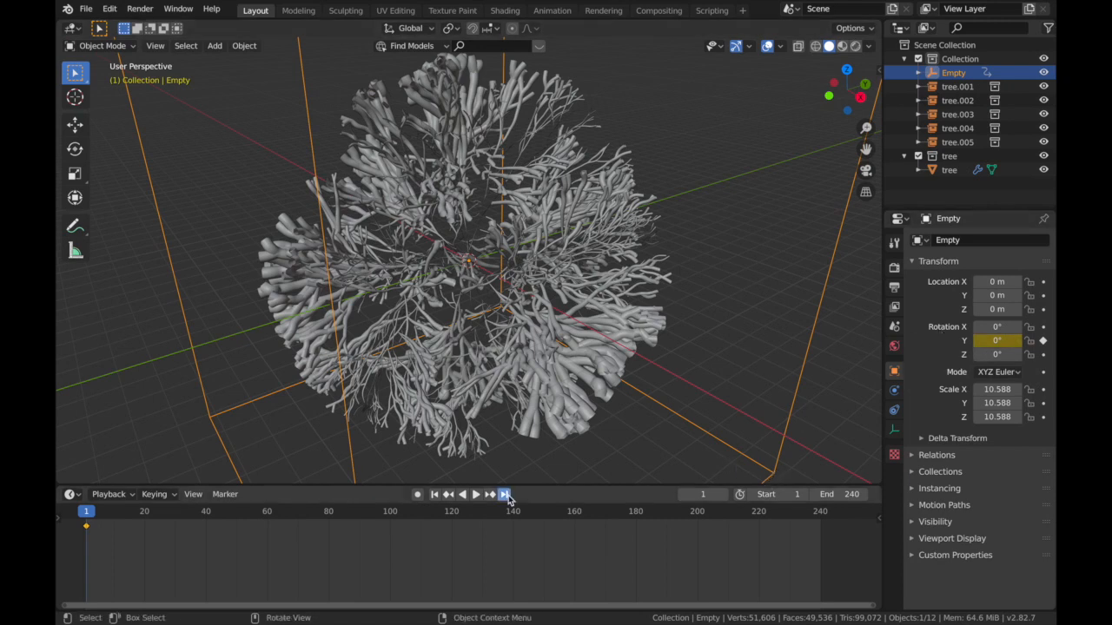
left_click(503, 493)
type("360")
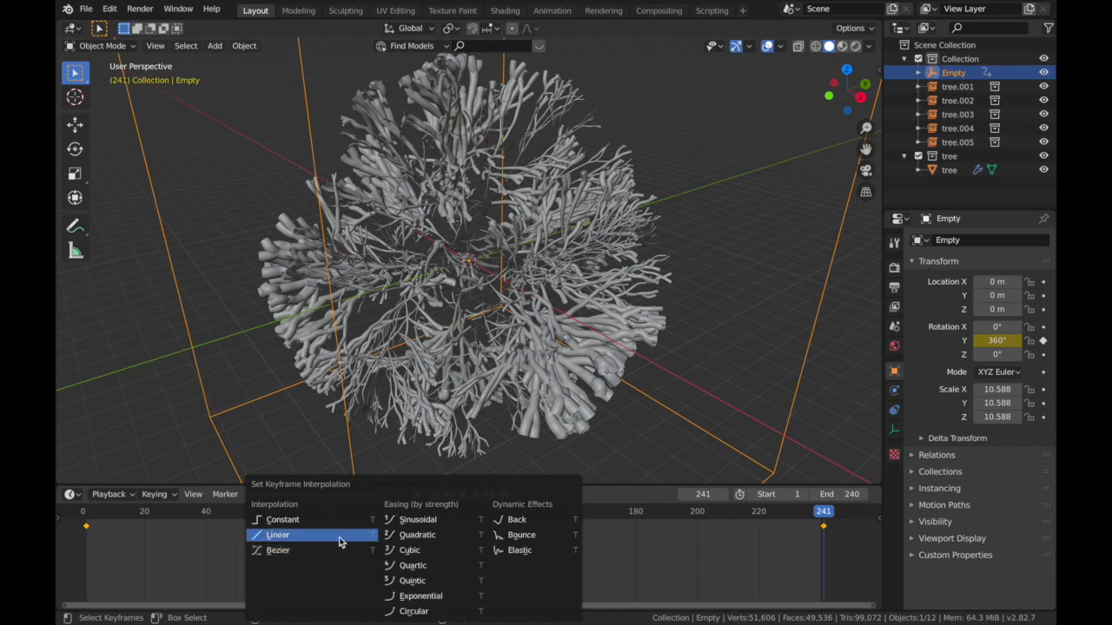
left_click(278, 535)
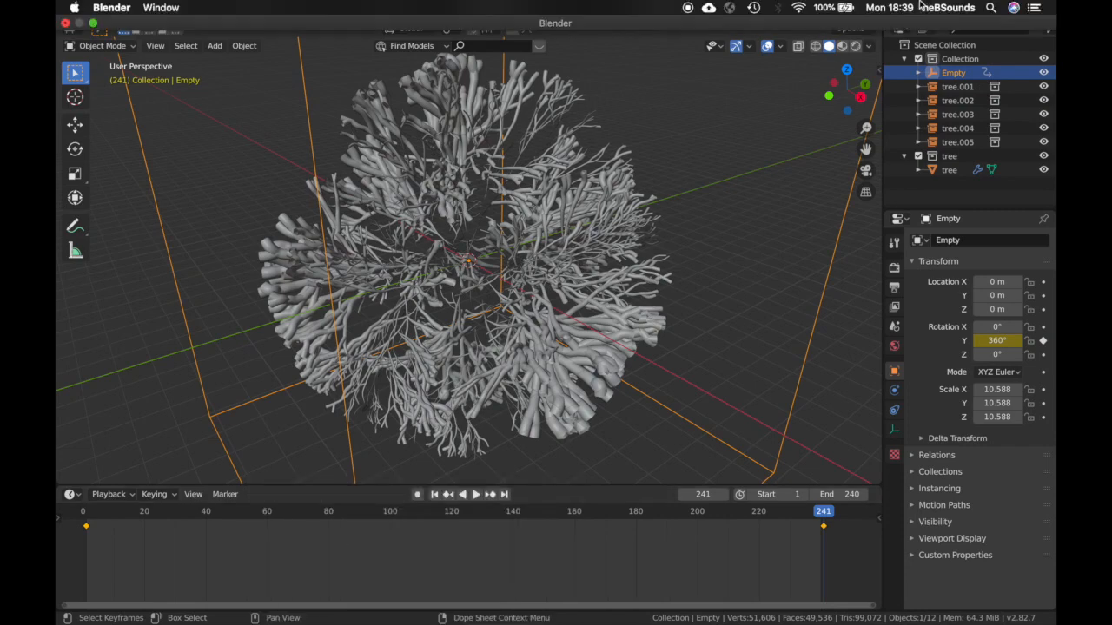
Step: Scrub the timeline through several frames, return to frame 1 and select tree.005
left_click(476, 494)
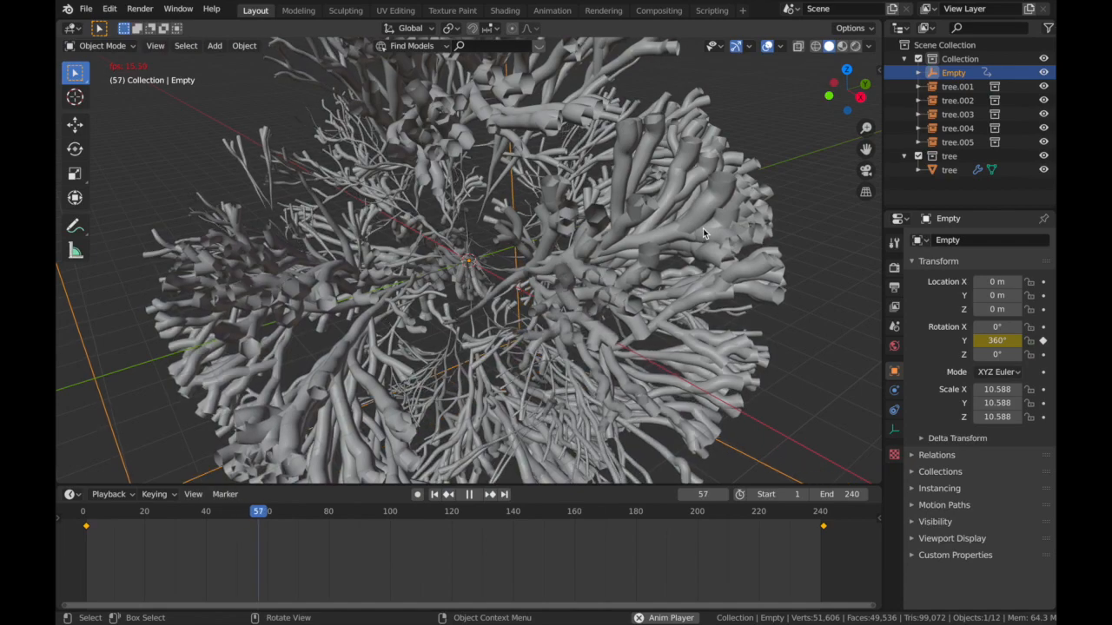
left_click(469, 493)
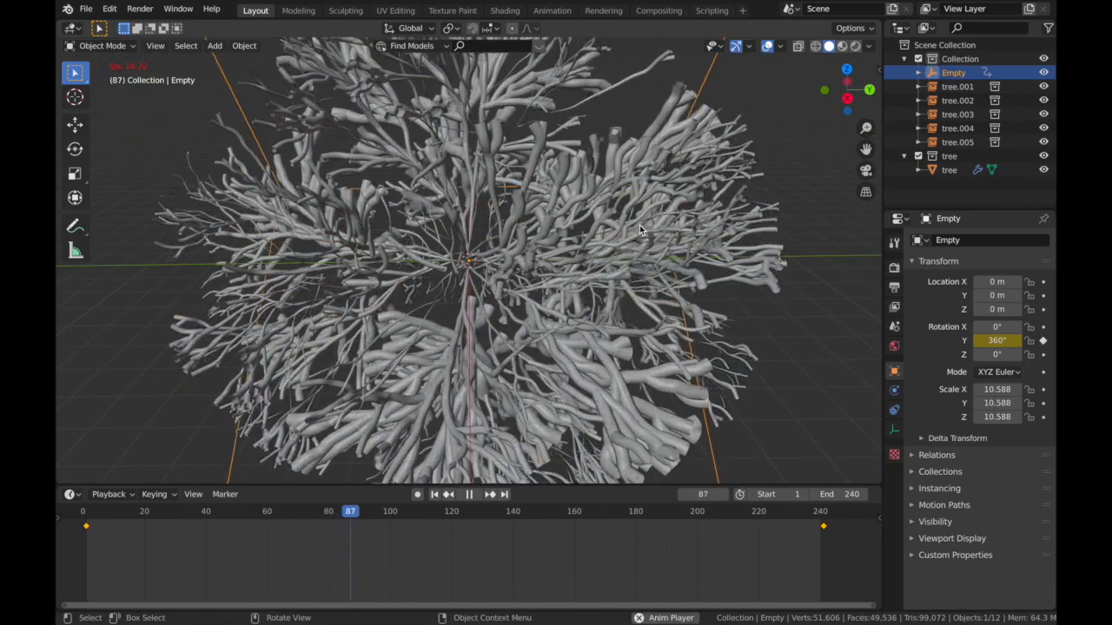
left_click(469, 494)
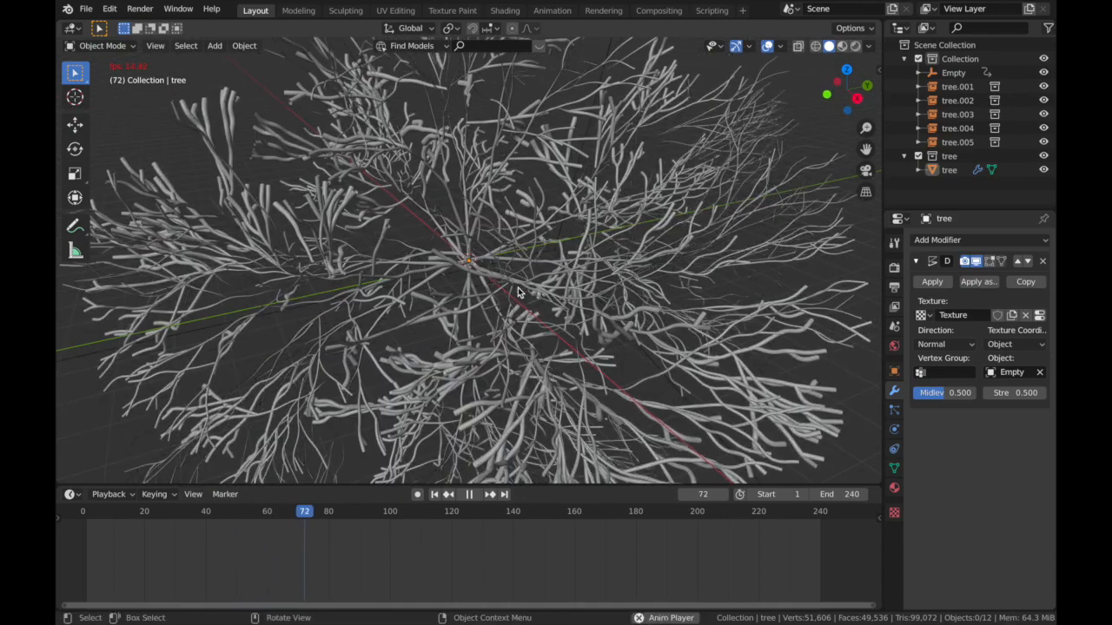
left_click(958, 142)
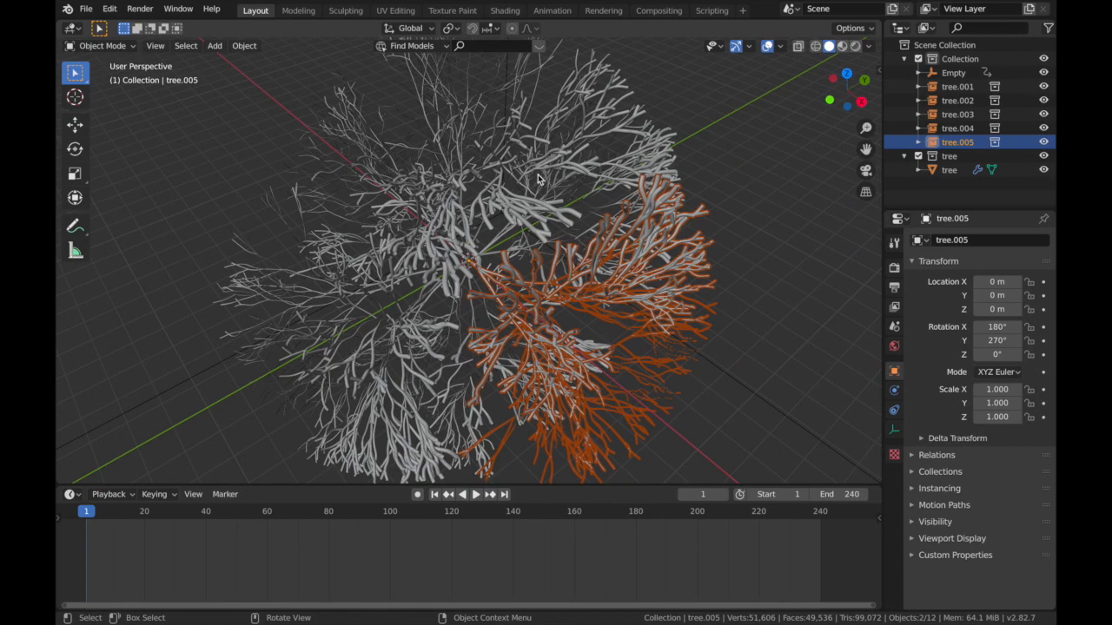
Step: Add a Wireframe modifier to the main tree mesh, keeping thickness 0.02
left_click(949, 170)
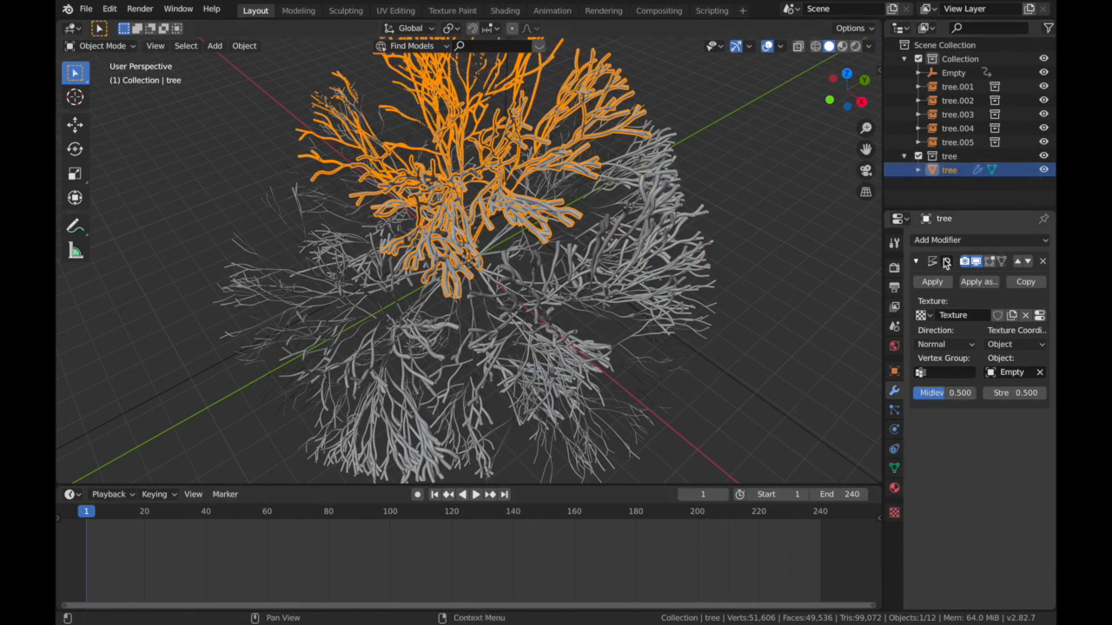
mouse_move(939, 240)
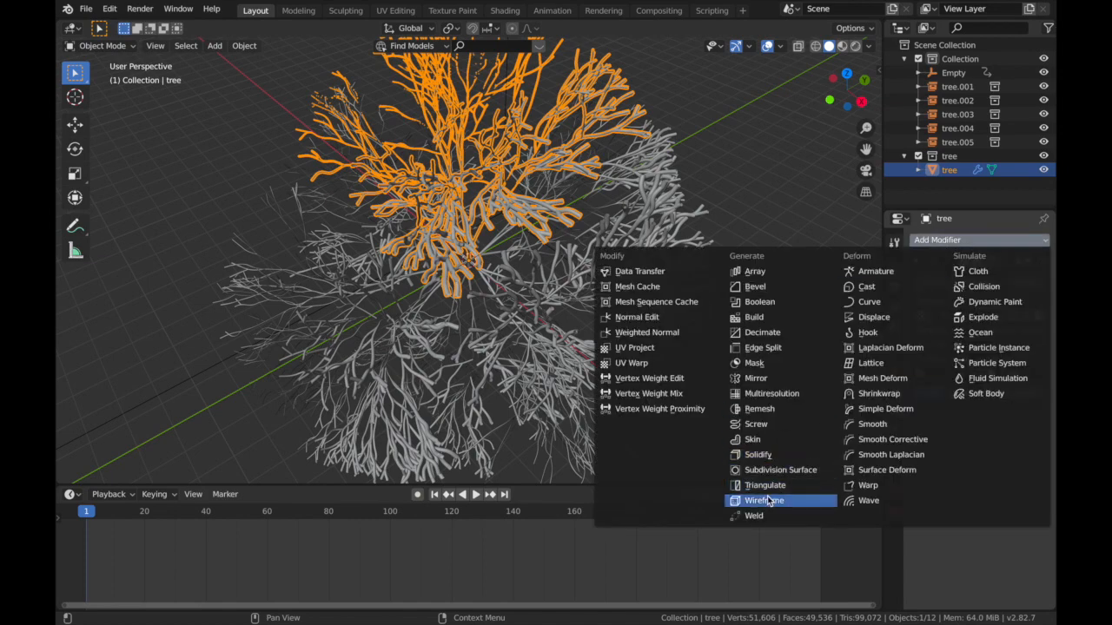
left_click(764, 500)
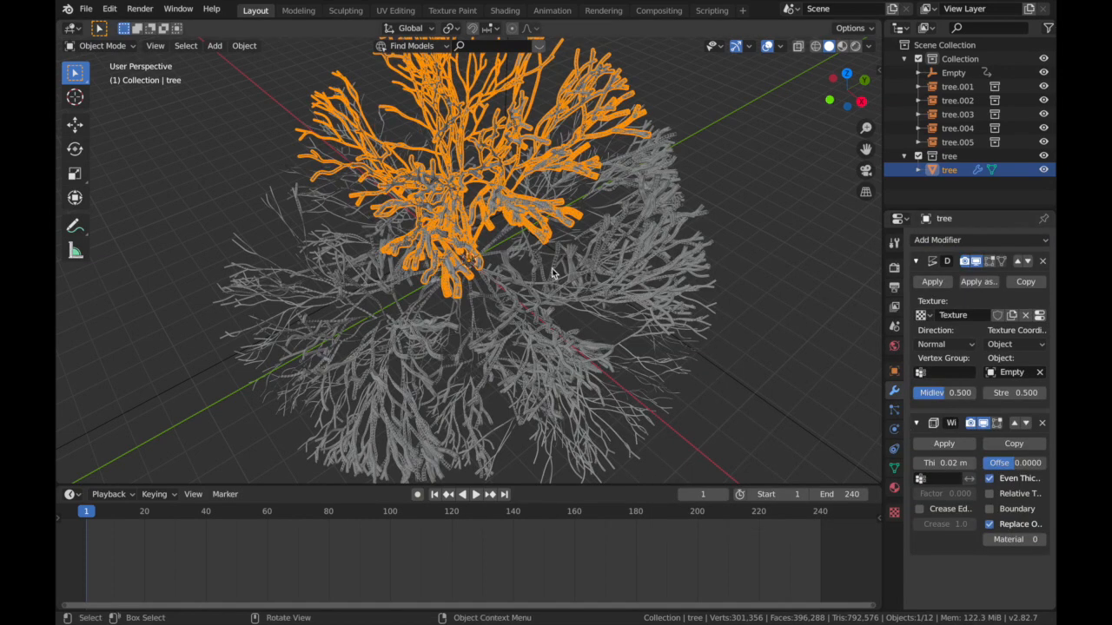
left_click(476, 493)
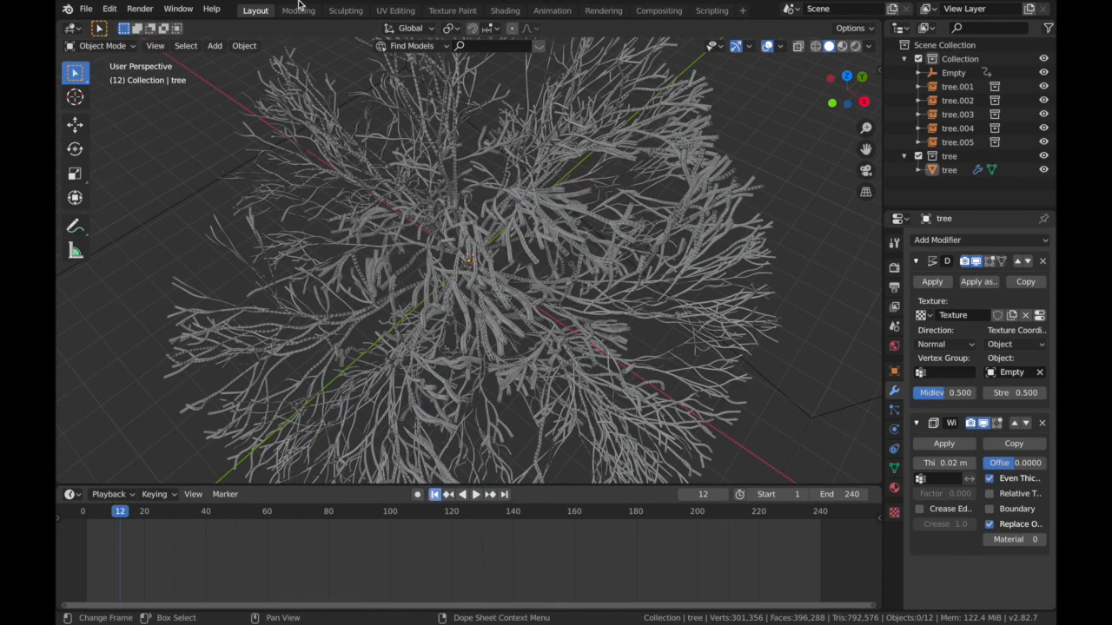
Step: Save the project with File > Save As and switch the viewport to Rendered shading
left_click(435, 494)
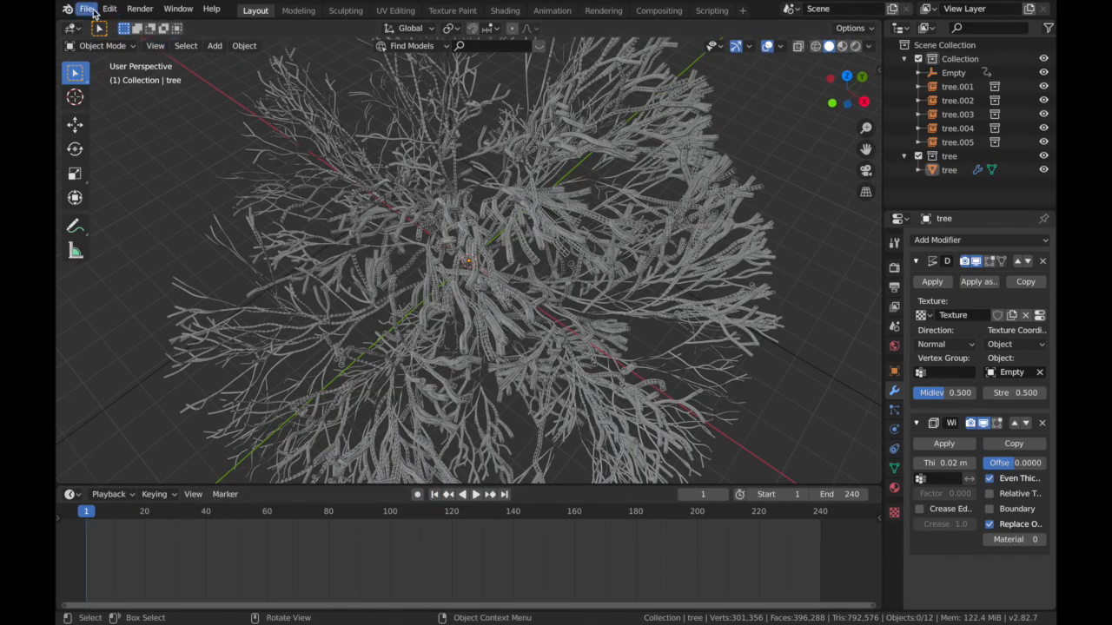
left_click(87, 8)
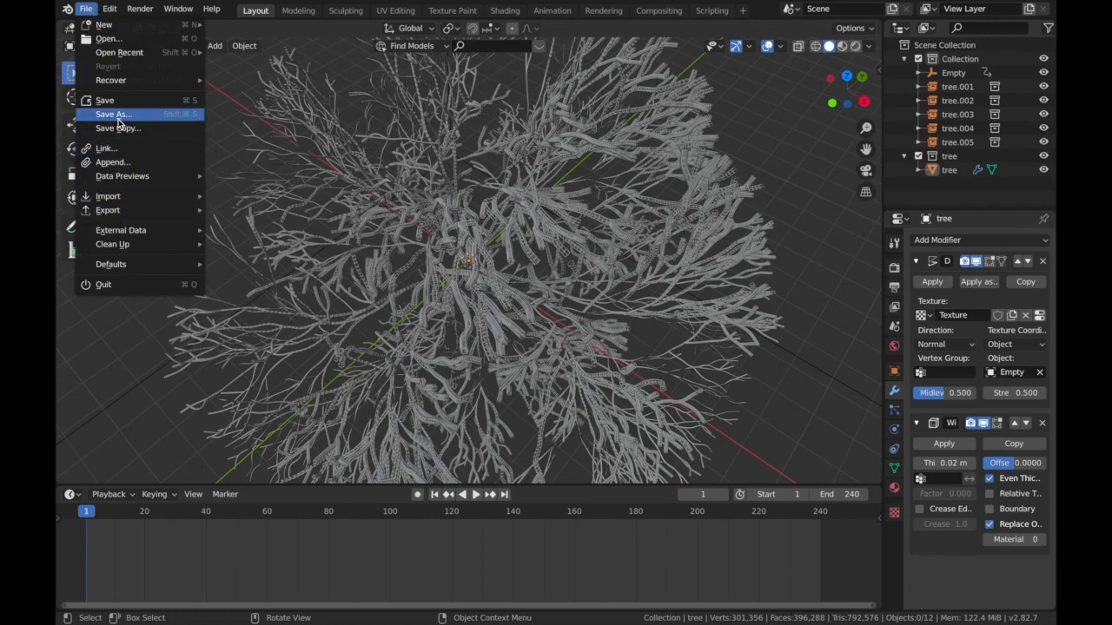
left_click(113, 115)
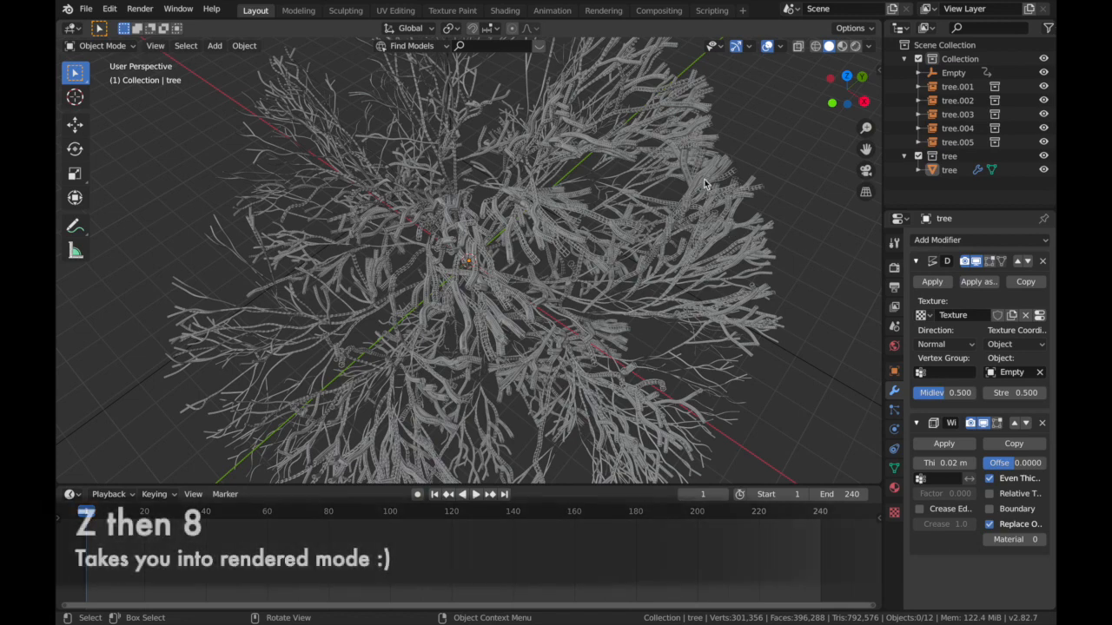
key("z")
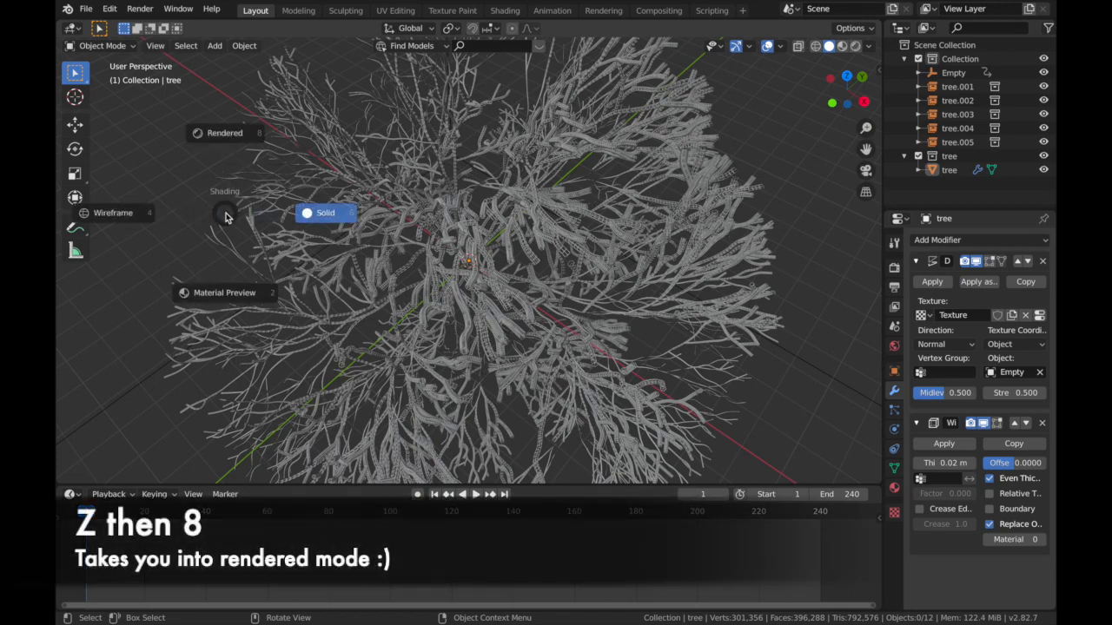
key("8")
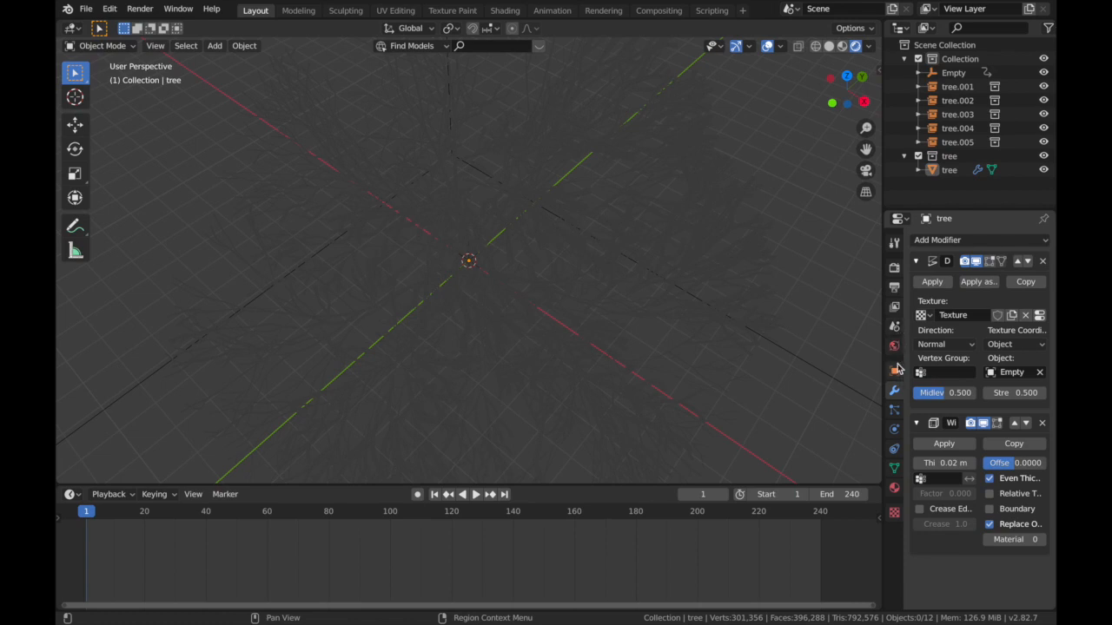
Step: Set the World surface colour to pure black and select the tree object
left_click(893, 346)
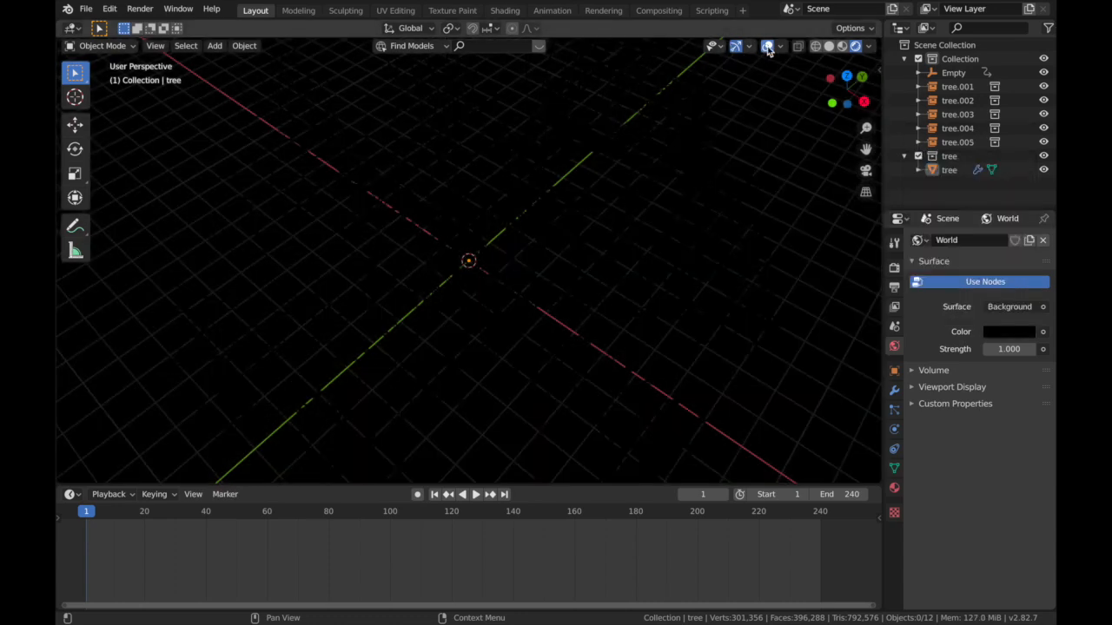
left_click(768, 45)
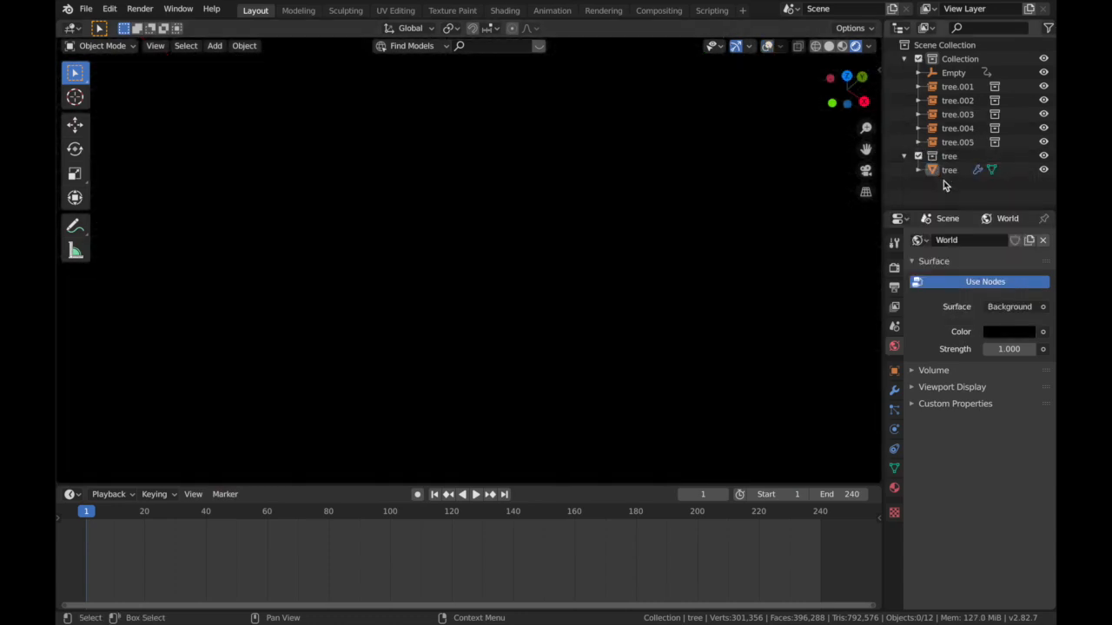
left_click(949, 170)
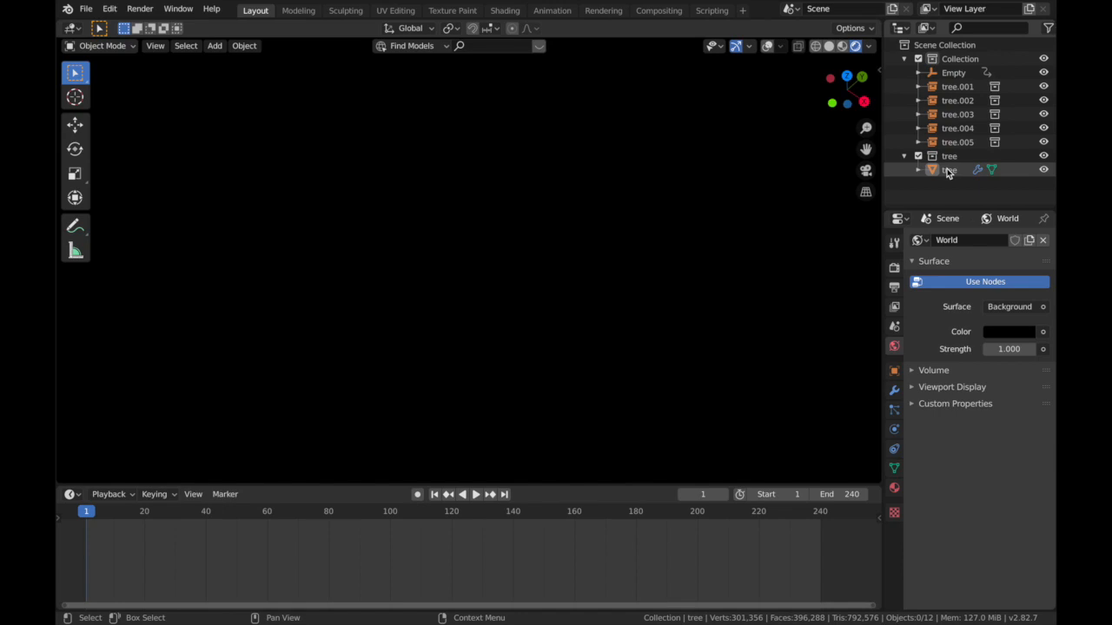
left_click(948, 170)
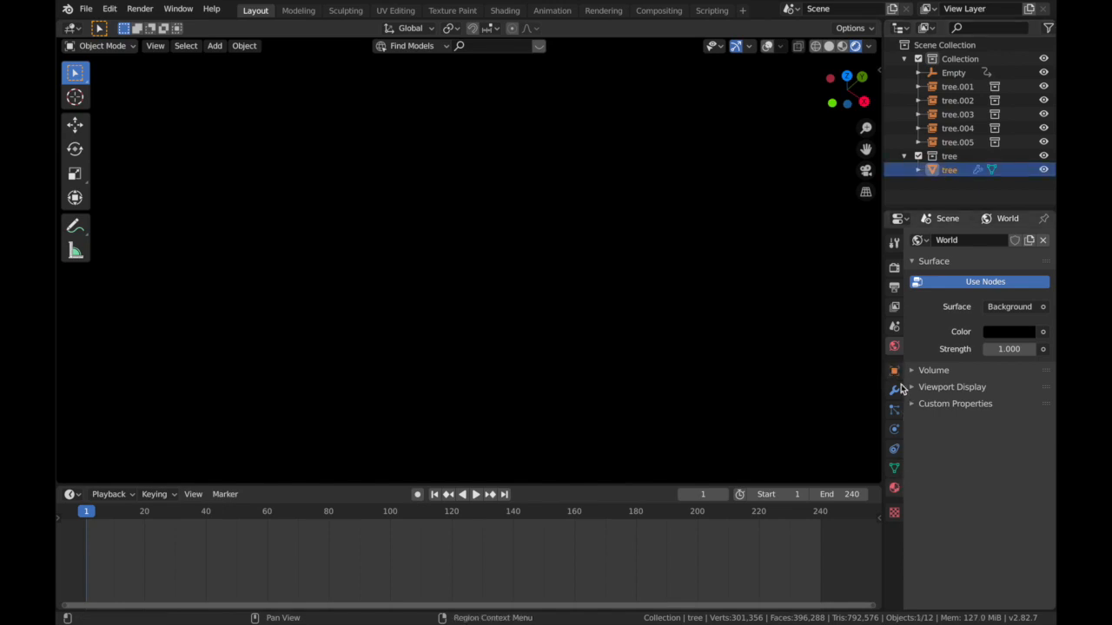
mouse_move(897, 484)
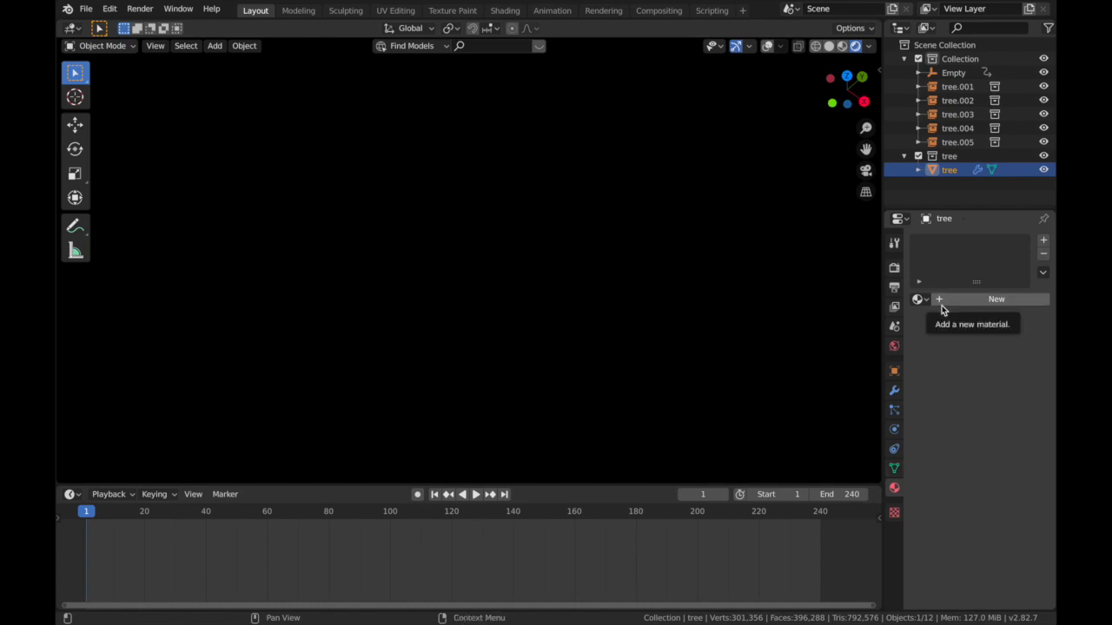
mouse_move(947, 304)
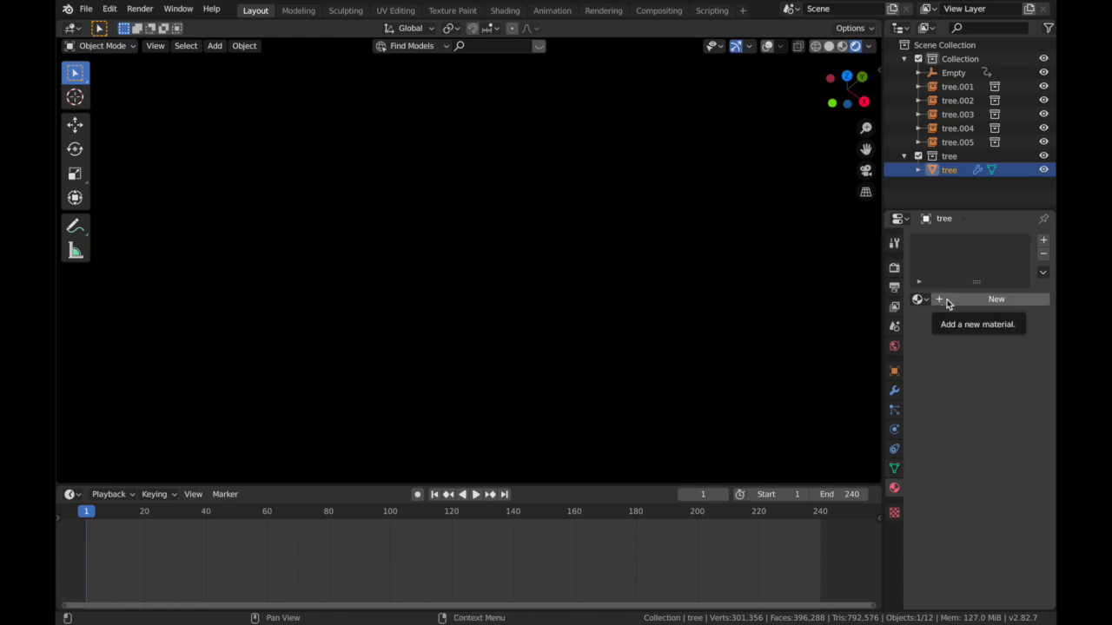
Step: Add a second material to the tree and make its surface an Emission shader
left_click(998, 299)
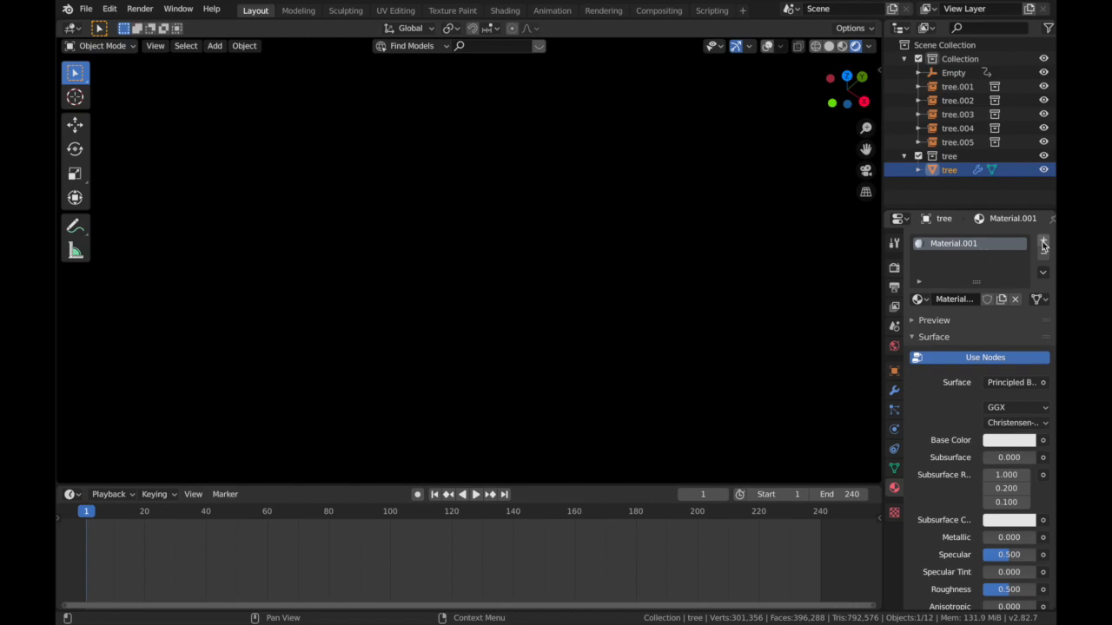
left_click(1042, 243)
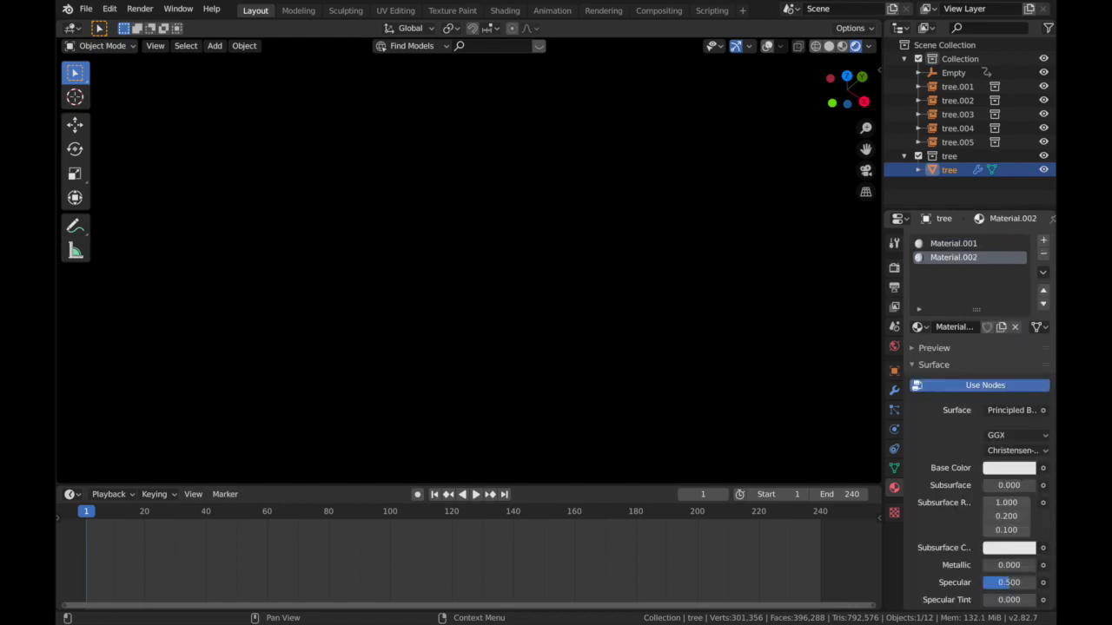
left_click(1015, 410)
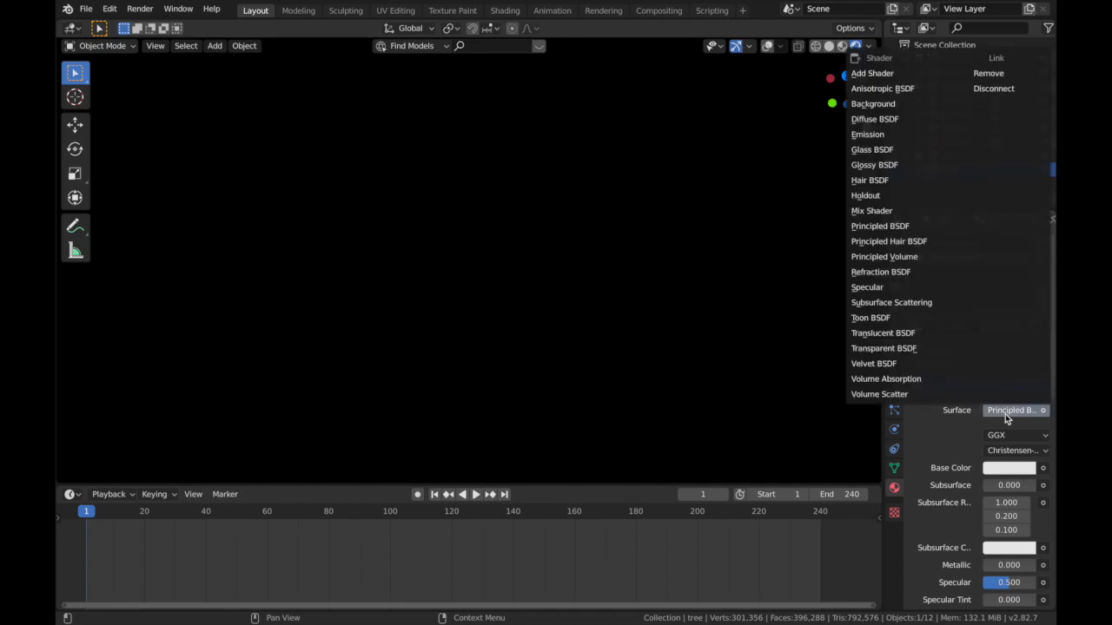
left_click(867, 133)
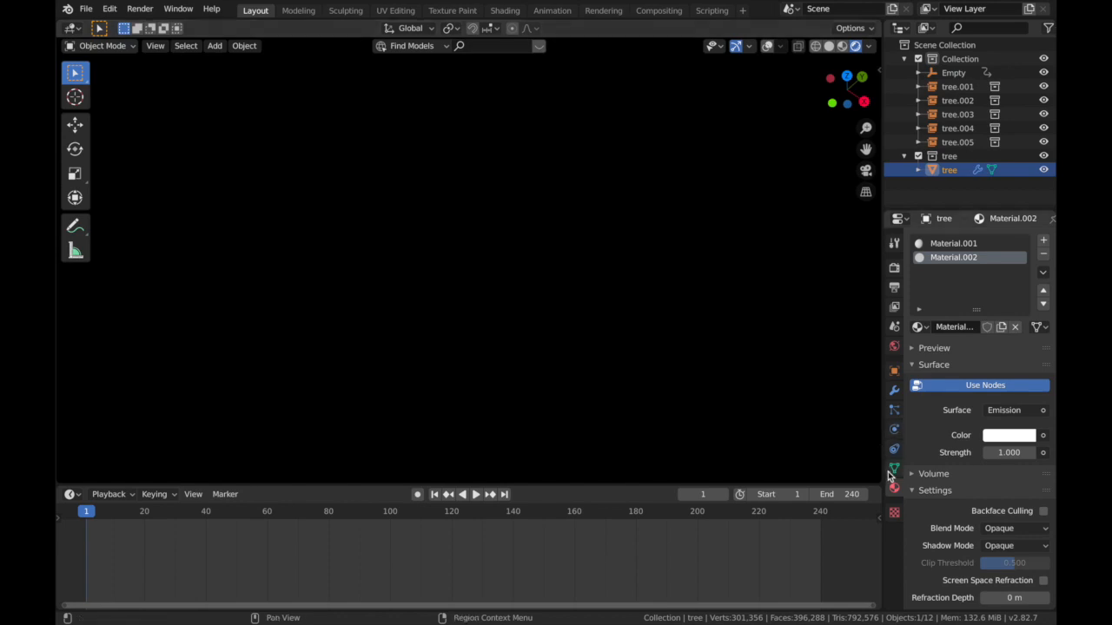
mouse_move(886, 473)
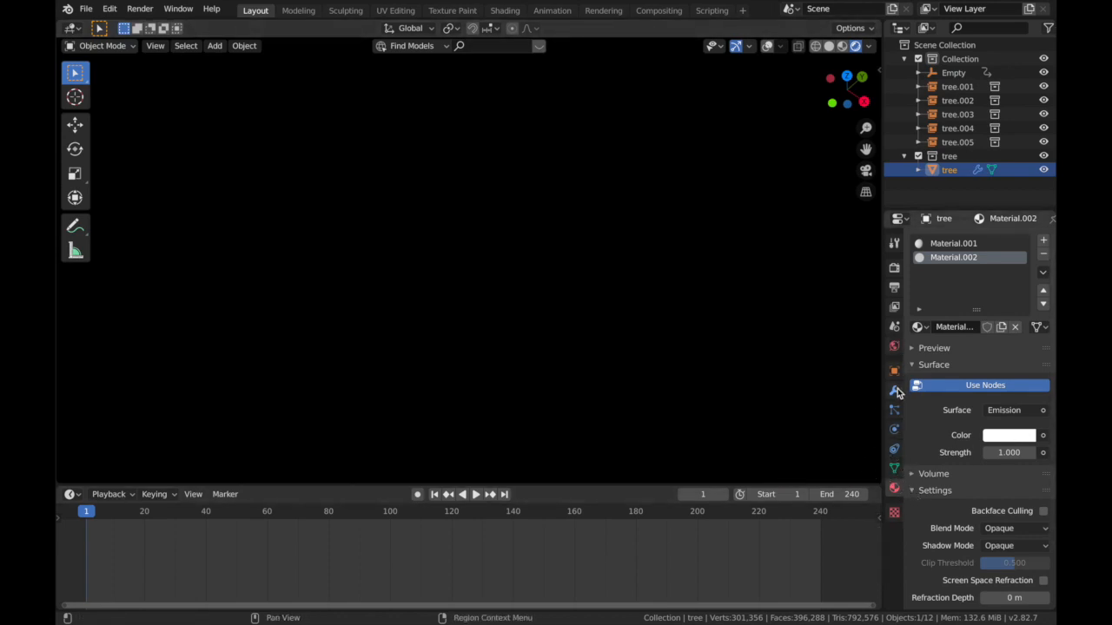
Step: Set the Wireframe modifier thickness to 0.003 with Replace Original enabled
left_click(893, 393)
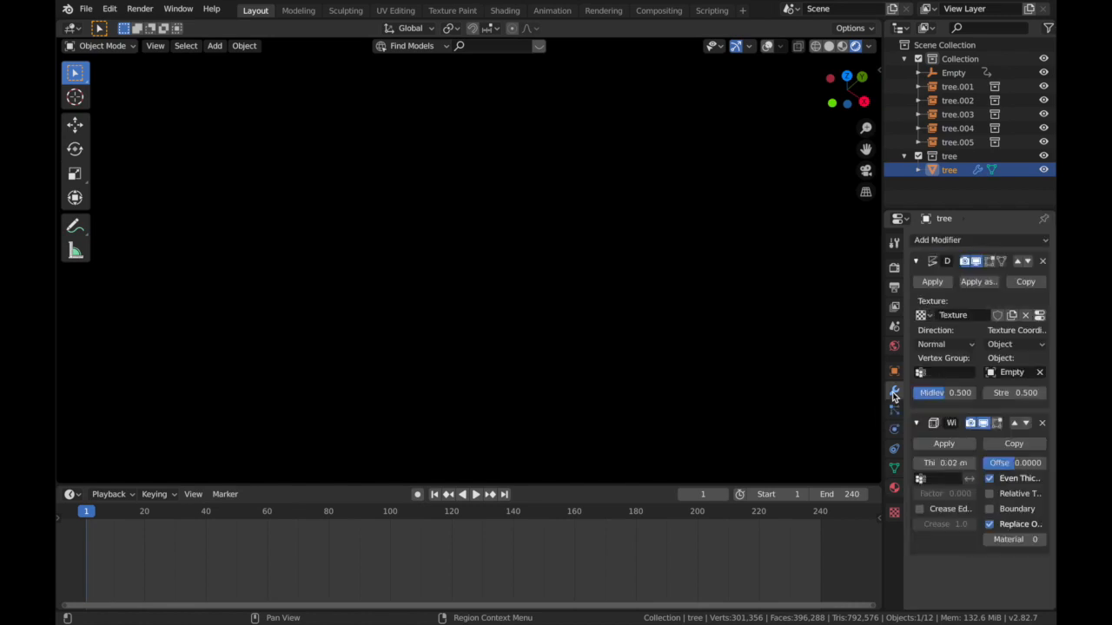
left_click(990, 525)
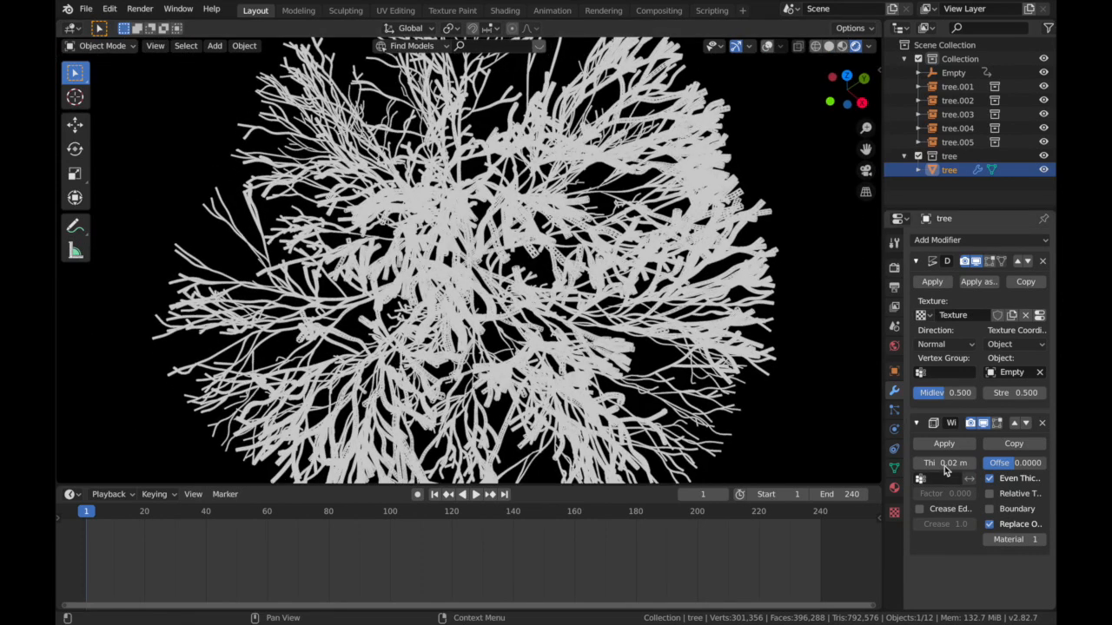
left_click(945, 462)
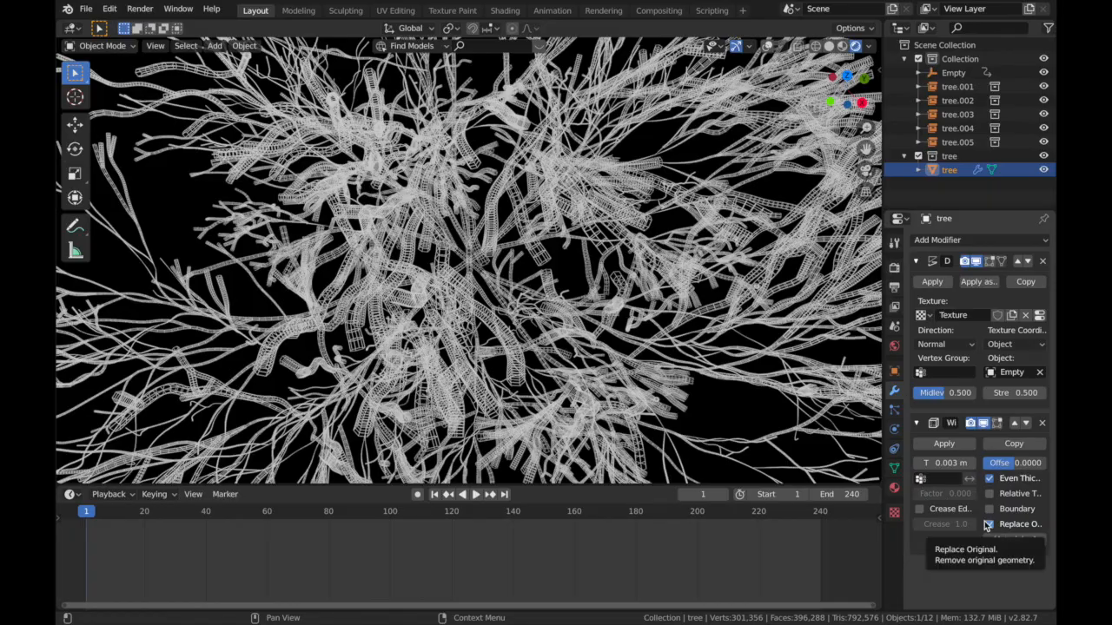
left_click(989, 525)
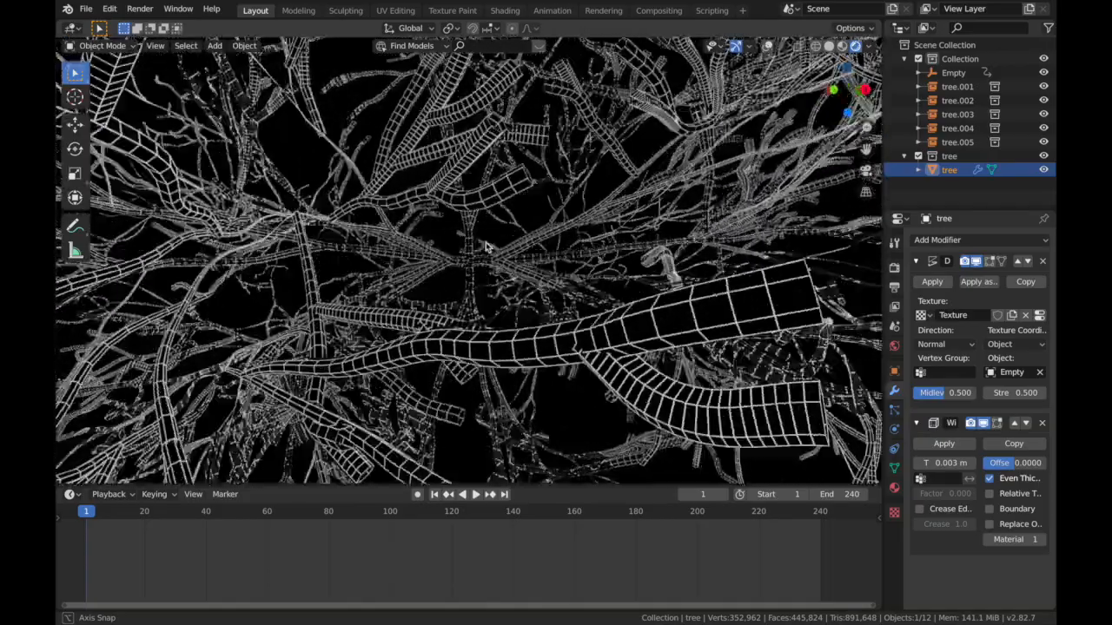
Step: Add a cube-shaped empty at the root ball's centre and rename it Cam Empty
left_click_drag(478, 260, 469, 247)
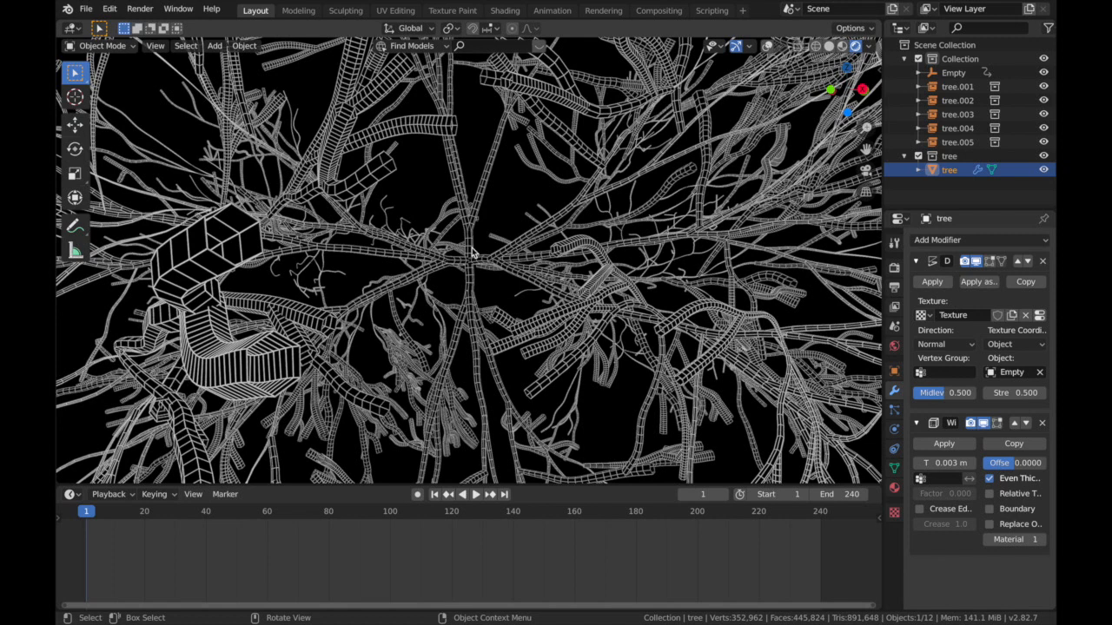
left_click(215, 45)
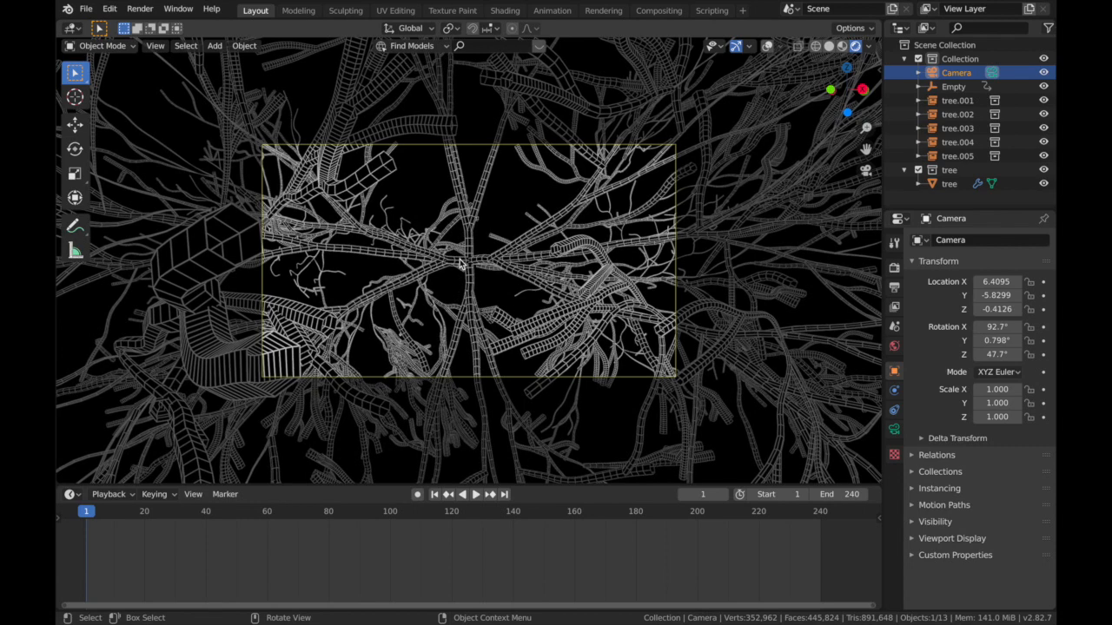
left_click(215, 45)
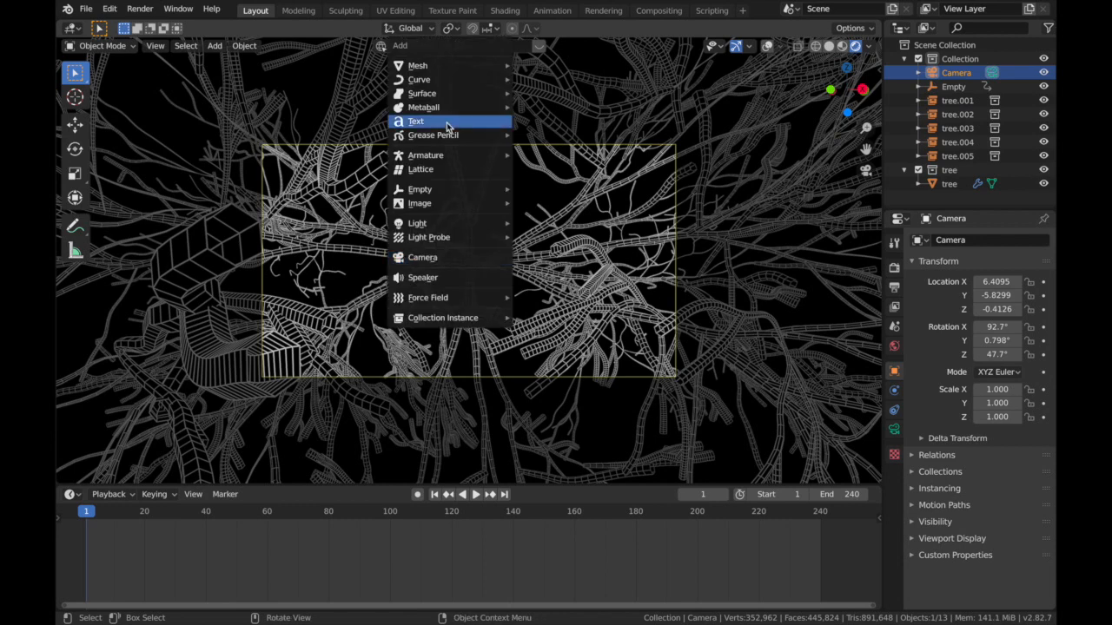
mouse_move(420, 188)
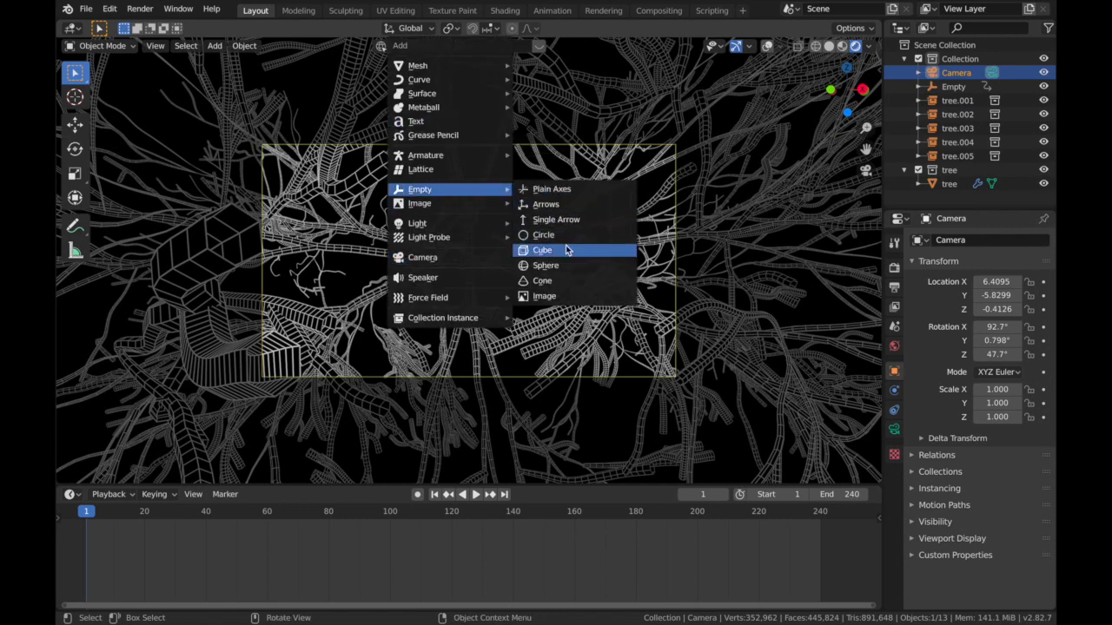
left_click(542, 250)
type("Cam")
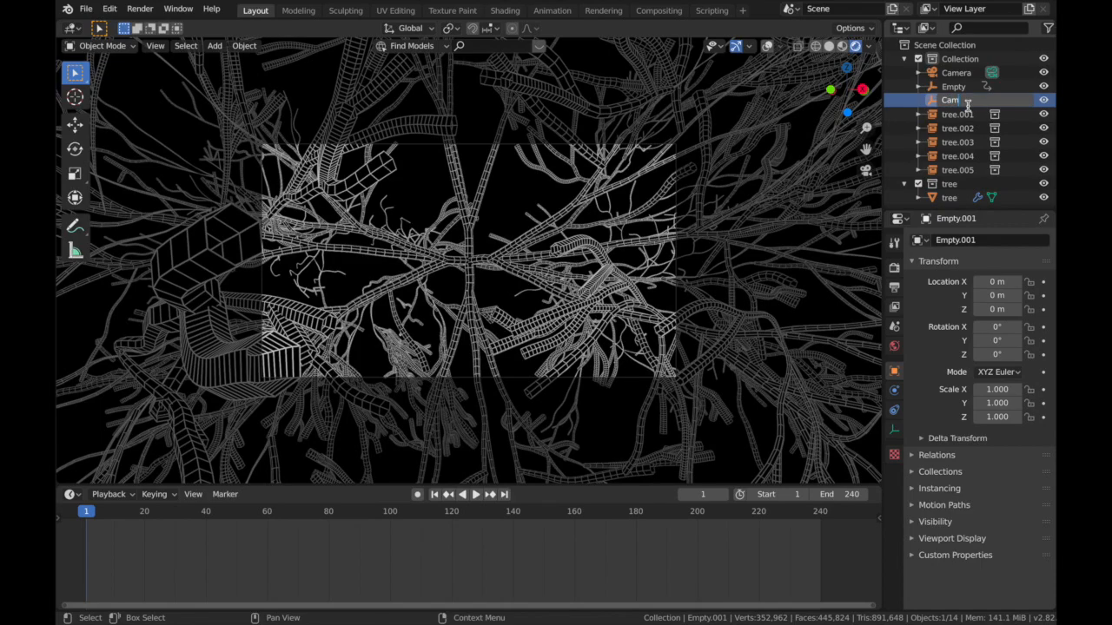
key("0")
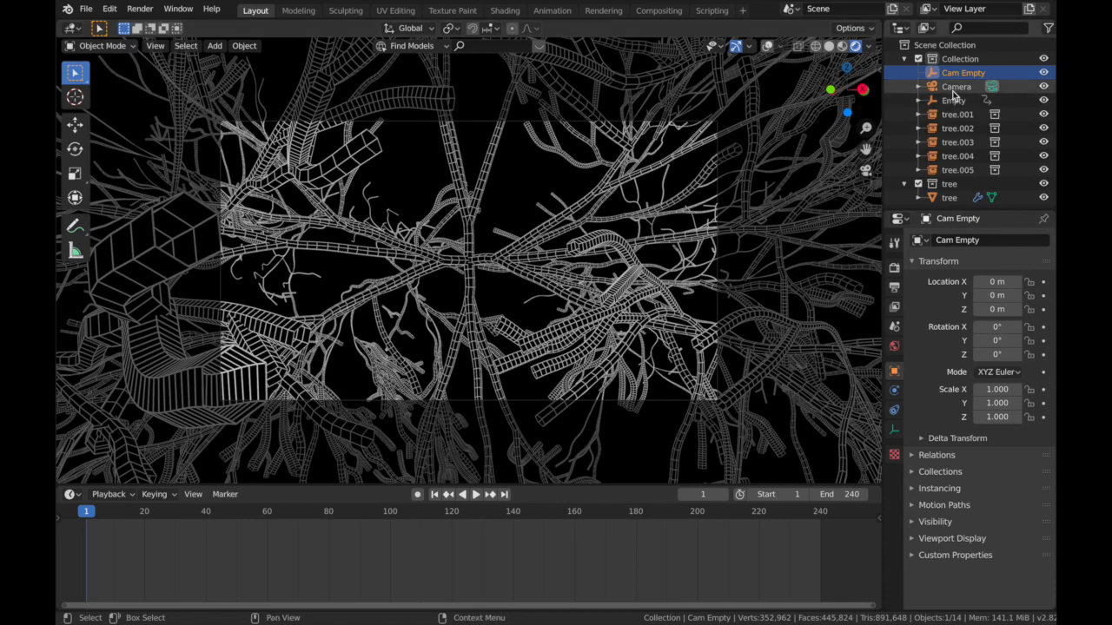
Step: Parent the Camera to the Cam Empty as an Object parent
left_click(956, 87)
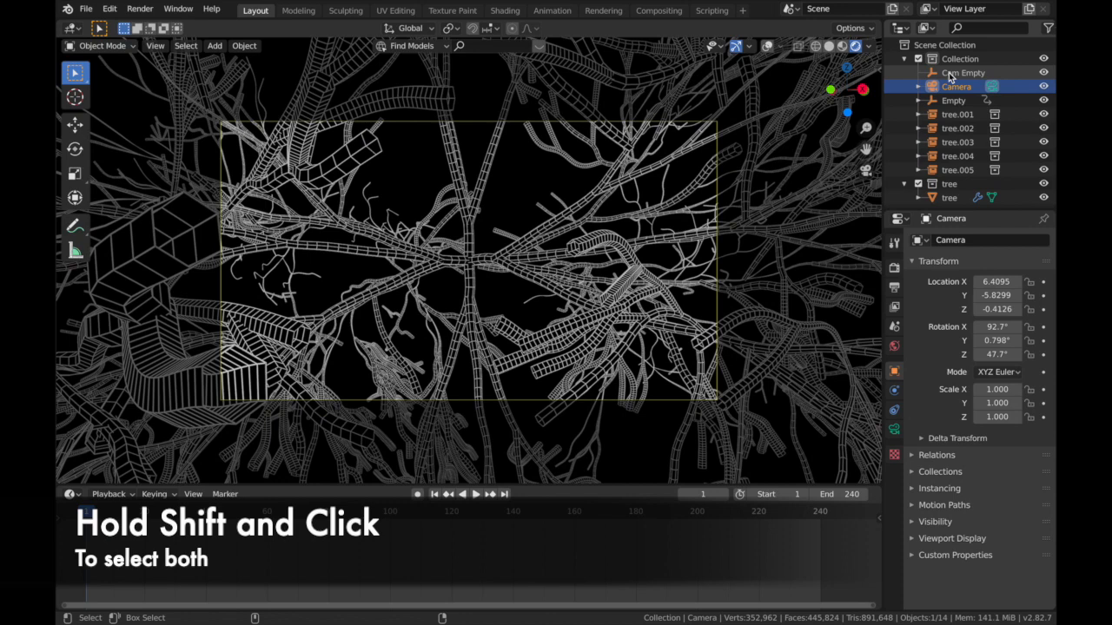
left_click(963, 73)
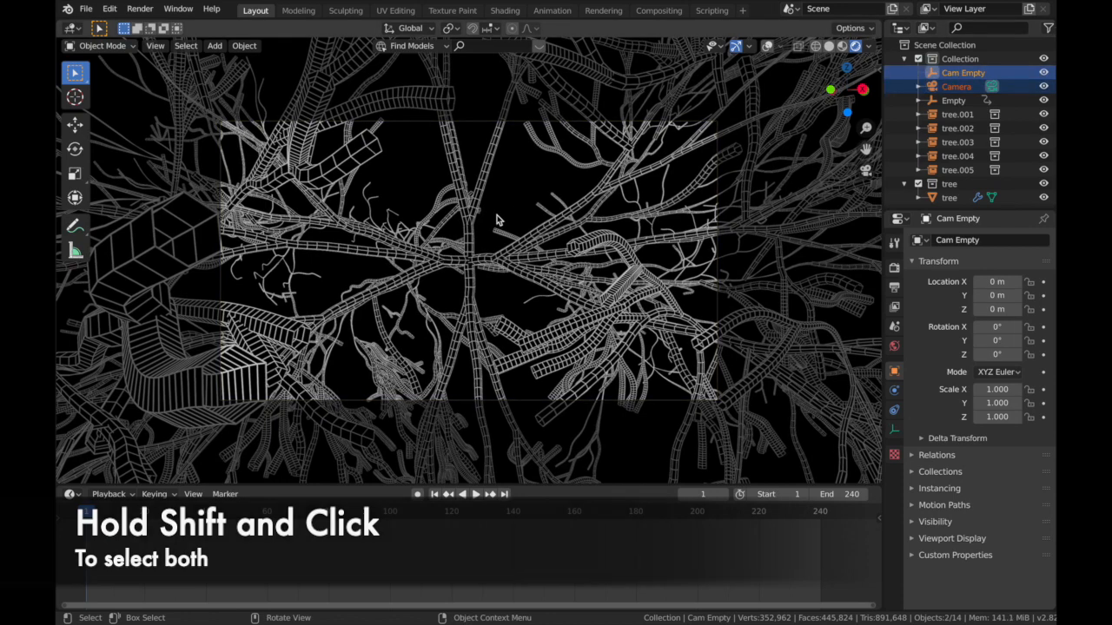
key("ctrl+p")
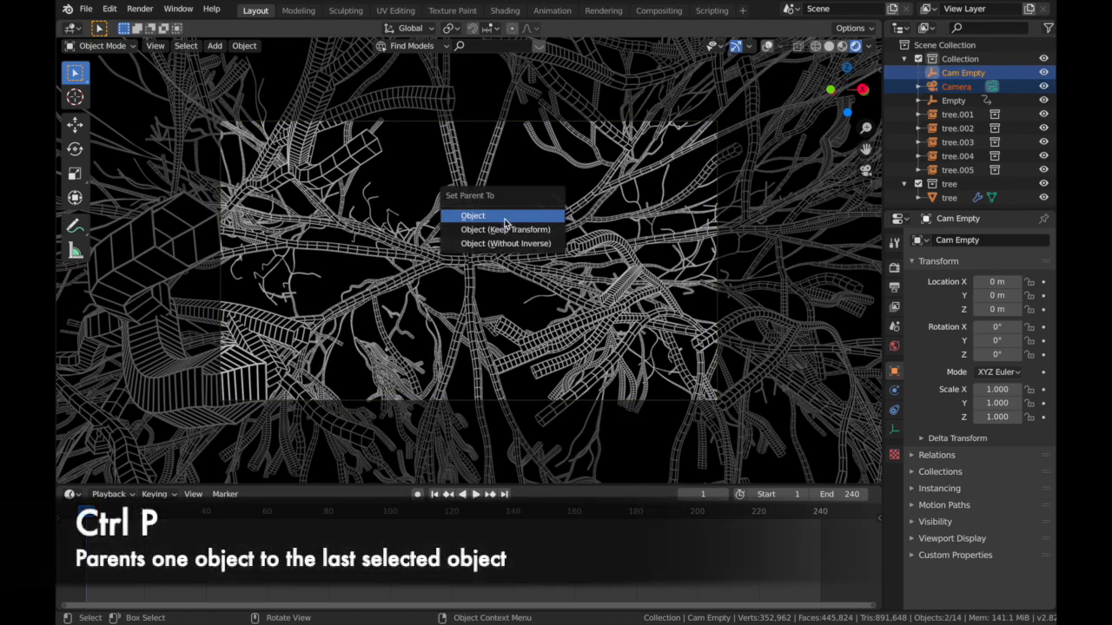
left_click(472, 216)
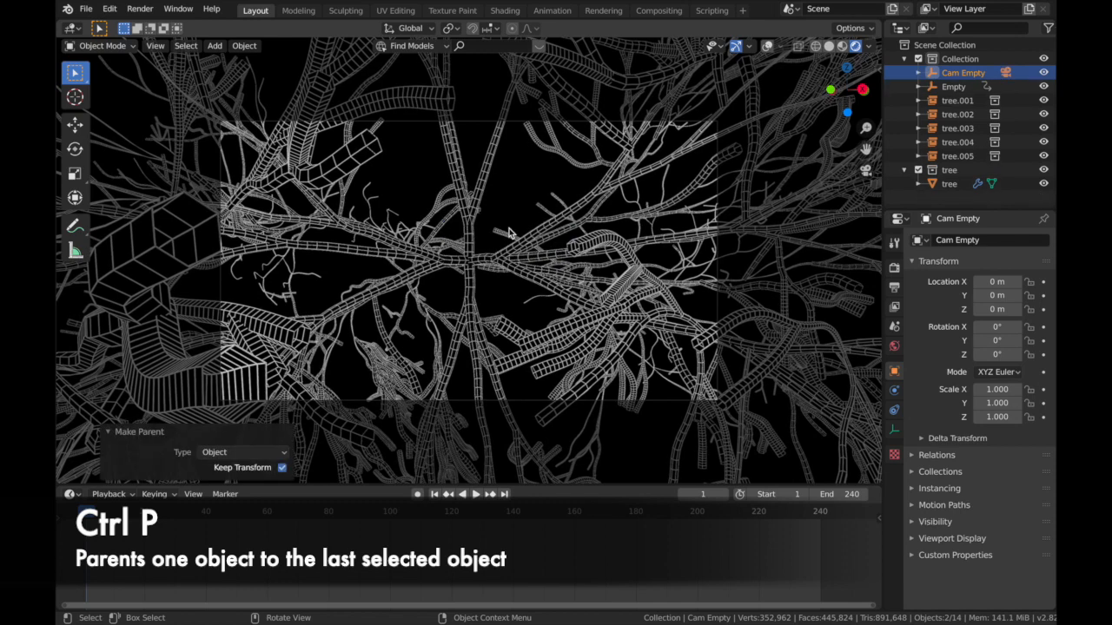
Step: Keyframe Cam Empty's Z rotation at frame 1 and a full turn at frame 241
left_click(962, 73)
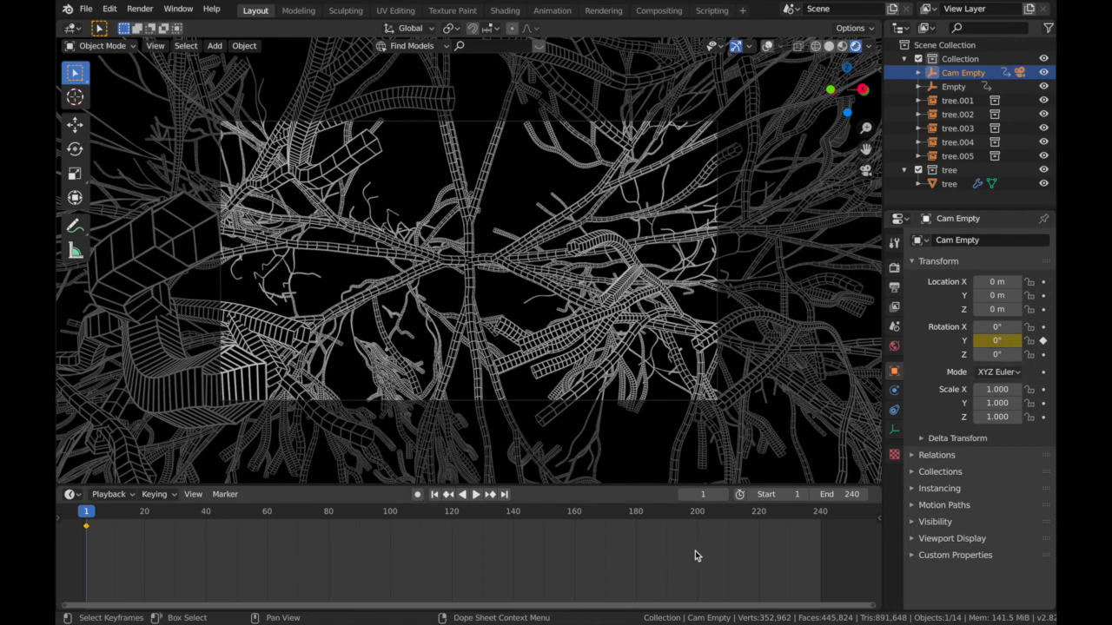
left_click(476, 493)
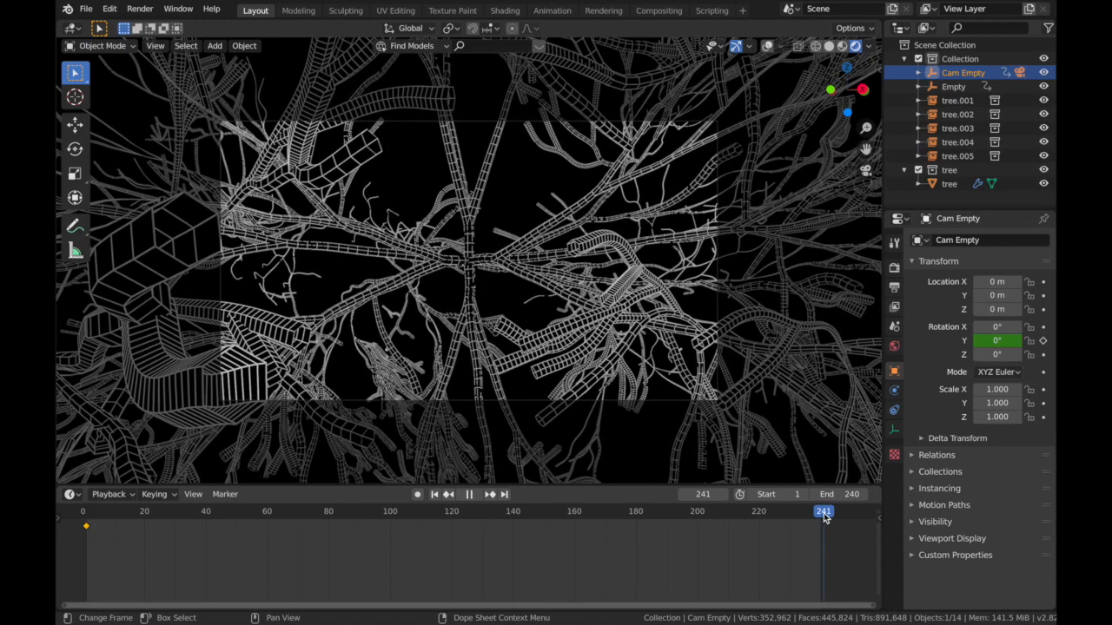
double_click(997, 339)
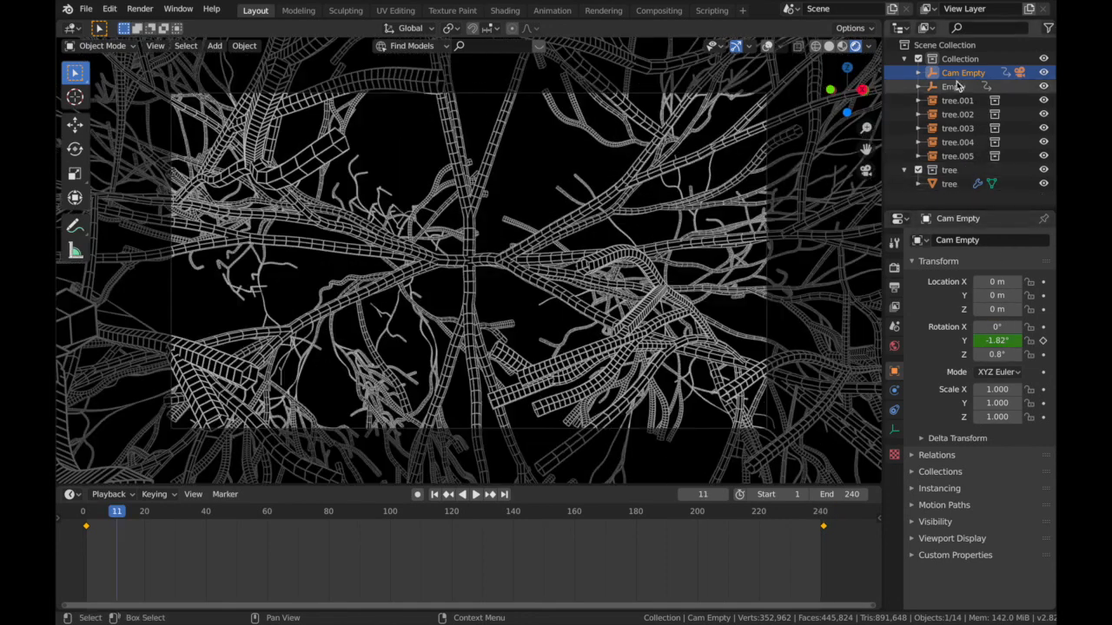
Step: Set the camera's focal length to 30 mm and save the blend file
left_click(911, 73)
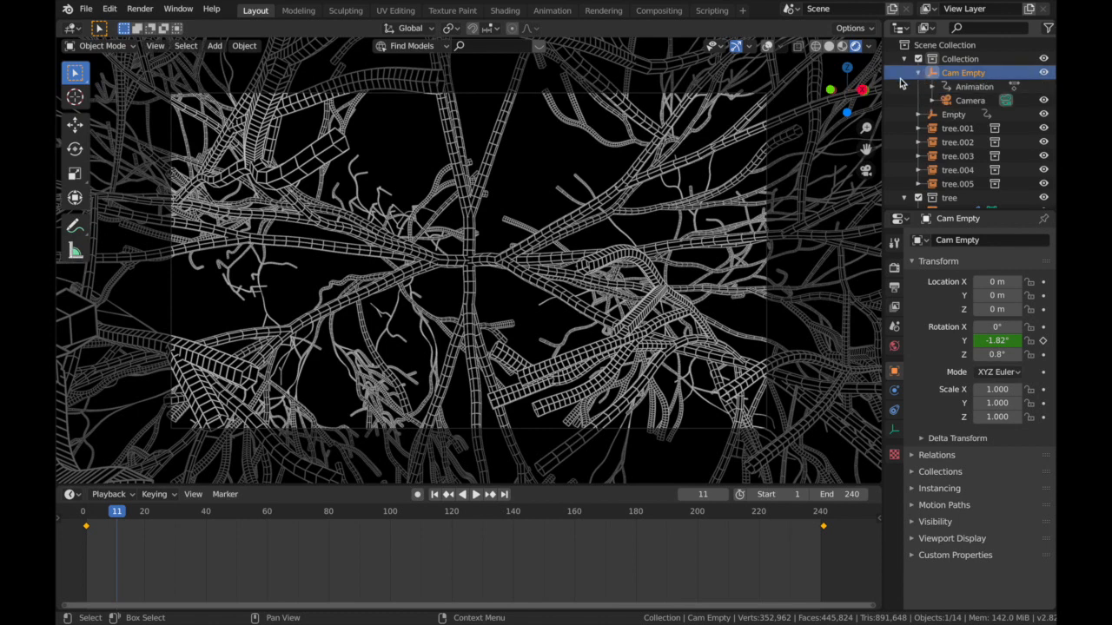
left_click(970, 99)
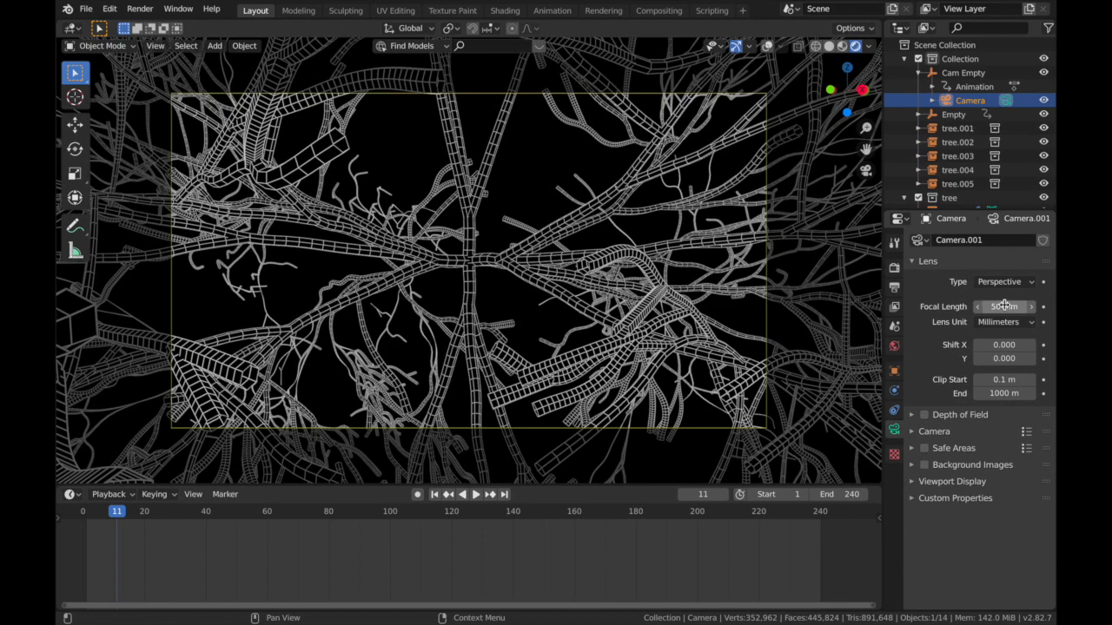
left_click_drag(1007, 306, 978, 305)
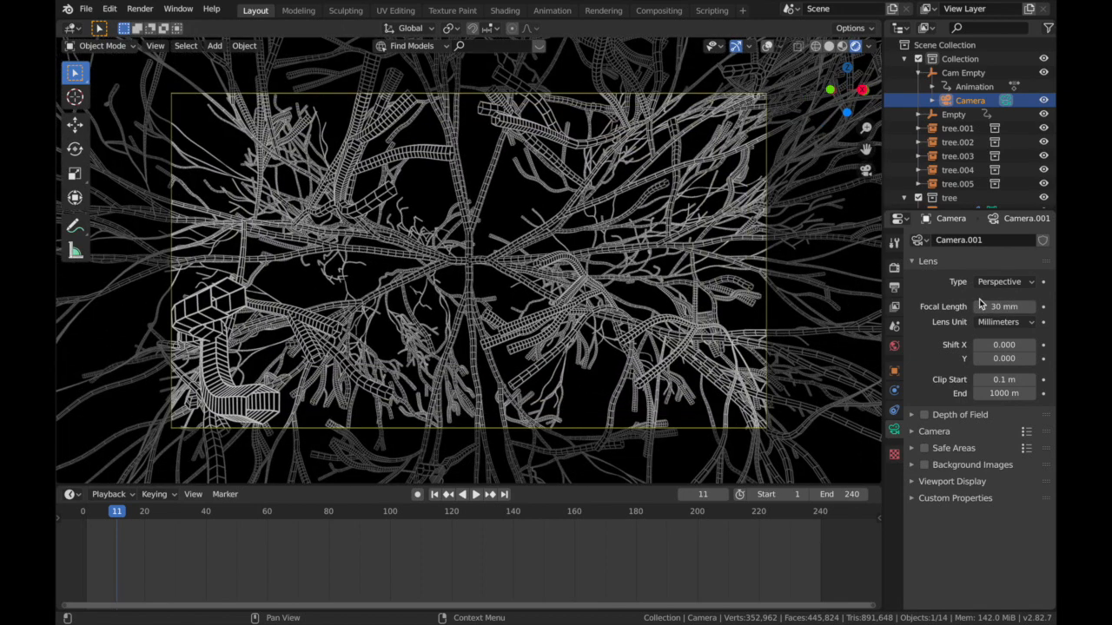
key("ctrl+s")
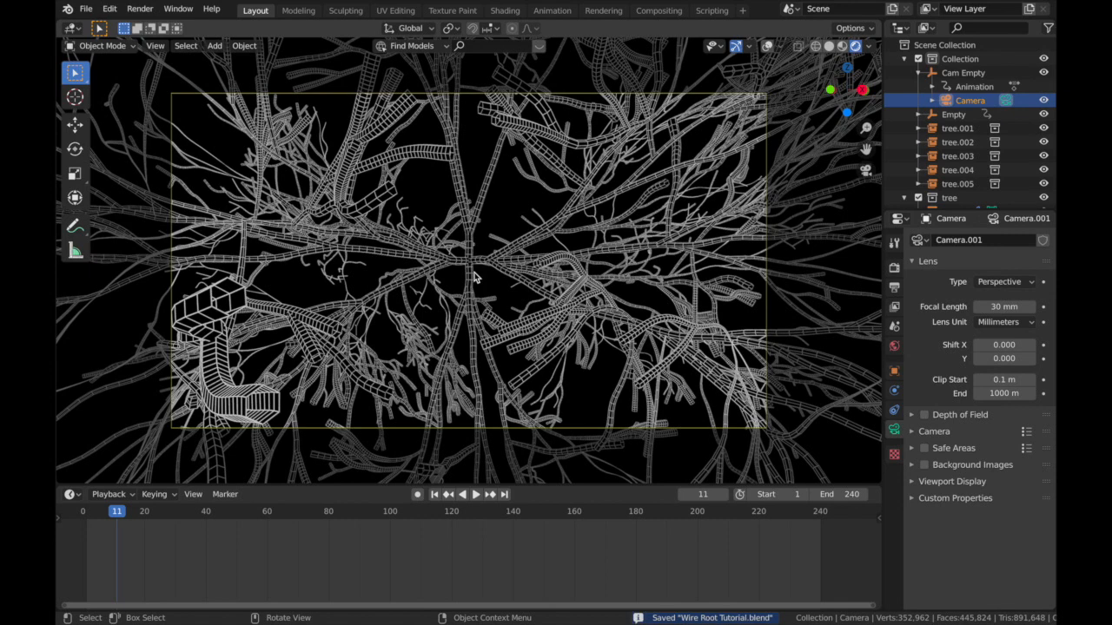
mouse_move(514, 274)
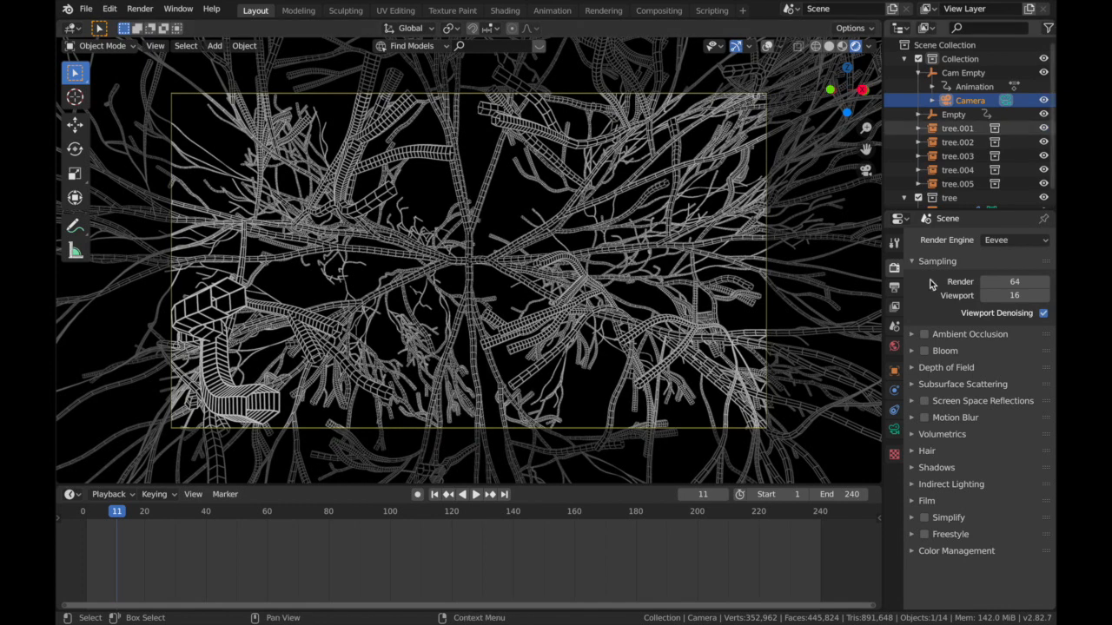
Step: Set the output folder and change the file format to FFmpeg video
left_click(893, 267)
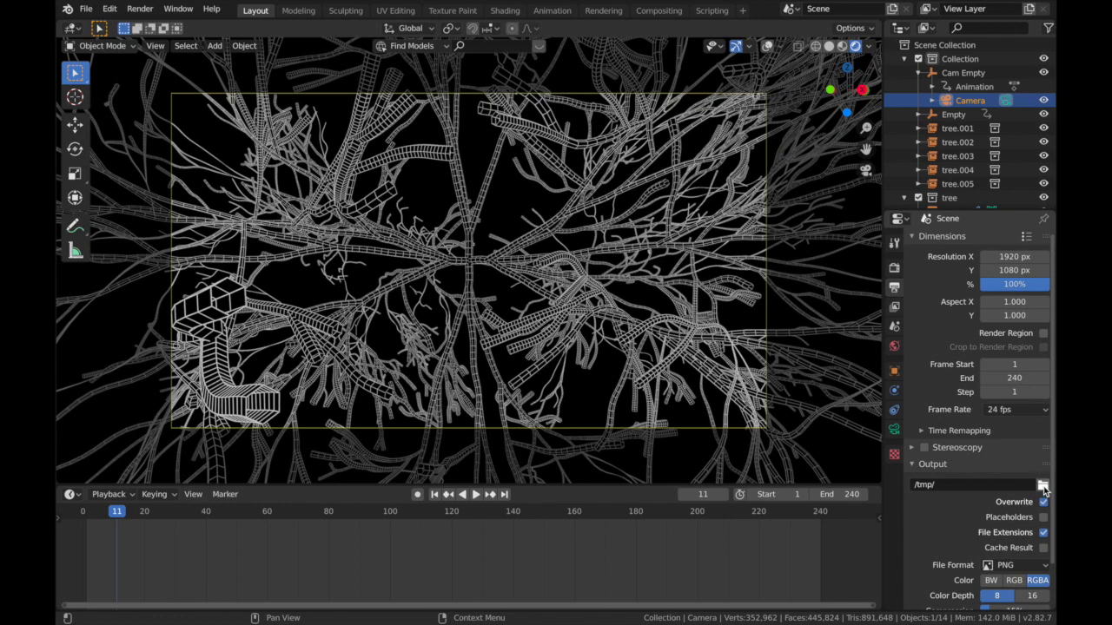
left_click(1042, 484)
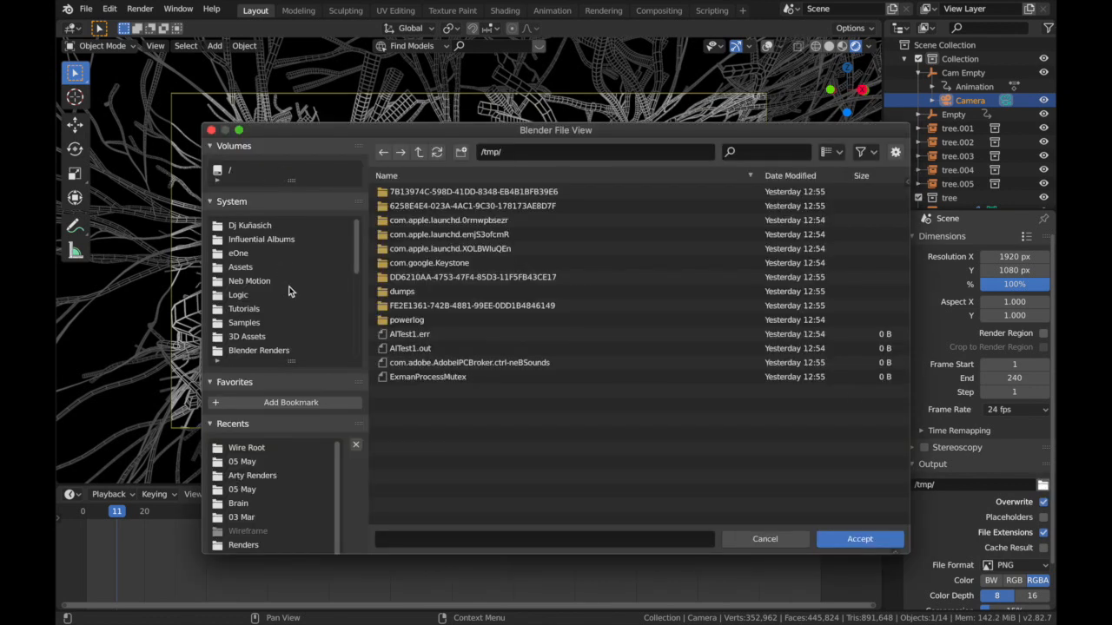
left_click(858, 539)
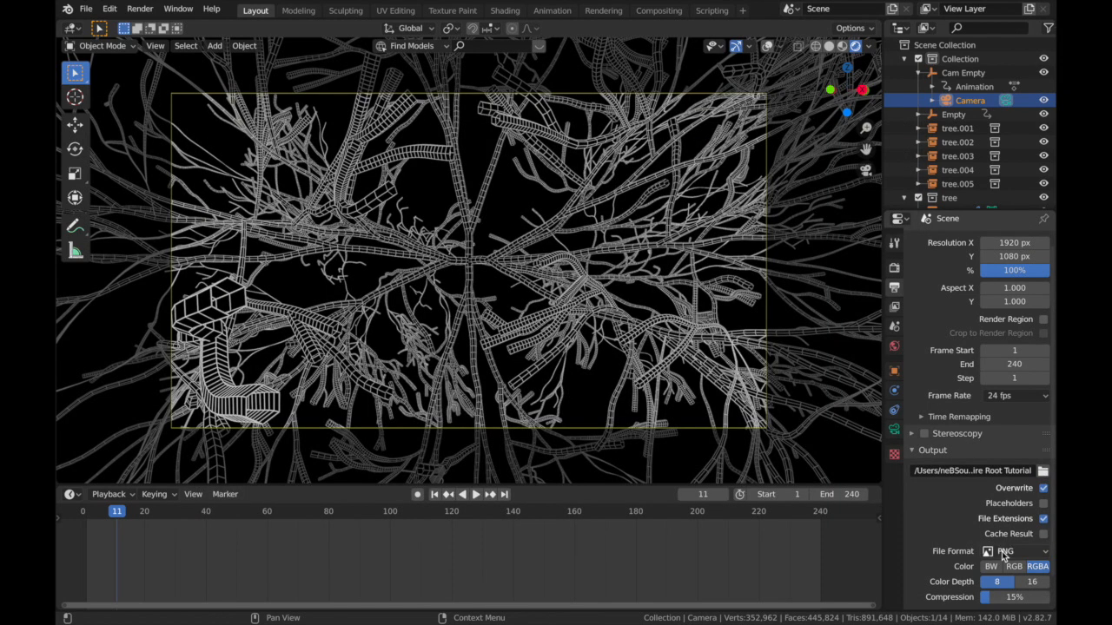
left_click(1014, 551)
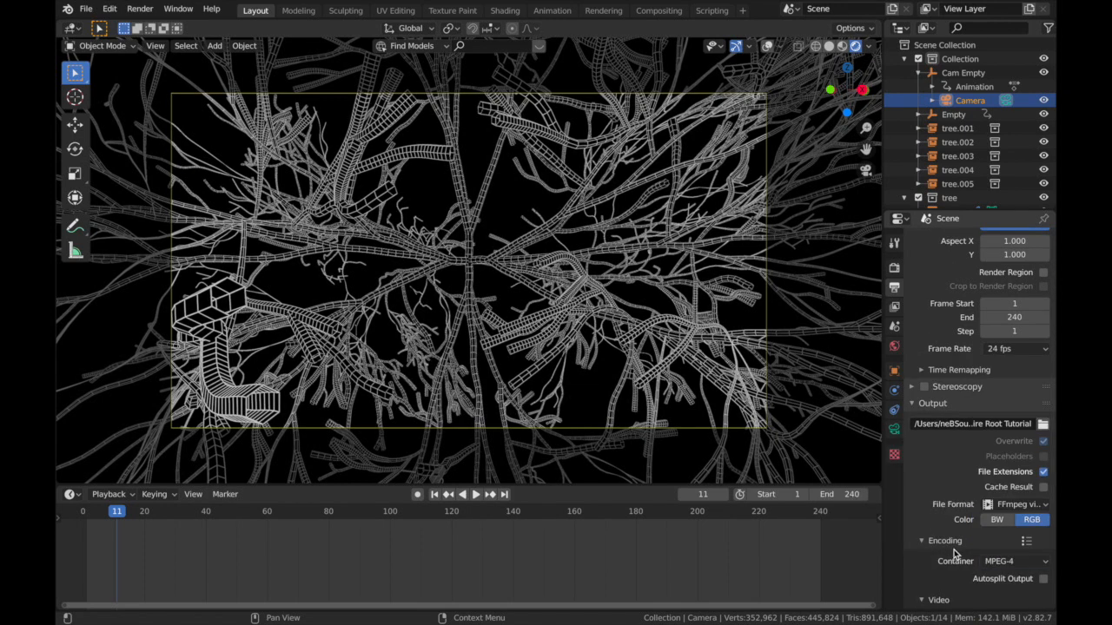
Step: Choose MPEG-4 H.264 at Perceptually lossless quality and render the animation
scroll("down", 3)
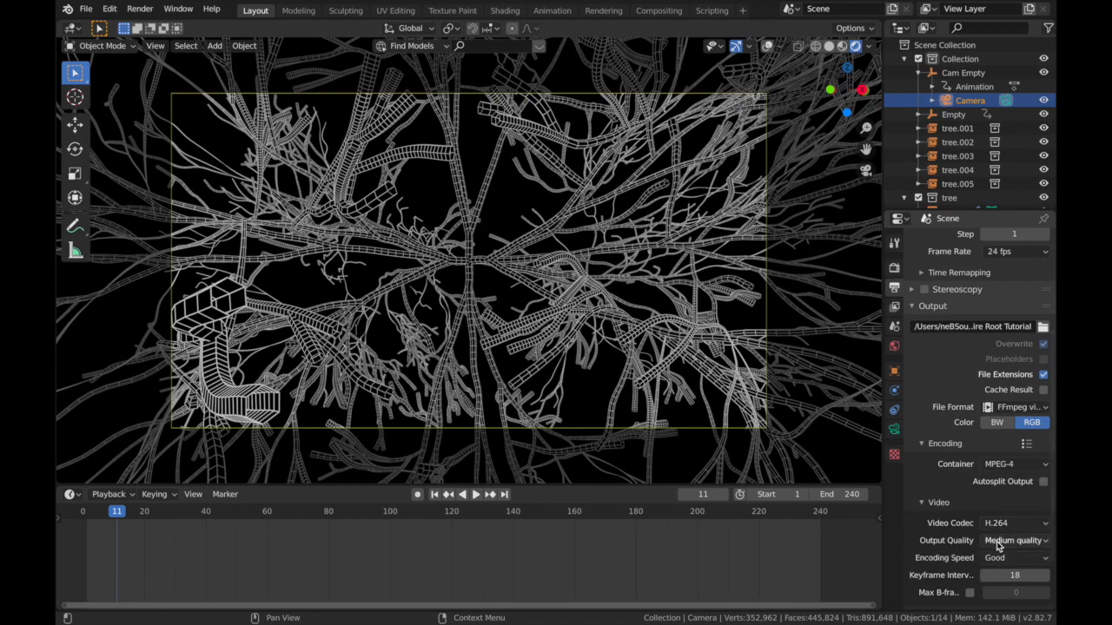
left_click(1014, 540)
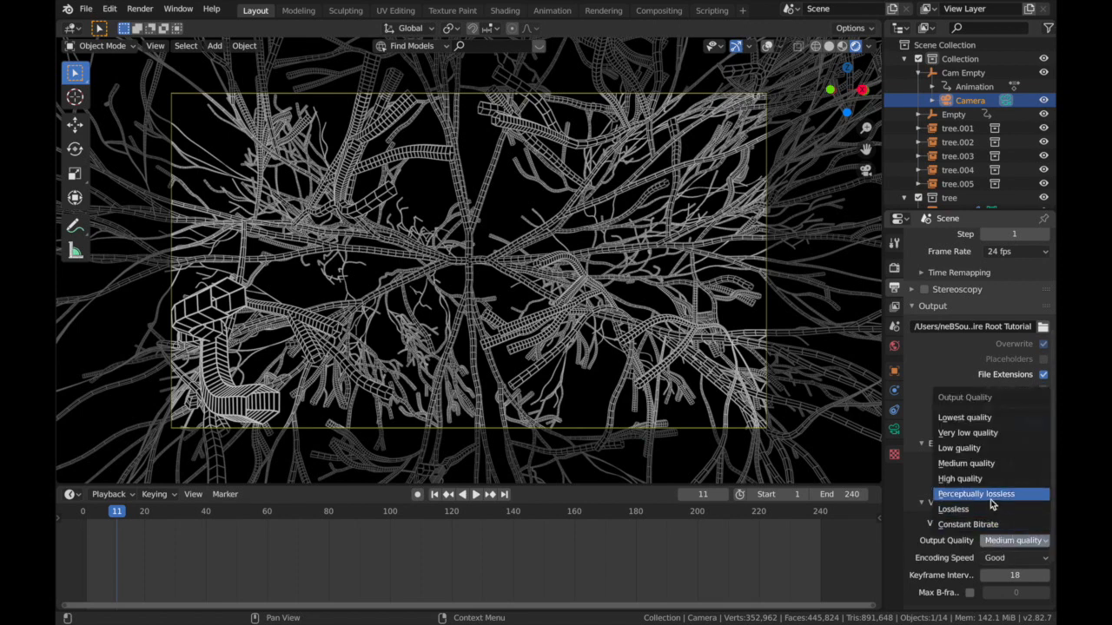
left_click(139, 10)
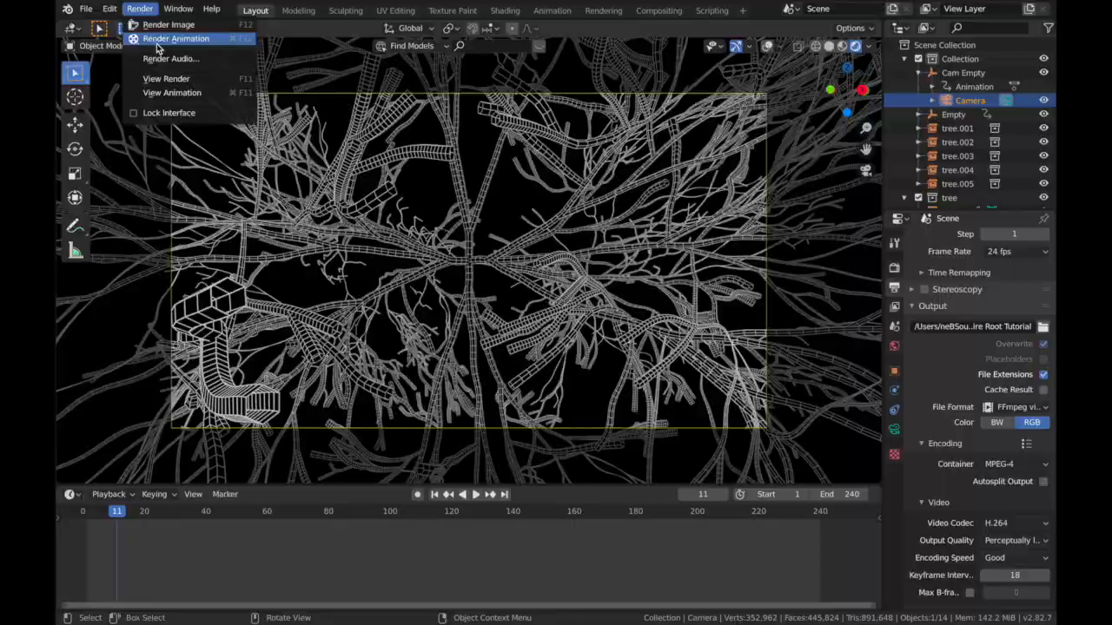
left_click(175, 38)
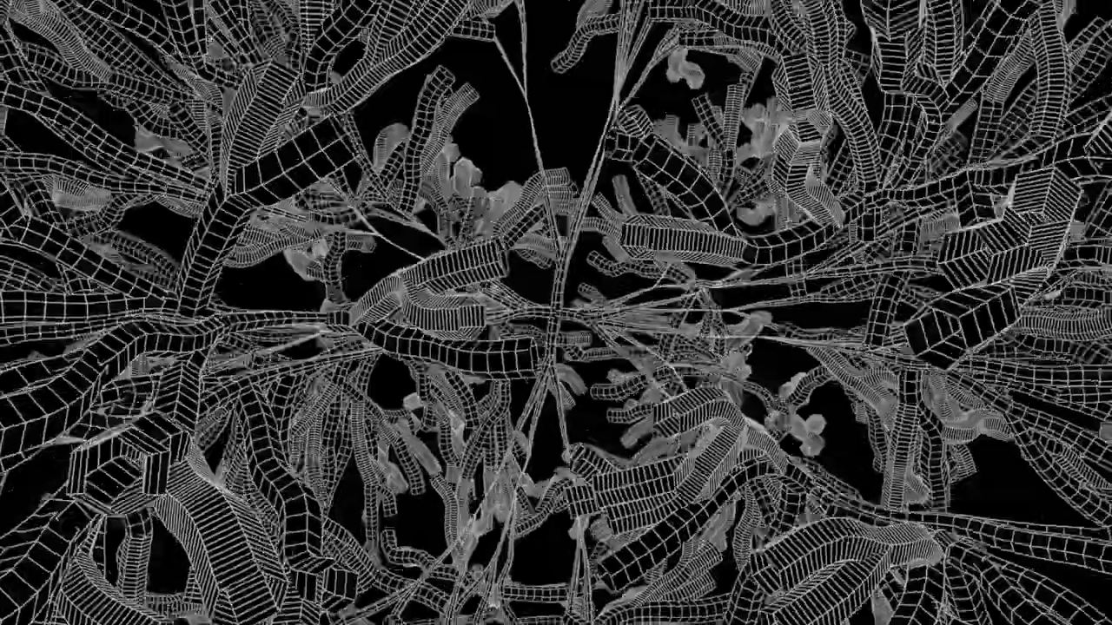